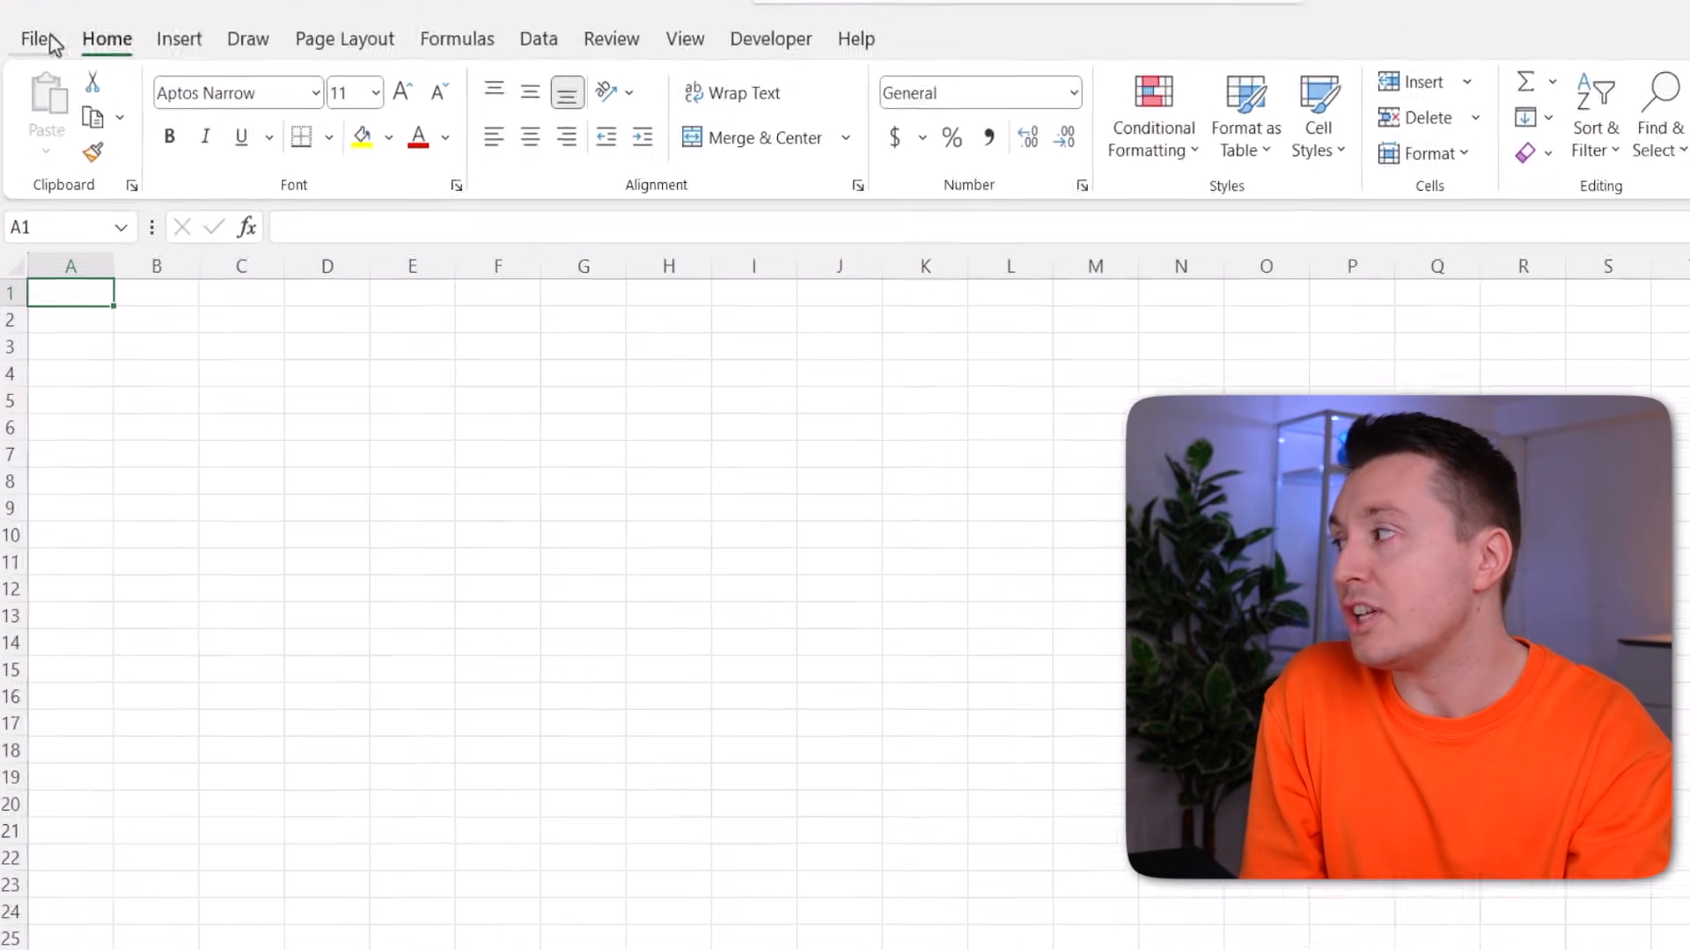
# Show Excel's Save options with AutoRecover every 10 minutes and its file location path
pyautogui.click(39, 39)
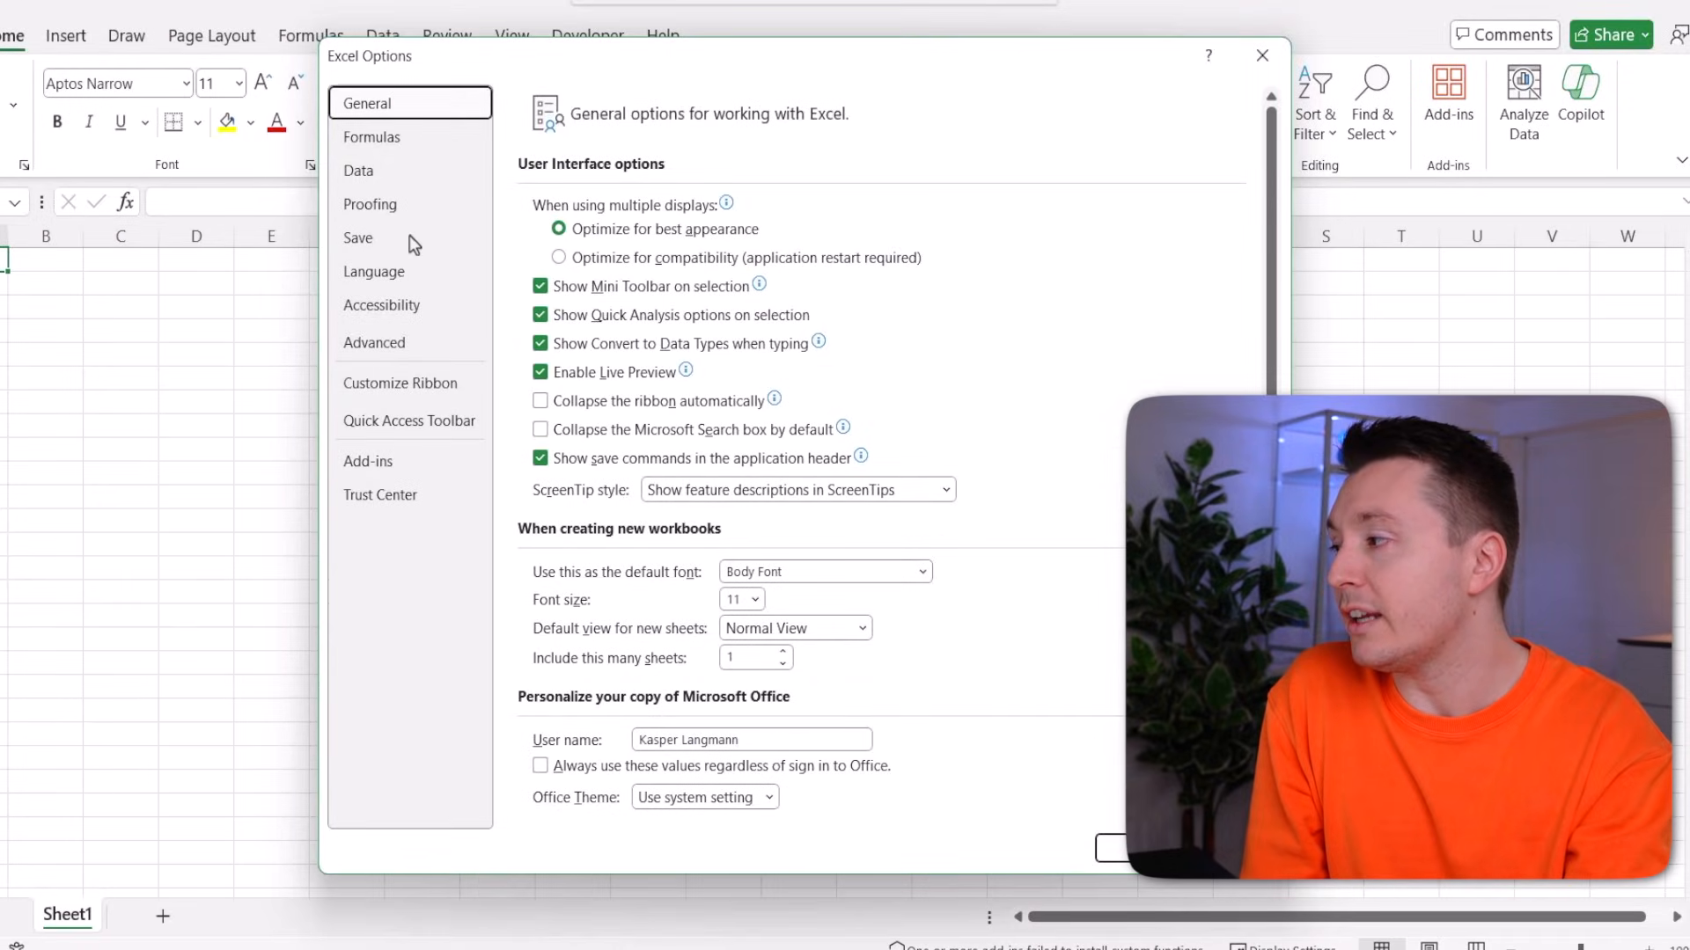
pyautogui.click(357, 239)
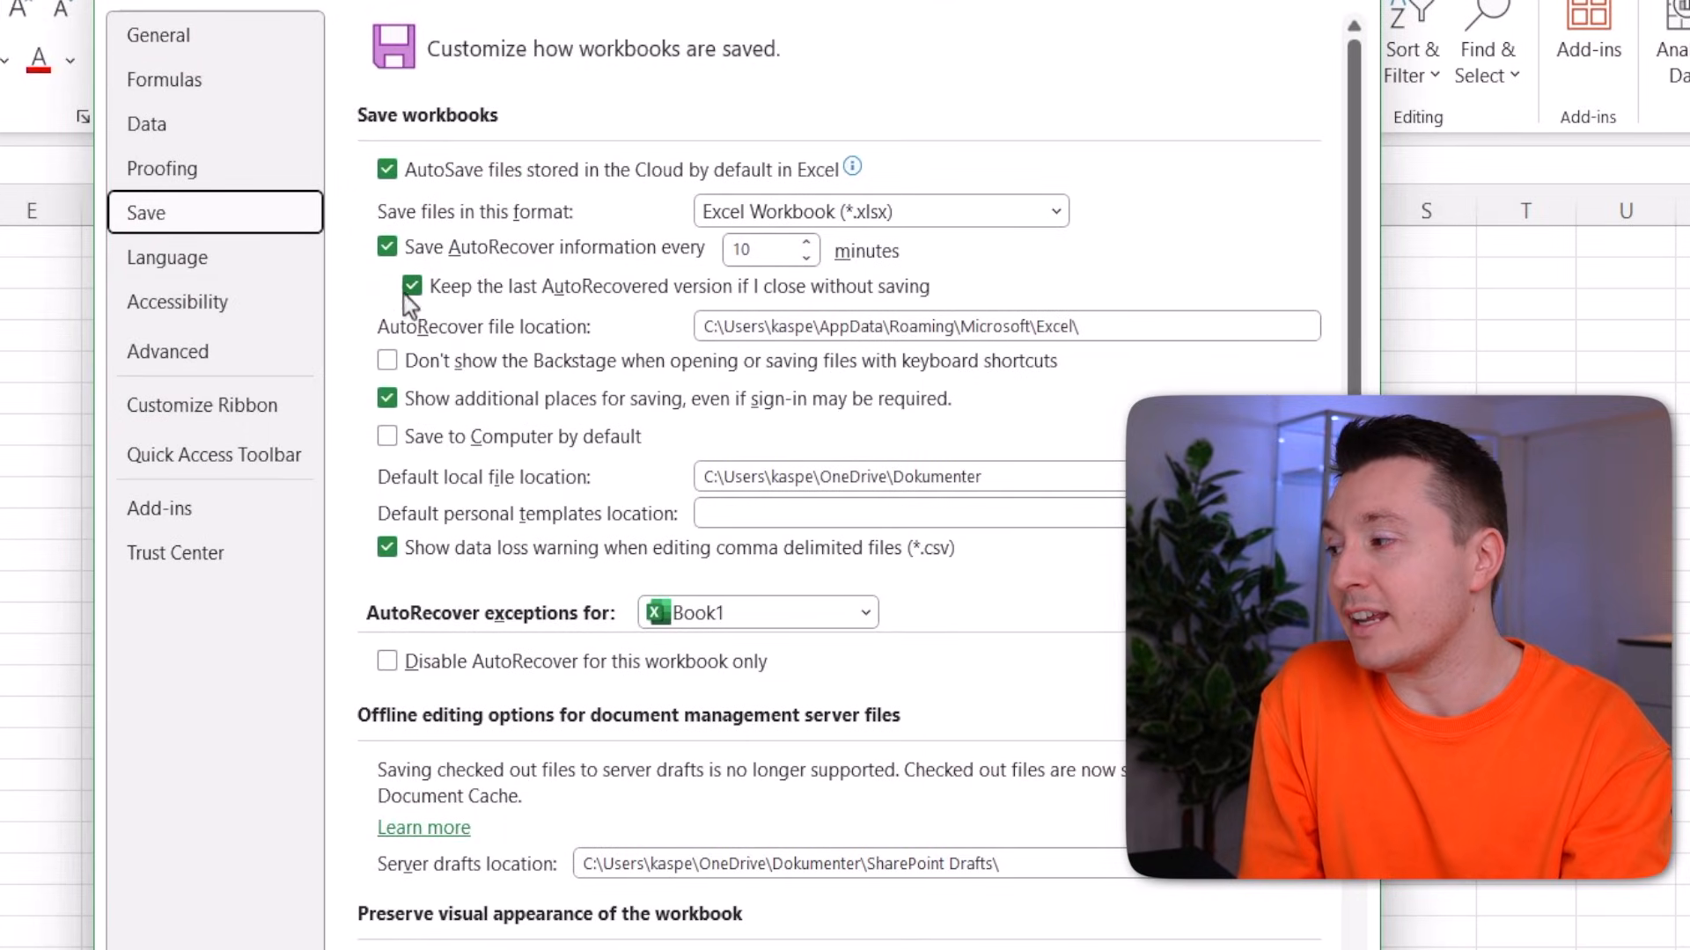
pyautogui.moveTo(440, 301)
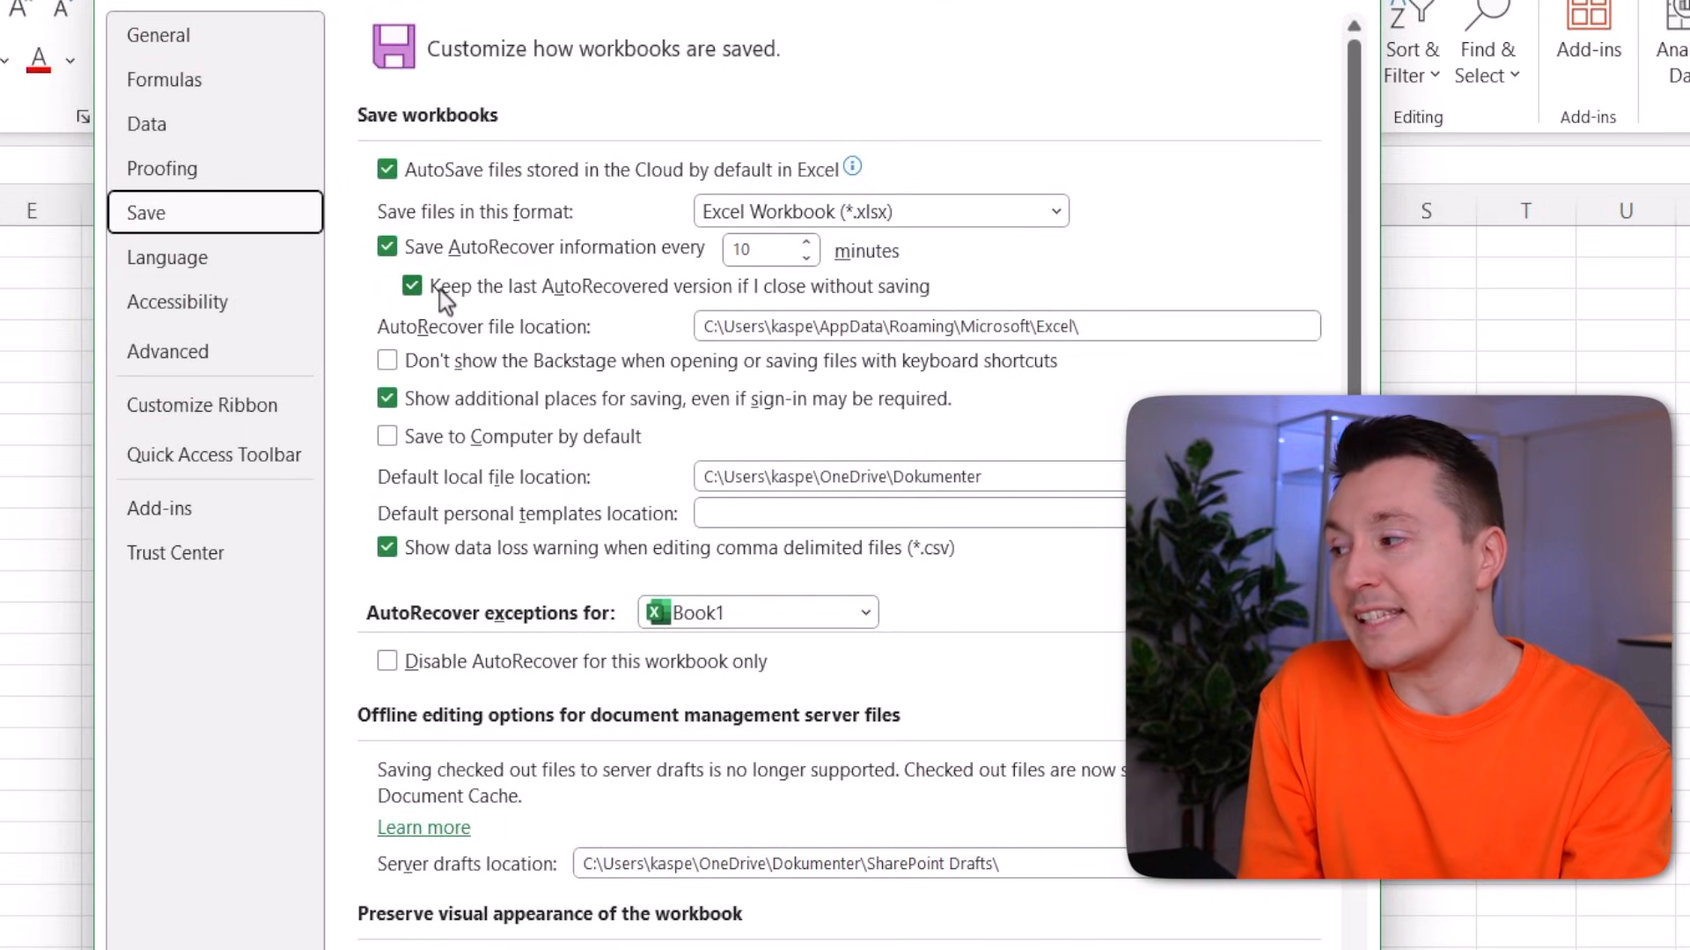
pyautogui.moveTo(847, 303)
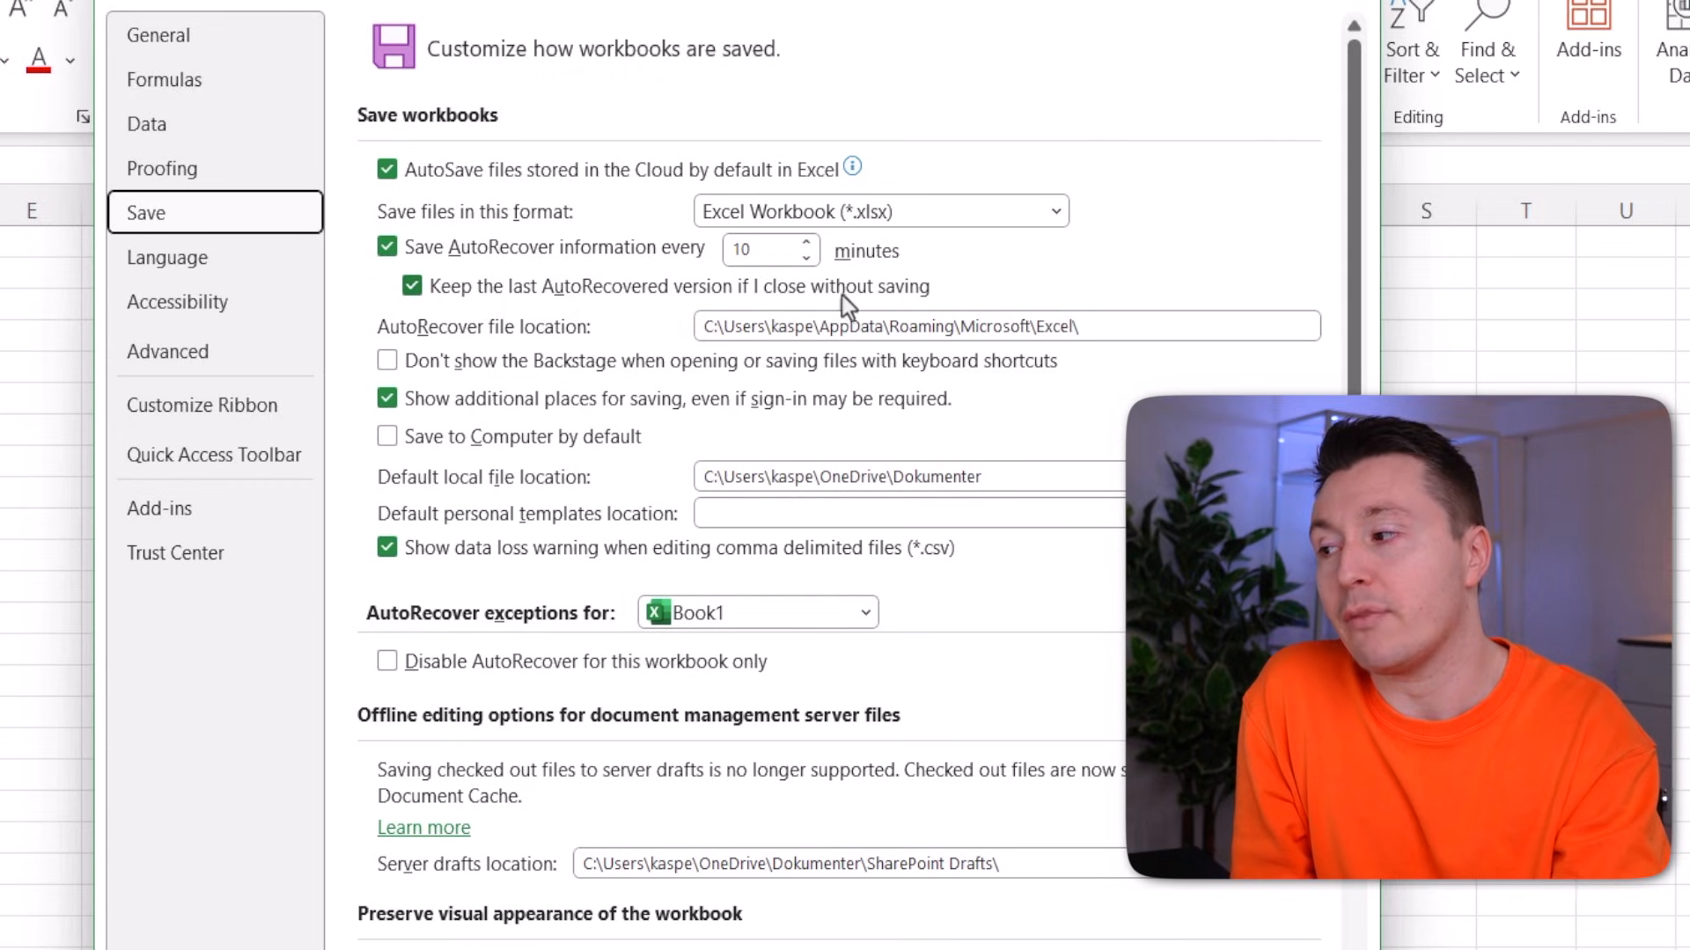
pyautogui.moveTo(756, 319)
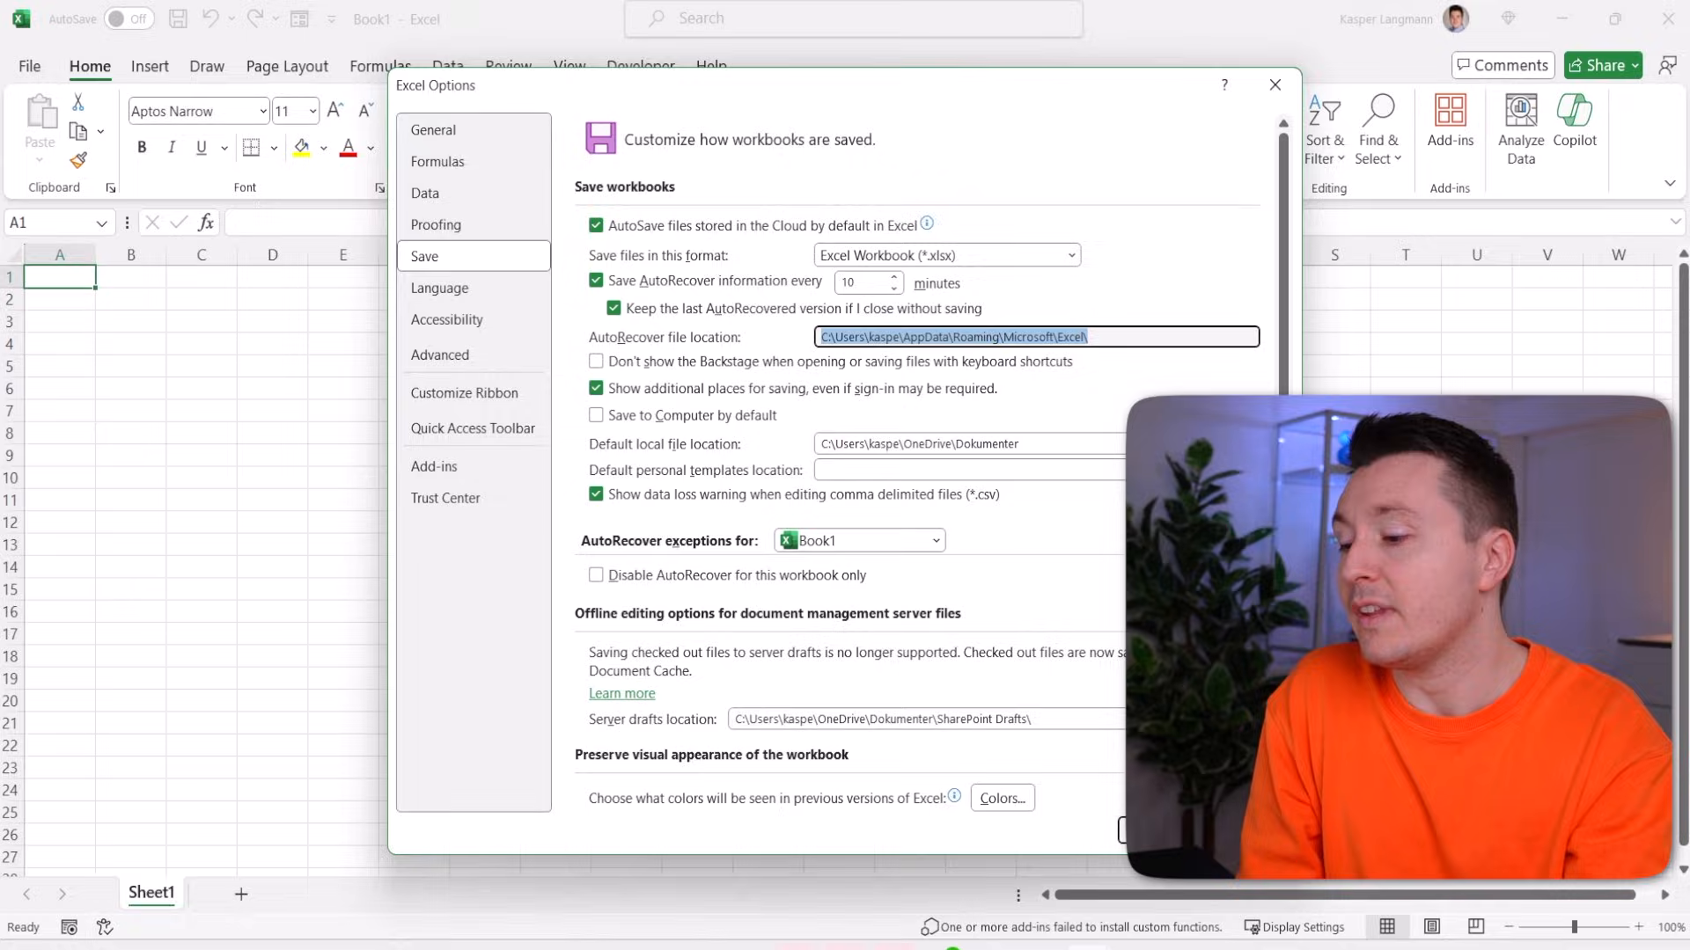
# Navigate Explorer to the AutoRecover location and into the Spreadsheeto Project File folder
pyautogui.click(1274, 84)
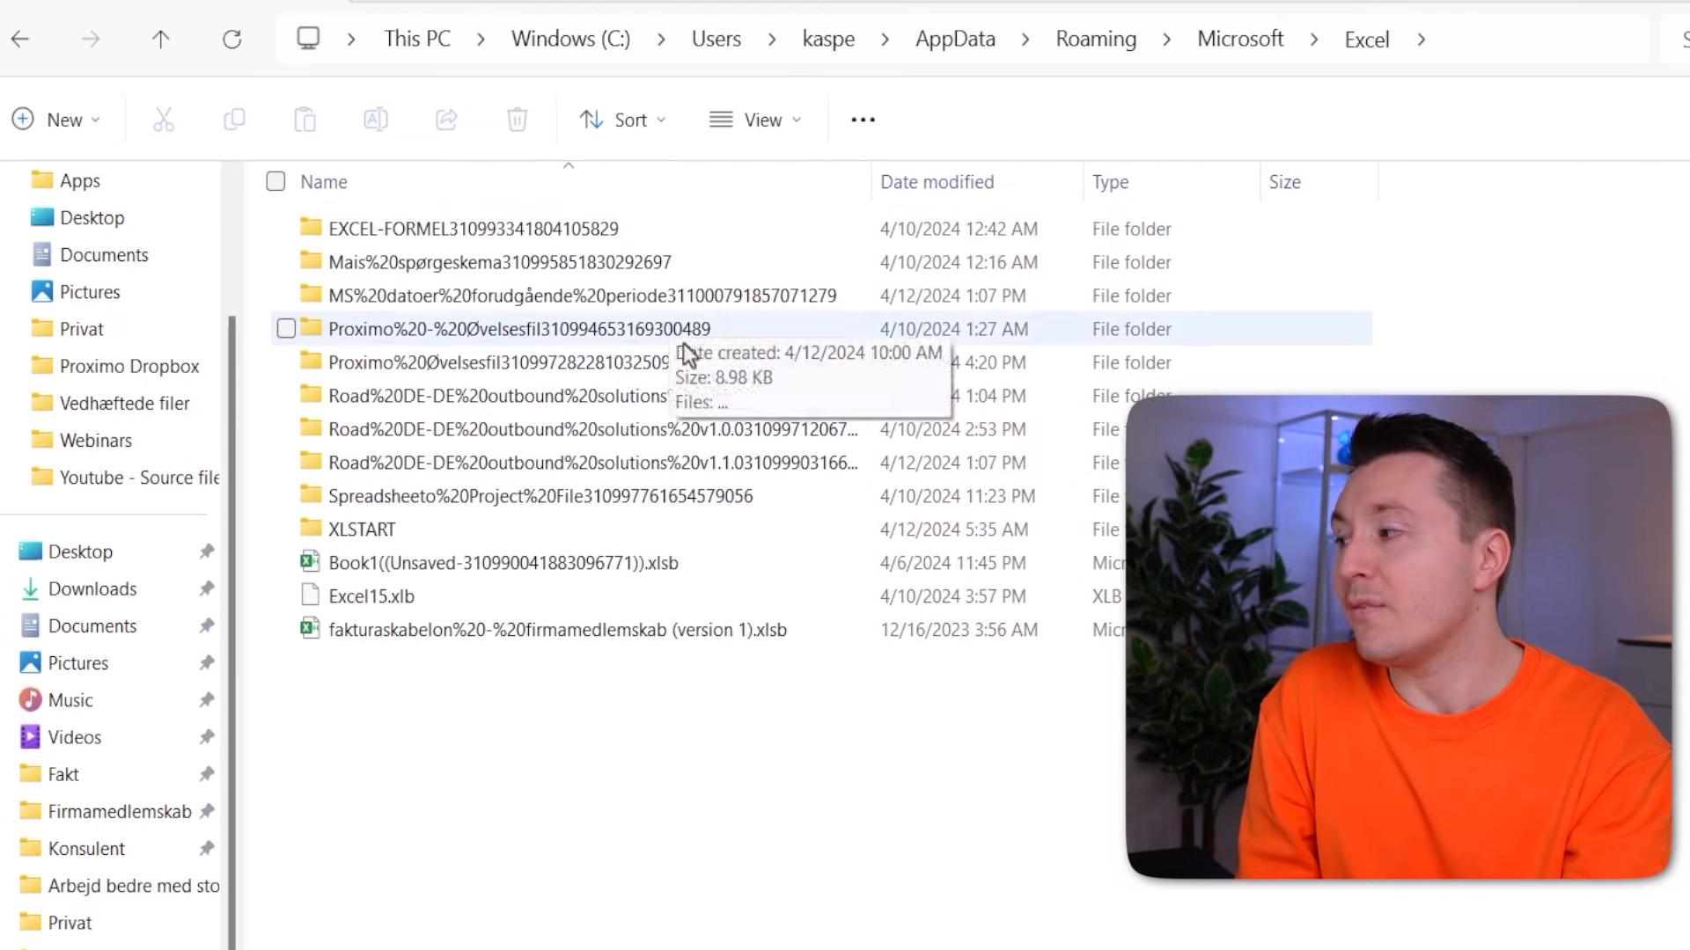
pyautogui.moveTo(676, 324)
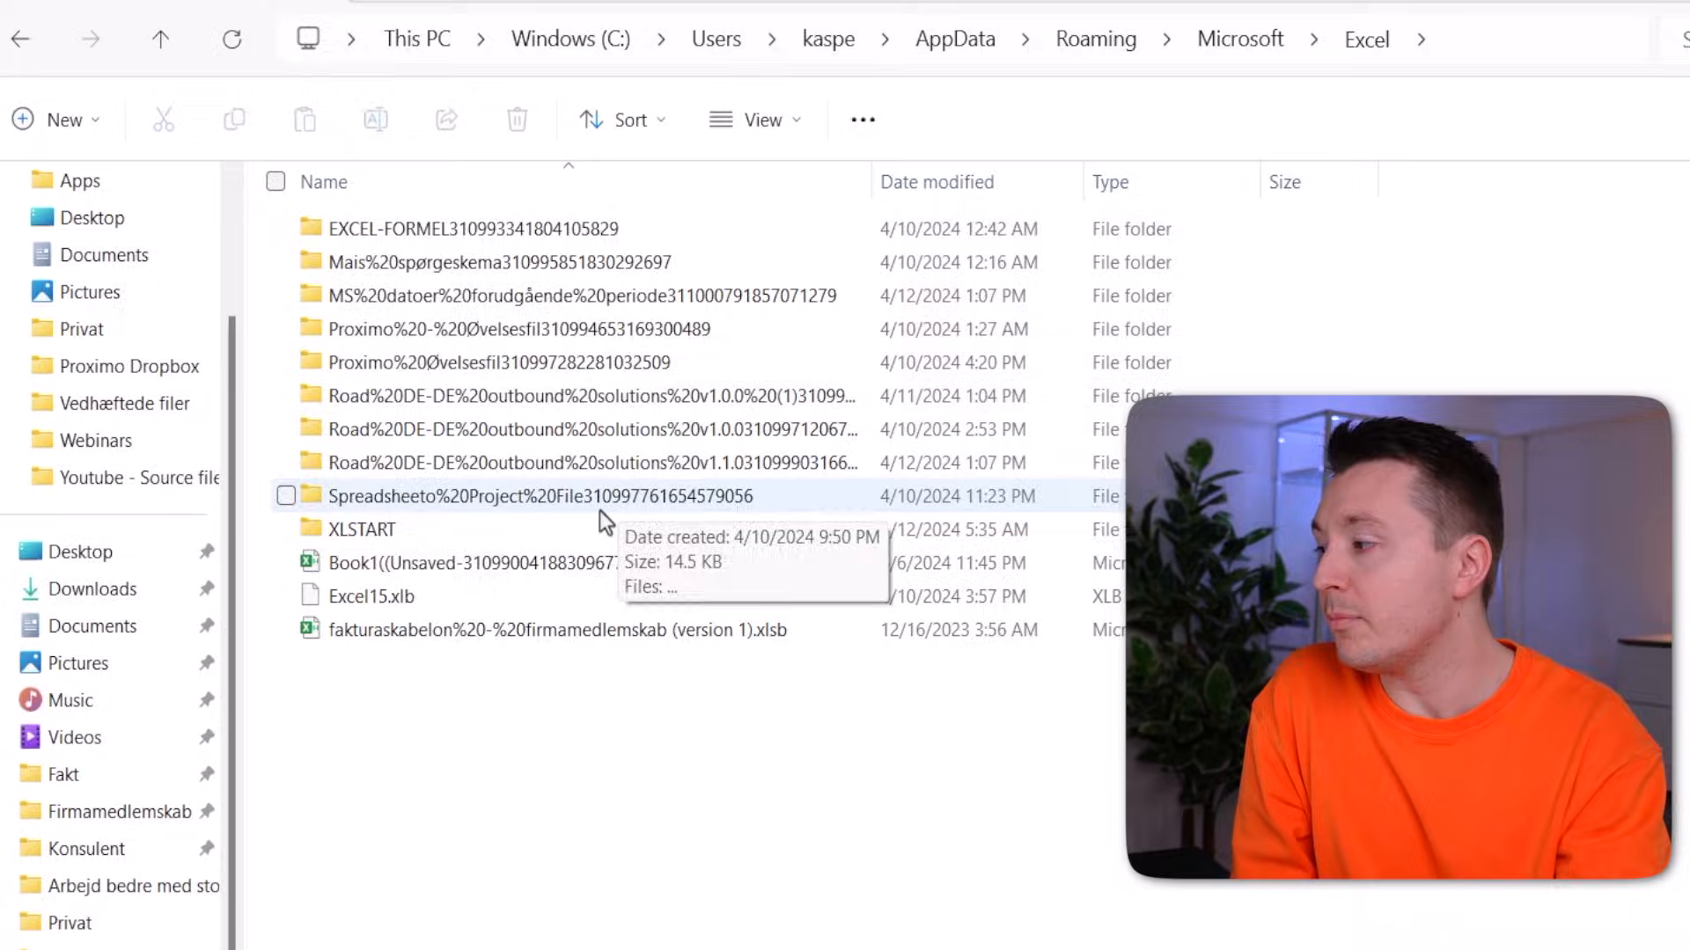
pyautogui.doubleClick(542, 496)
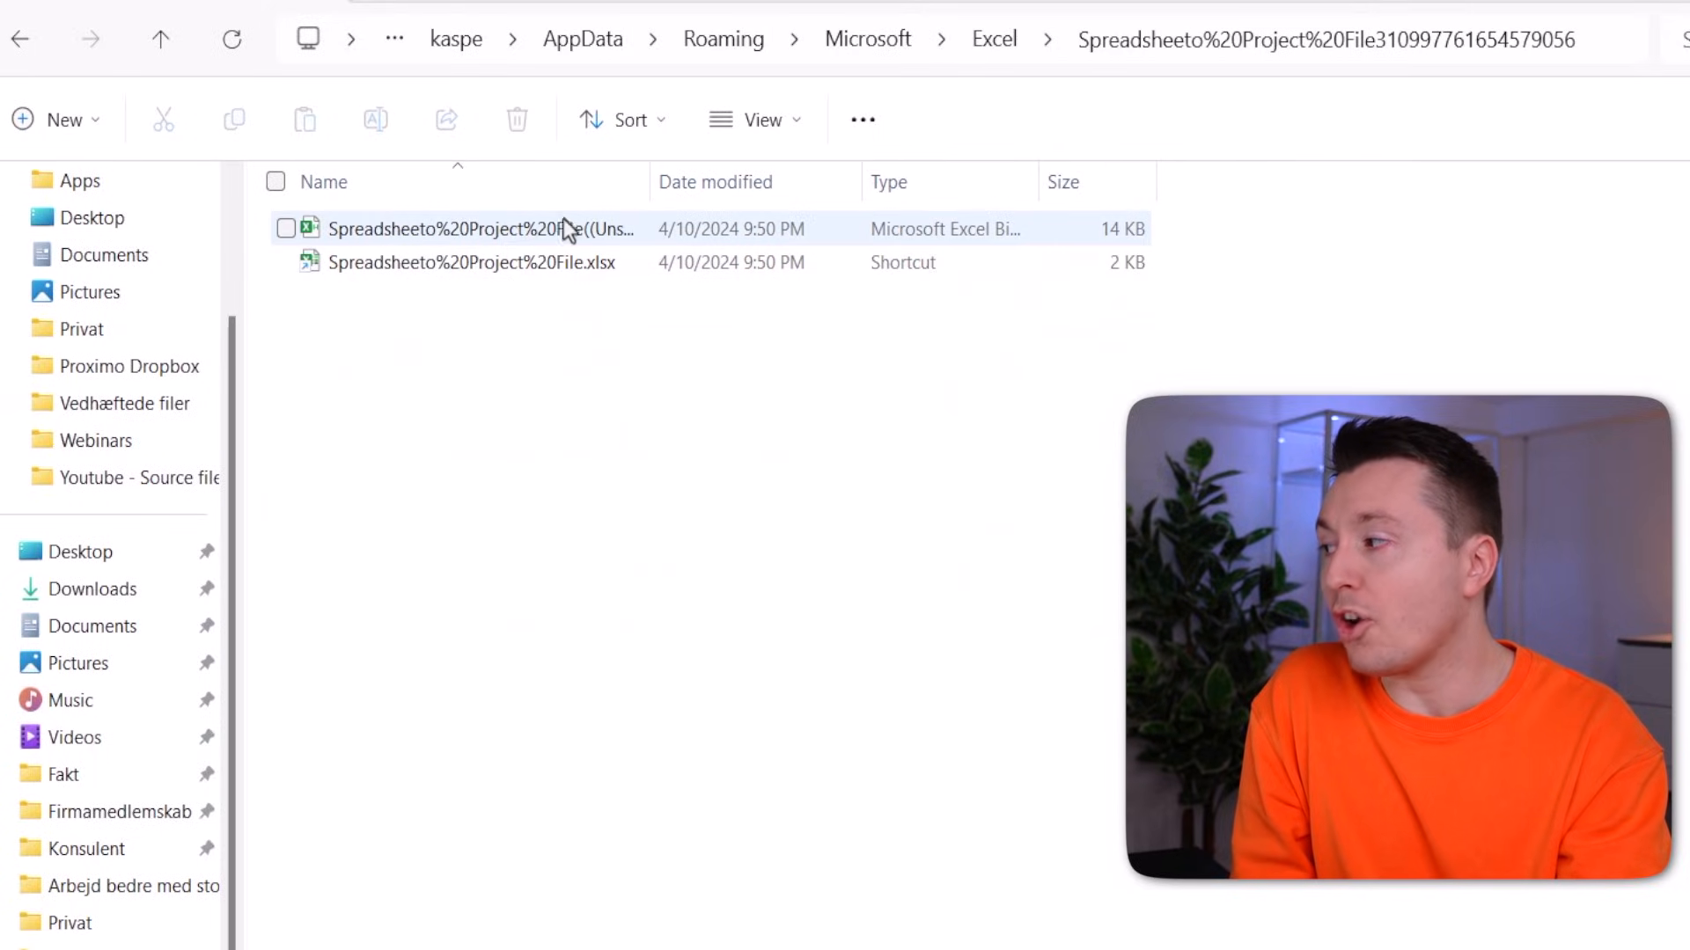
pyautogui.moveTo(578, 264)
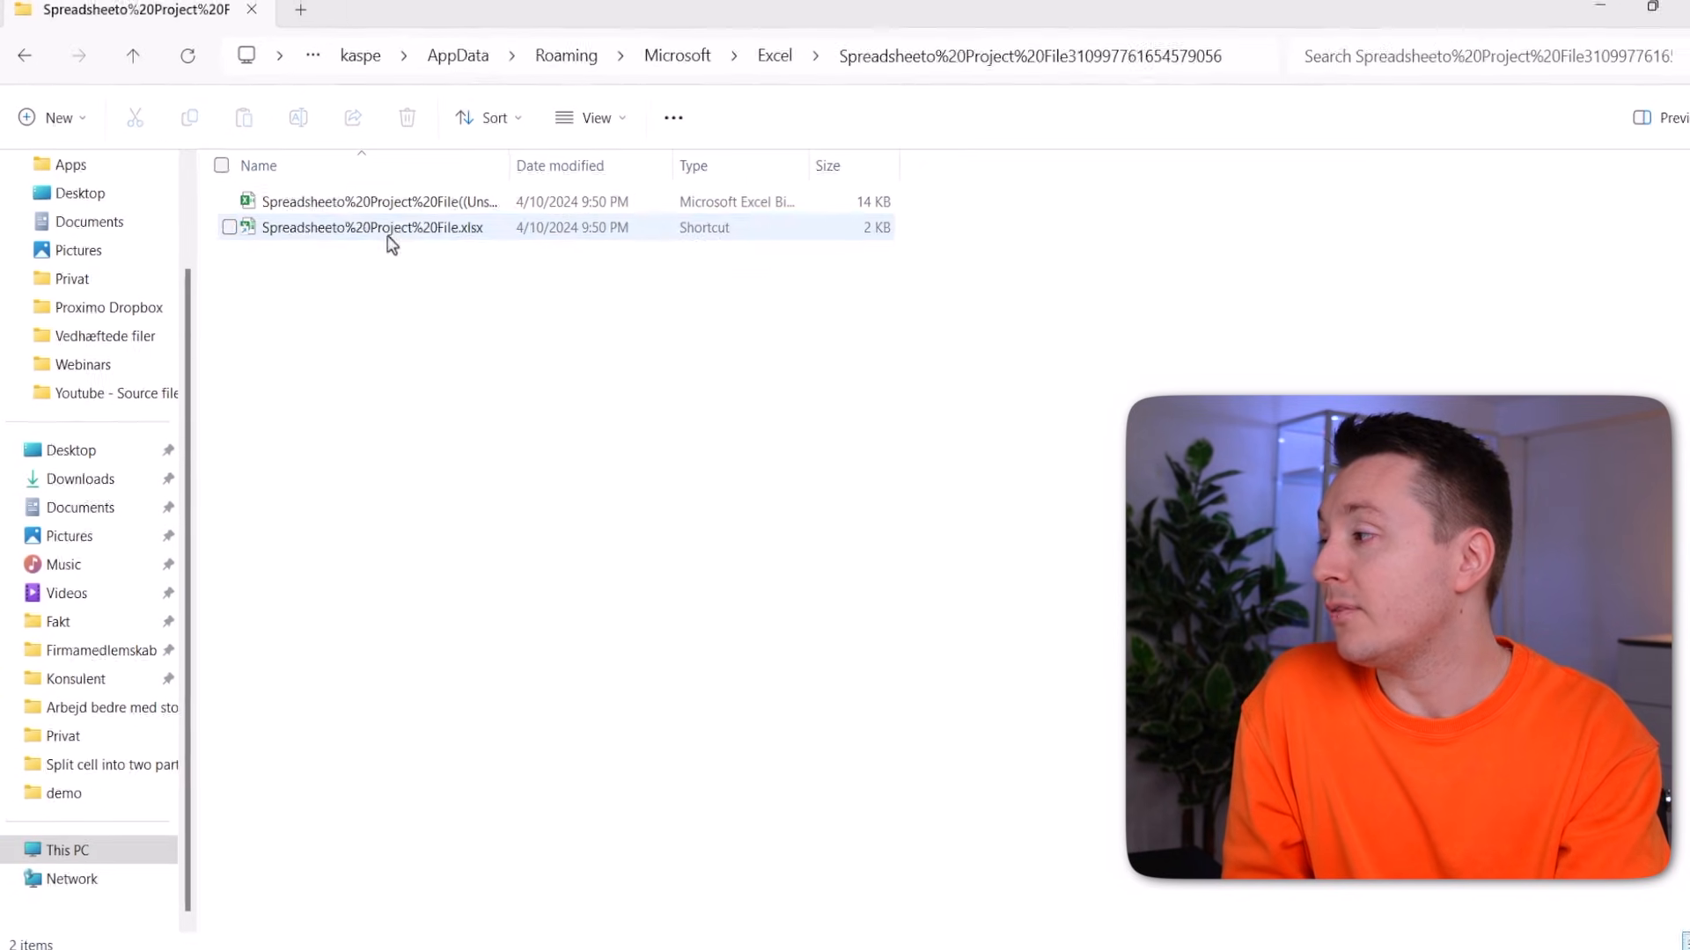
# Open the unsaved recovery workbook from the AutoRecover folder in Excel
pyautogui.doubleClick(357, 227)
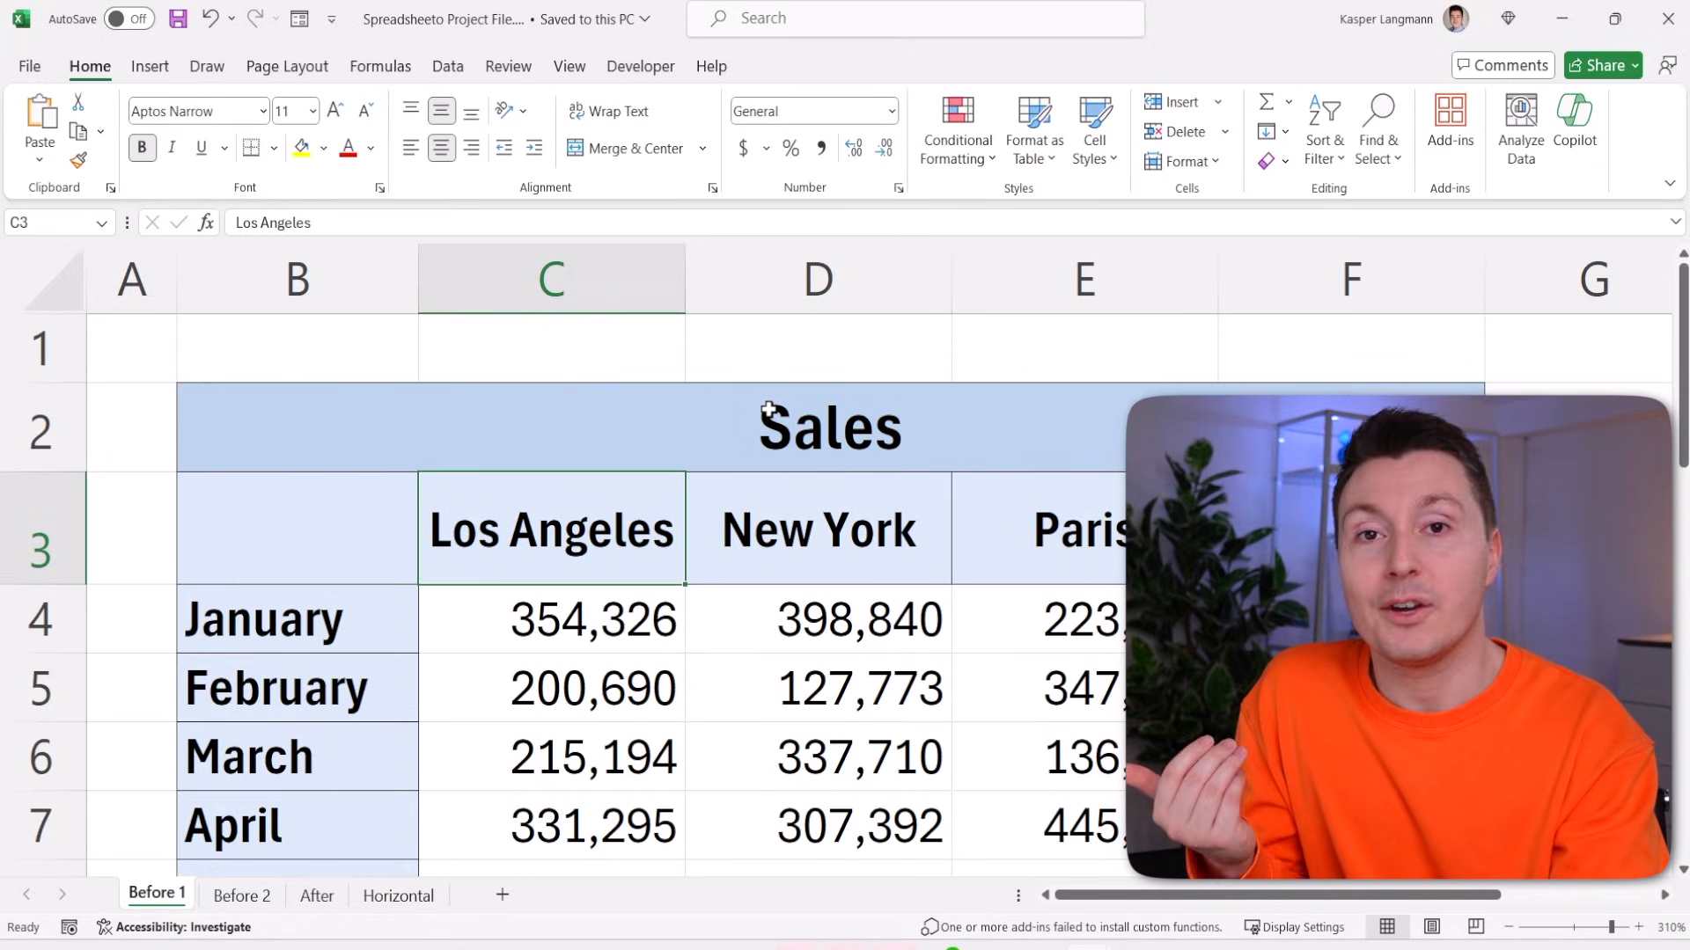
pyautogui.moveTo(792, 474)
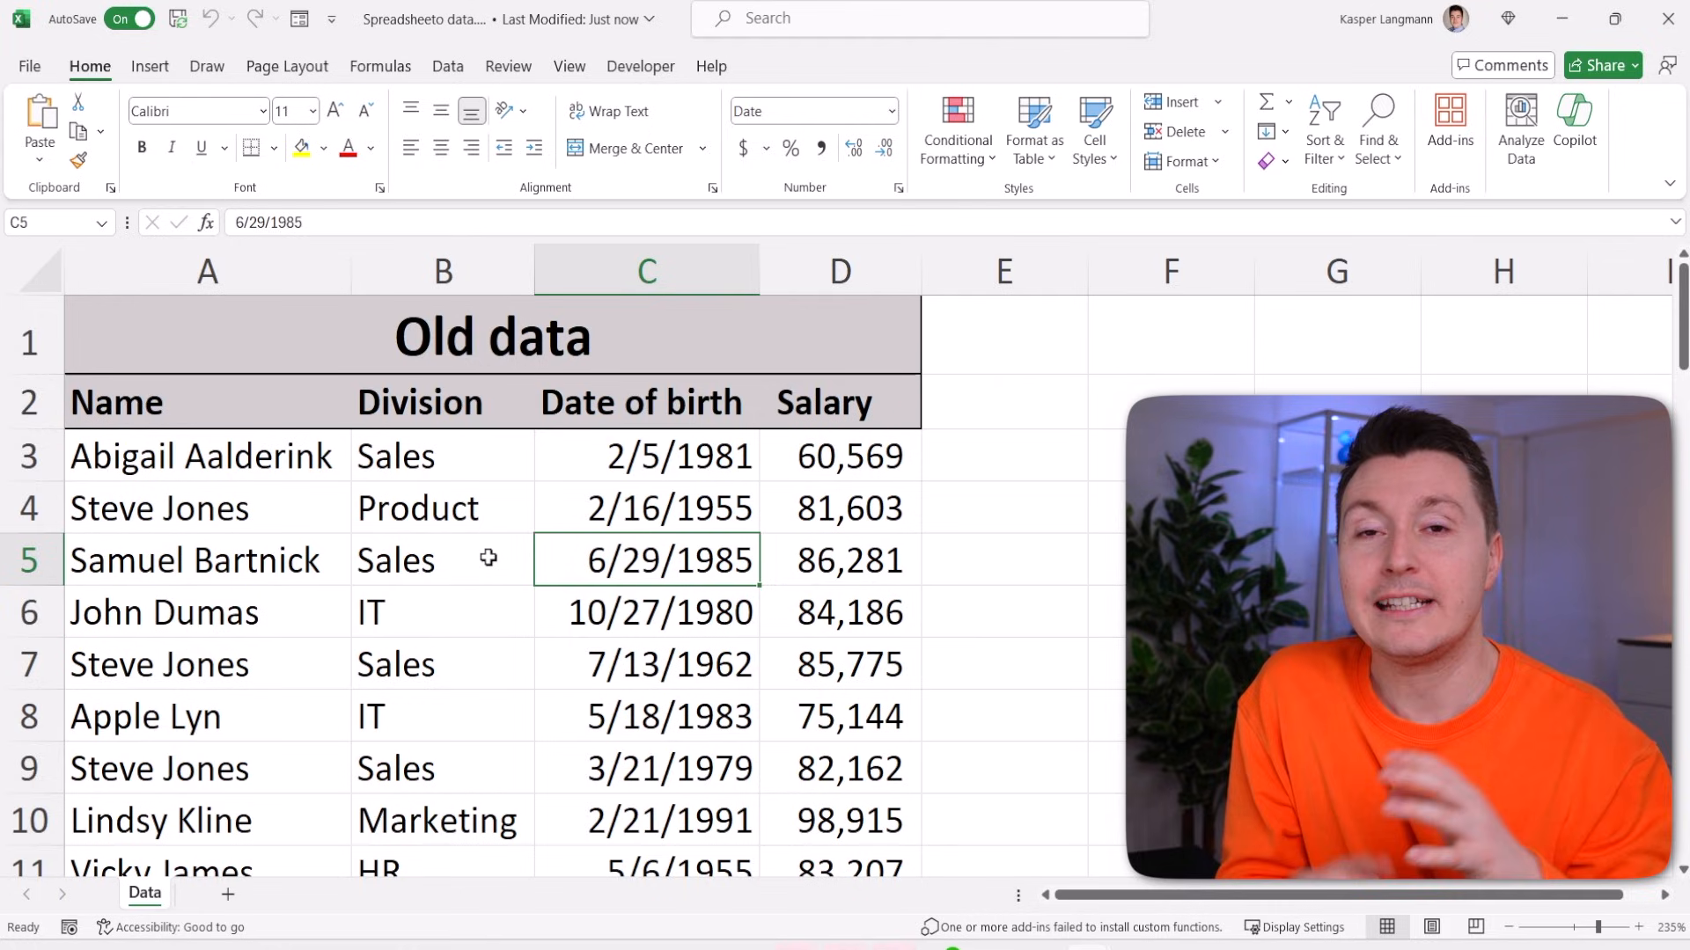
pyautogui.moveTo(444, 403)
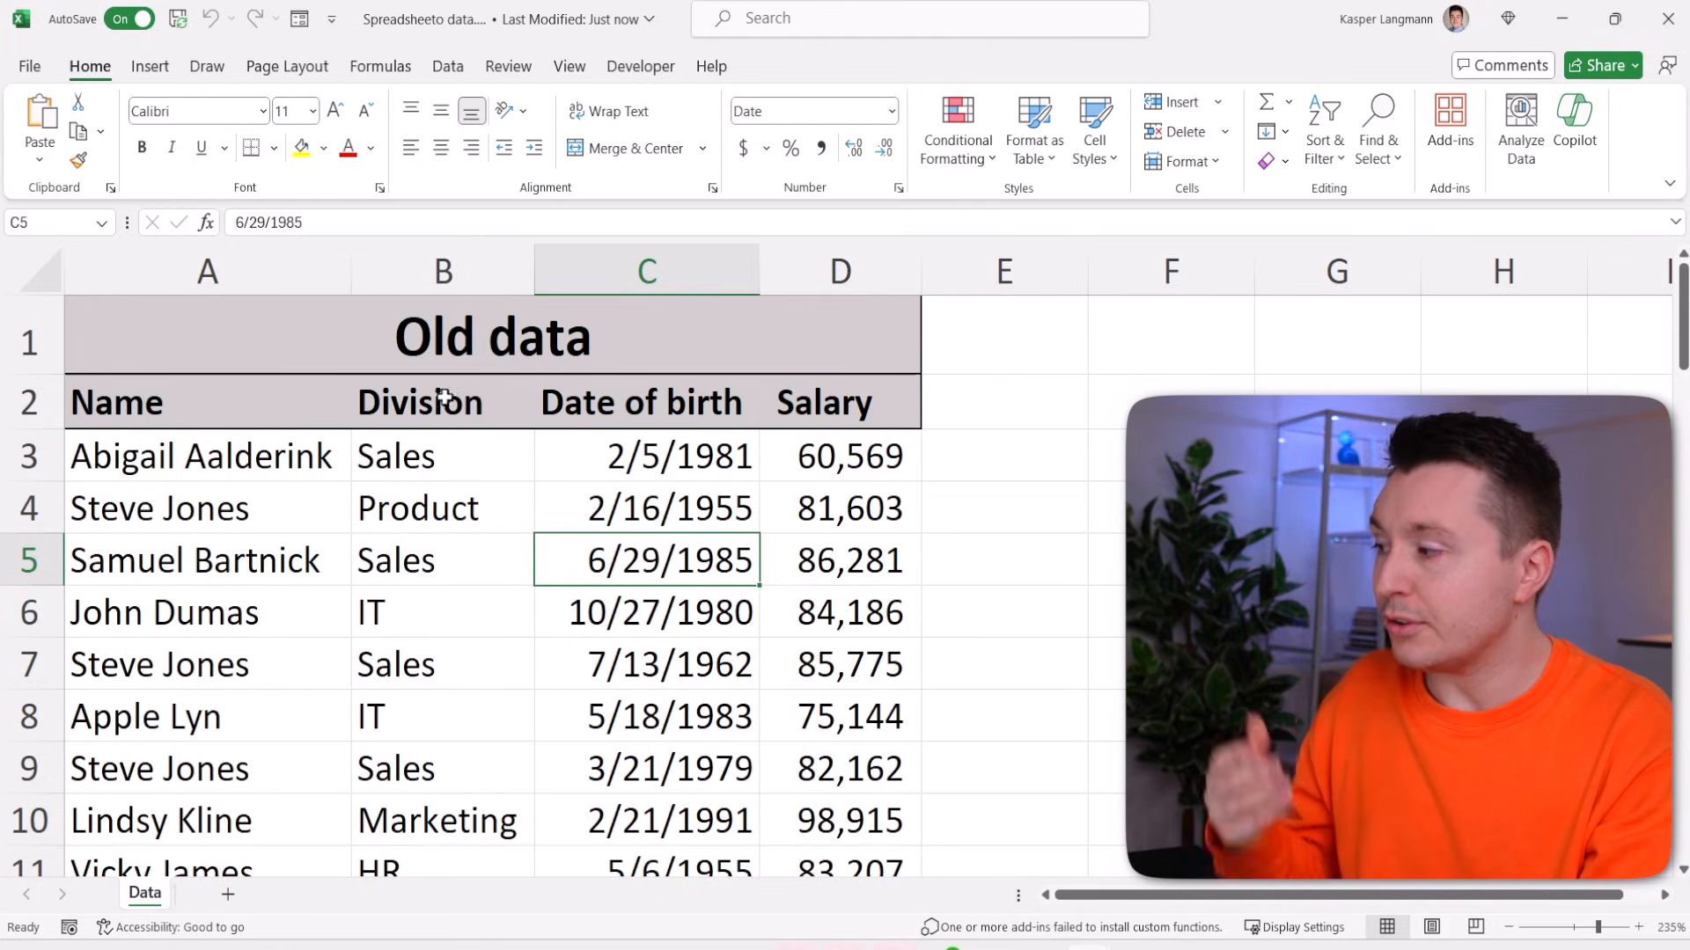
# Overwrite the Old data title in cell A1 with New data while AutoSave is on
pyautogui.click(493, 336)
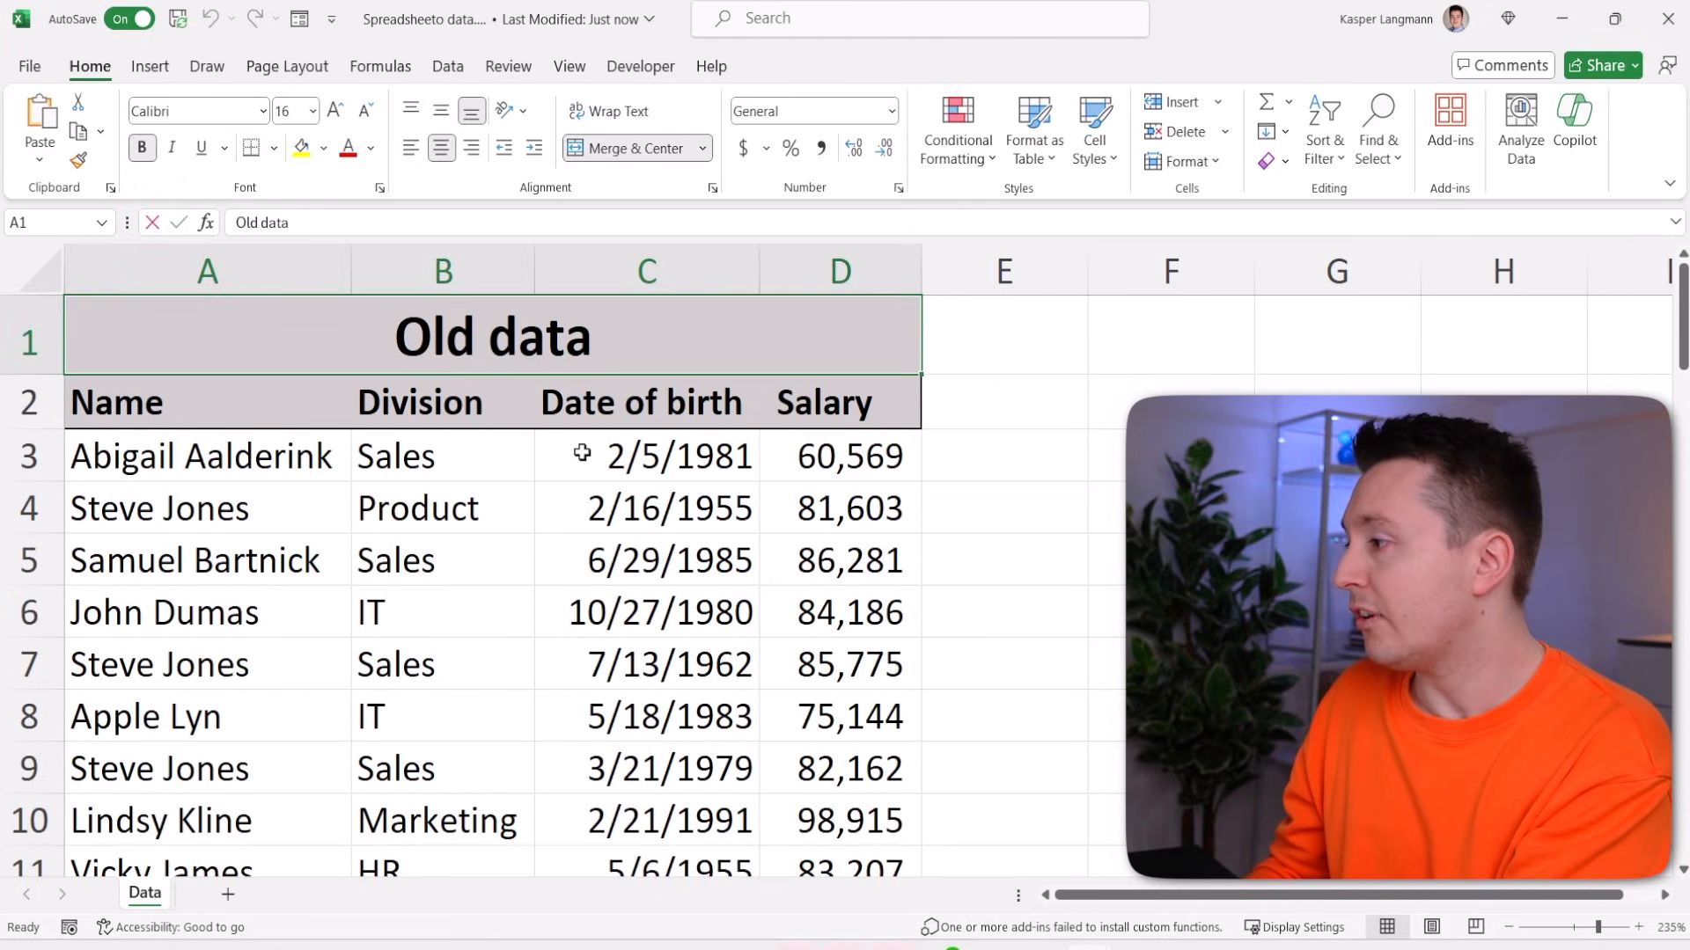
pyautogui.write('New dat')
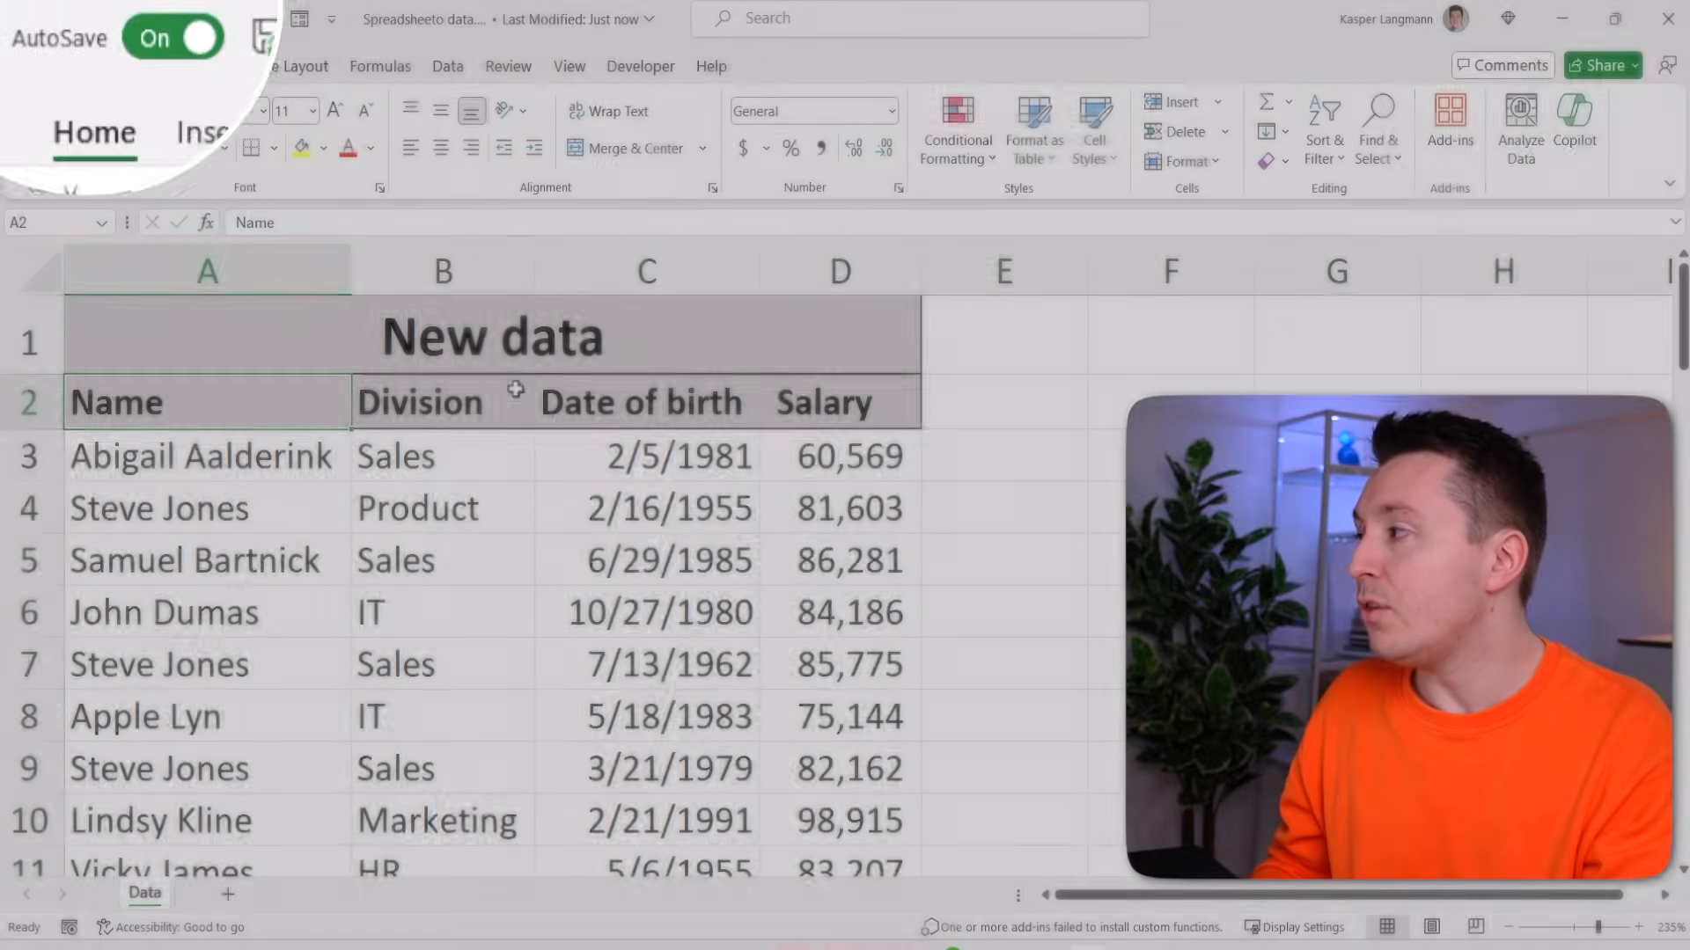
pyautogui.click(173, 39)
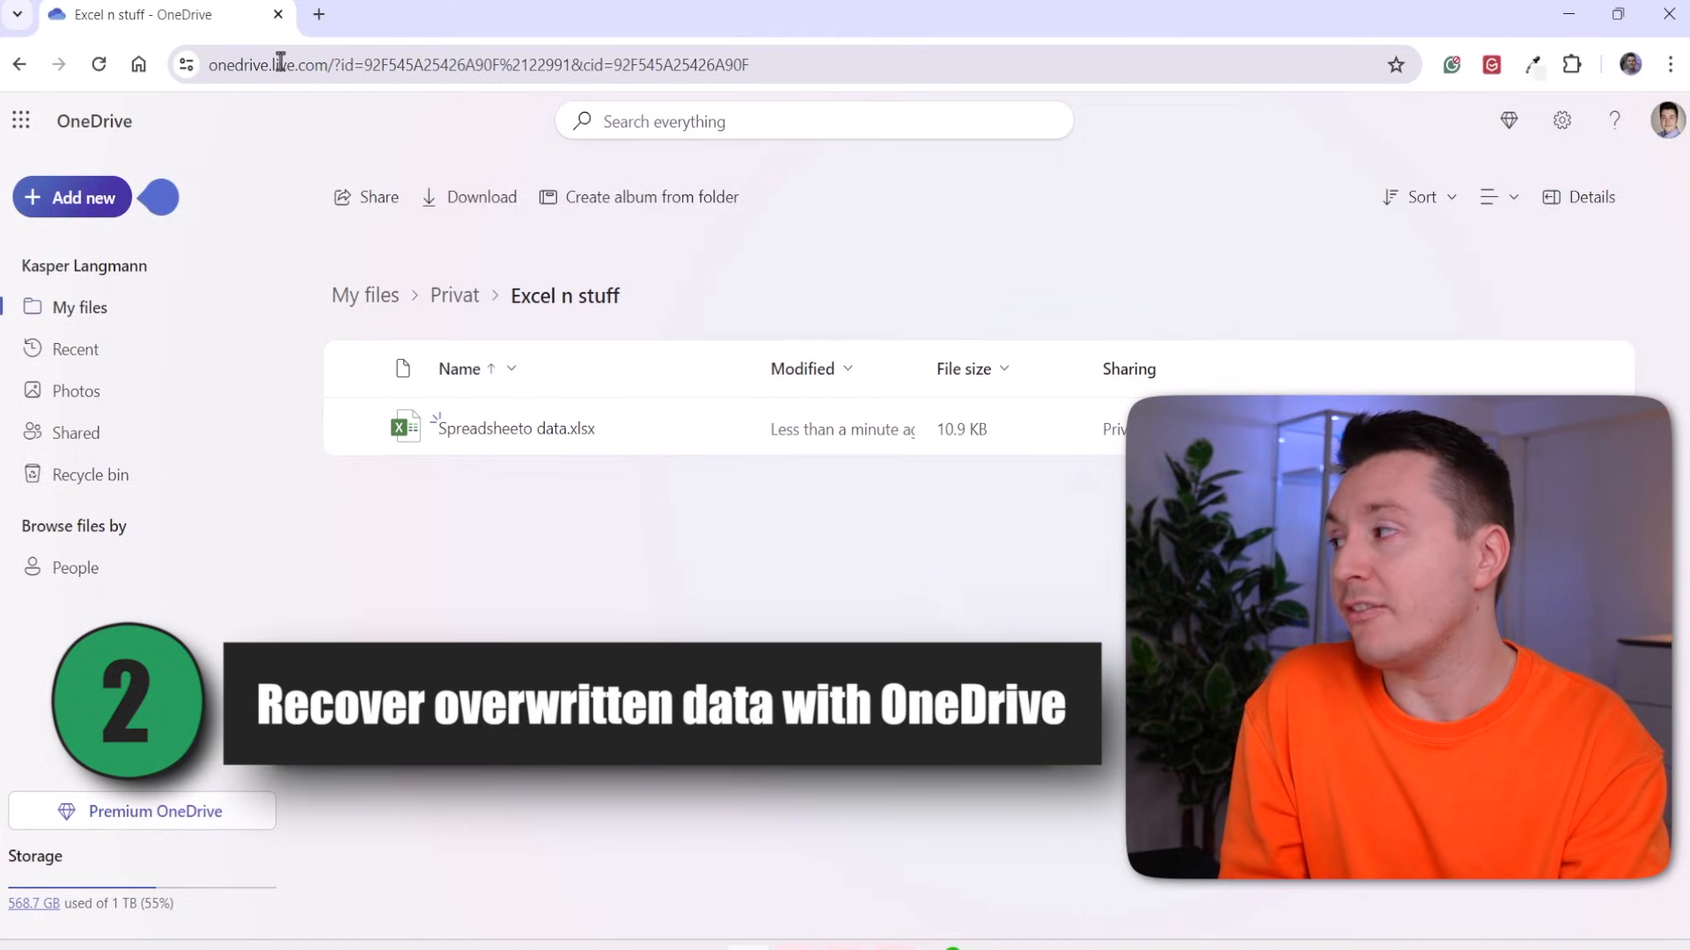
pyautogui.moveTo(602, 324)
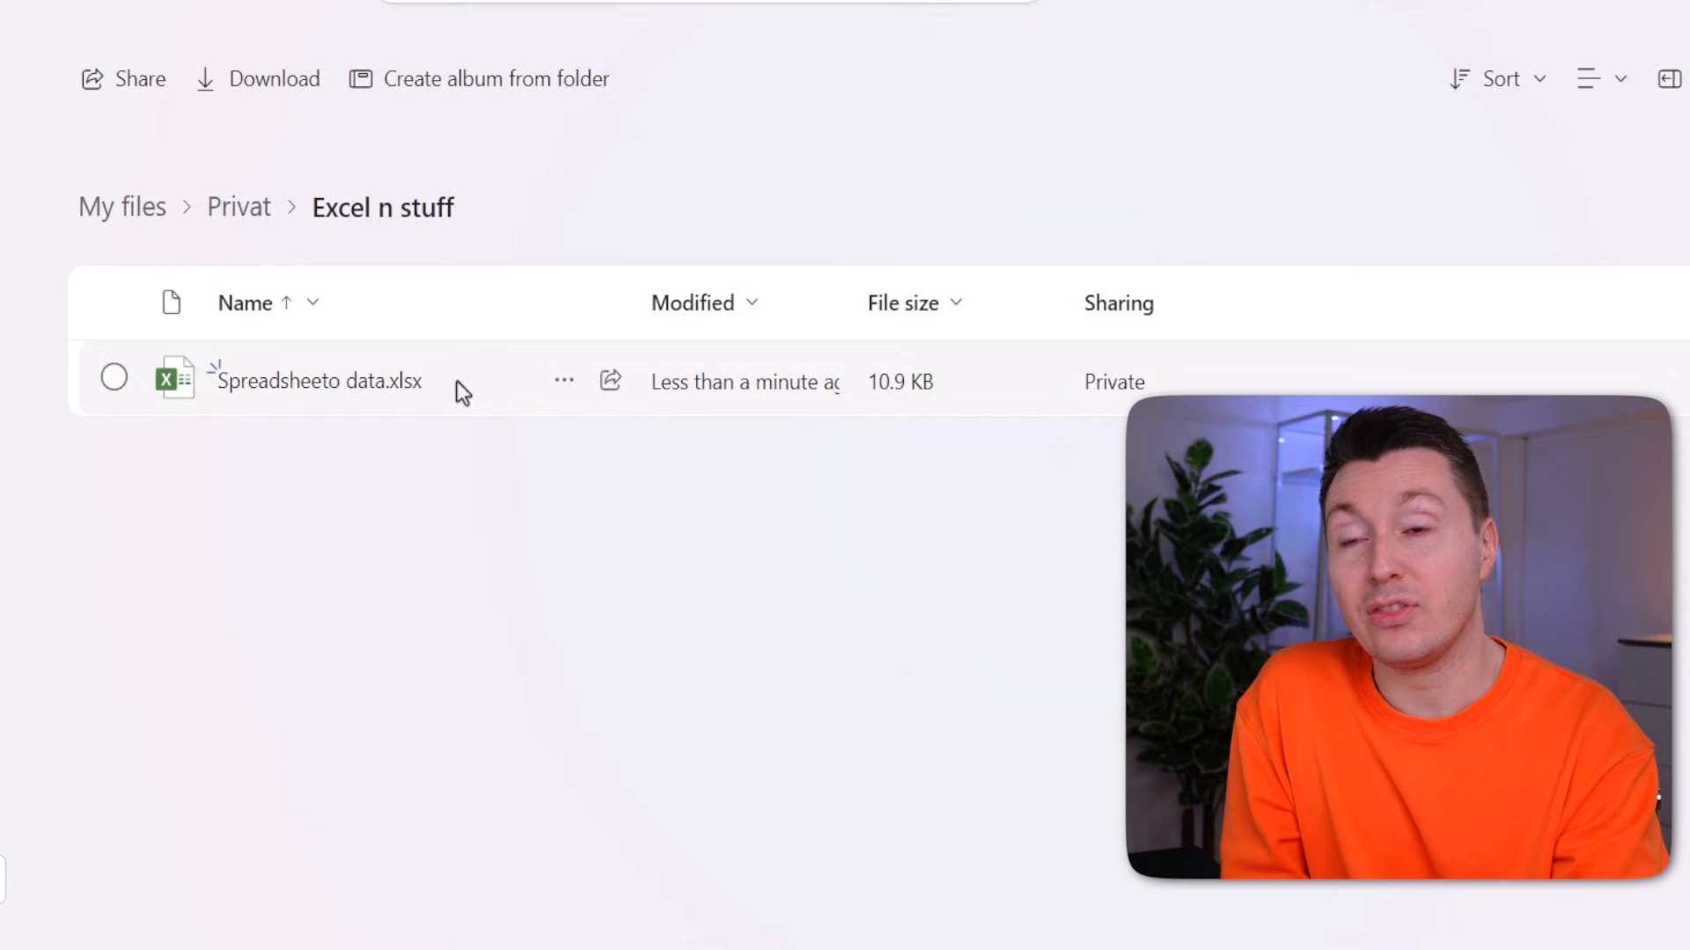
# Show the OneDrive version history of Spreadsheeto data.xlsx via its ... menu
pyautogui.click(563, 381)
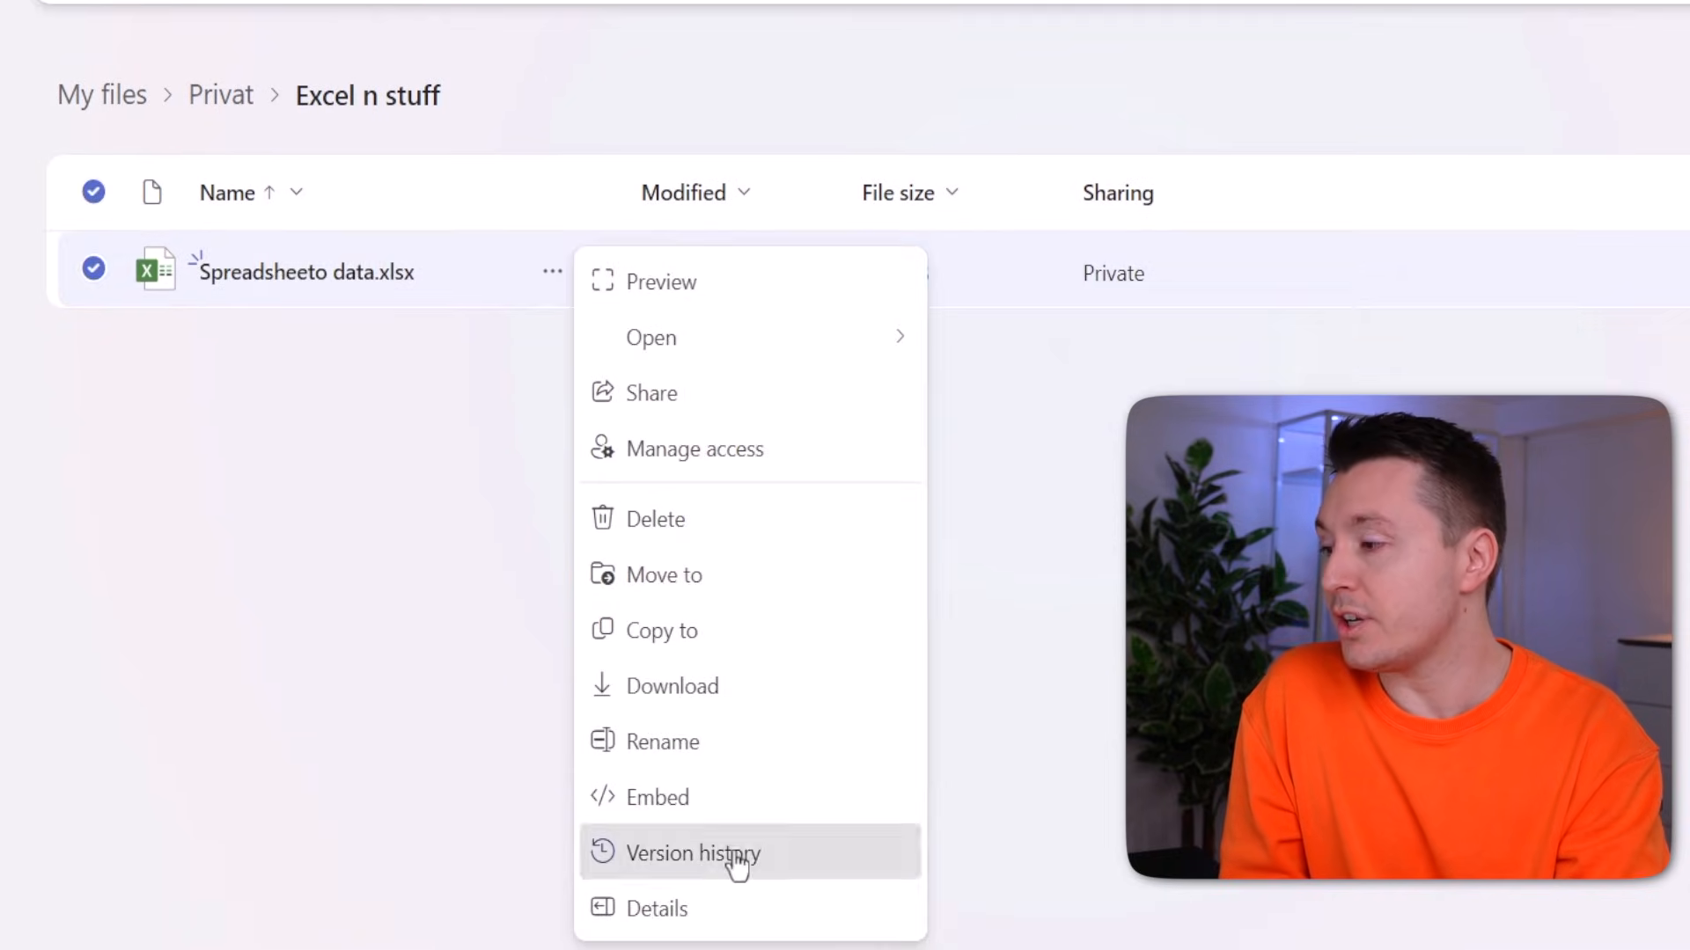
pyautogui.click(688, 854)
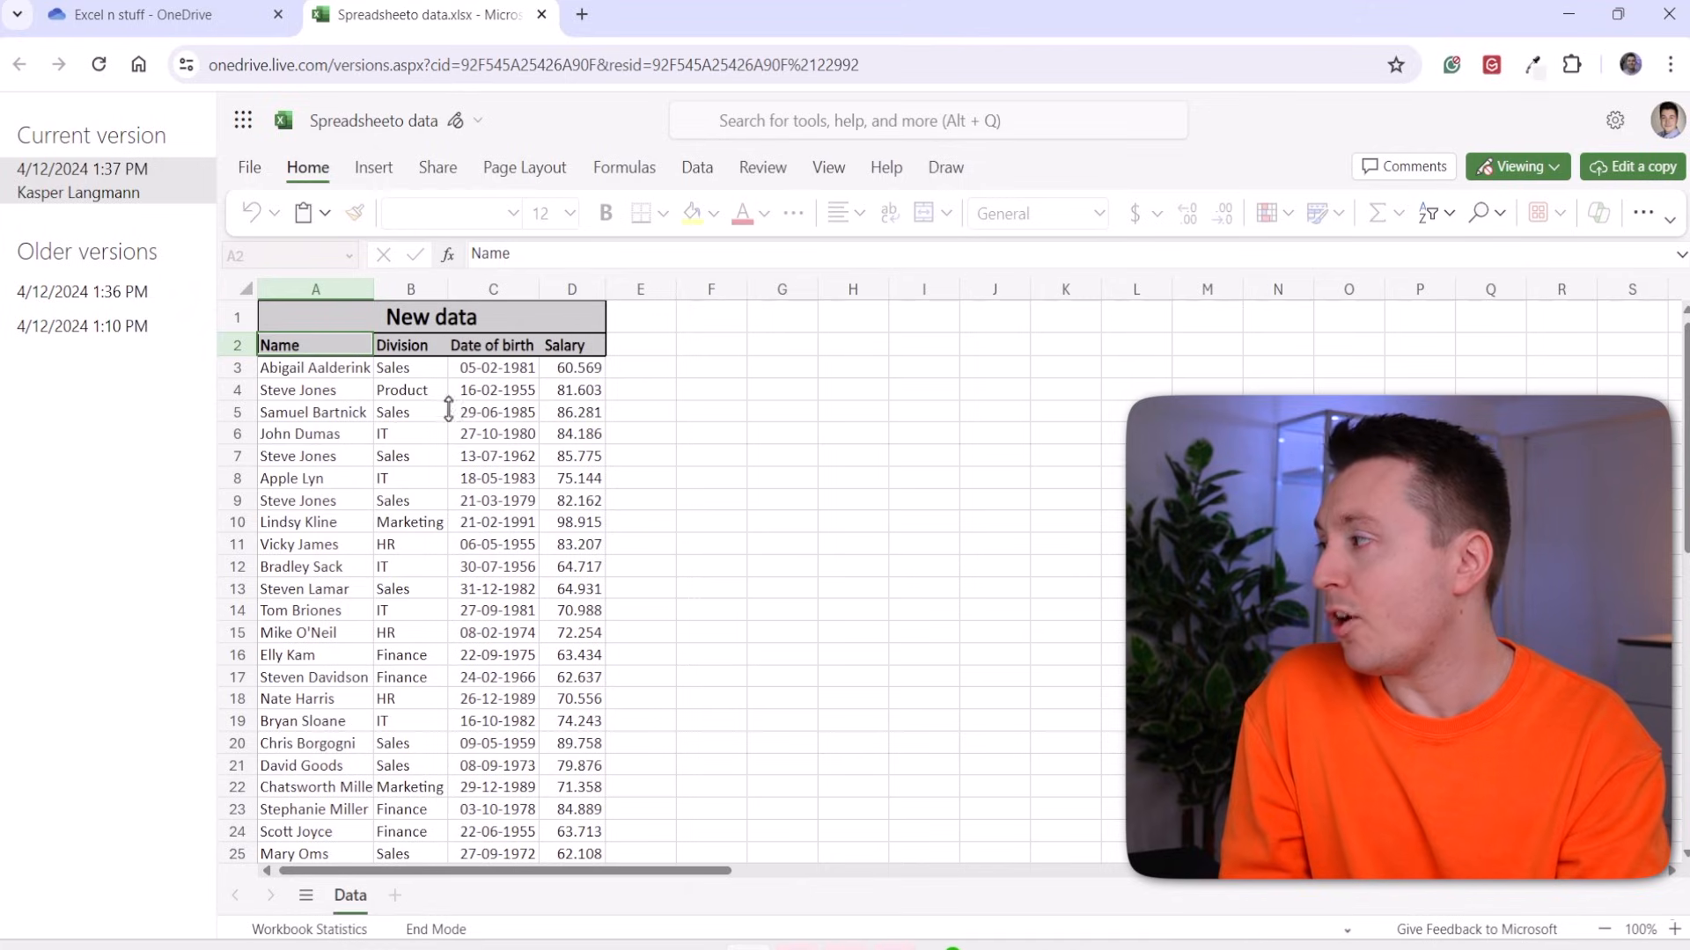
pyautogui.moveTo(107, 215)
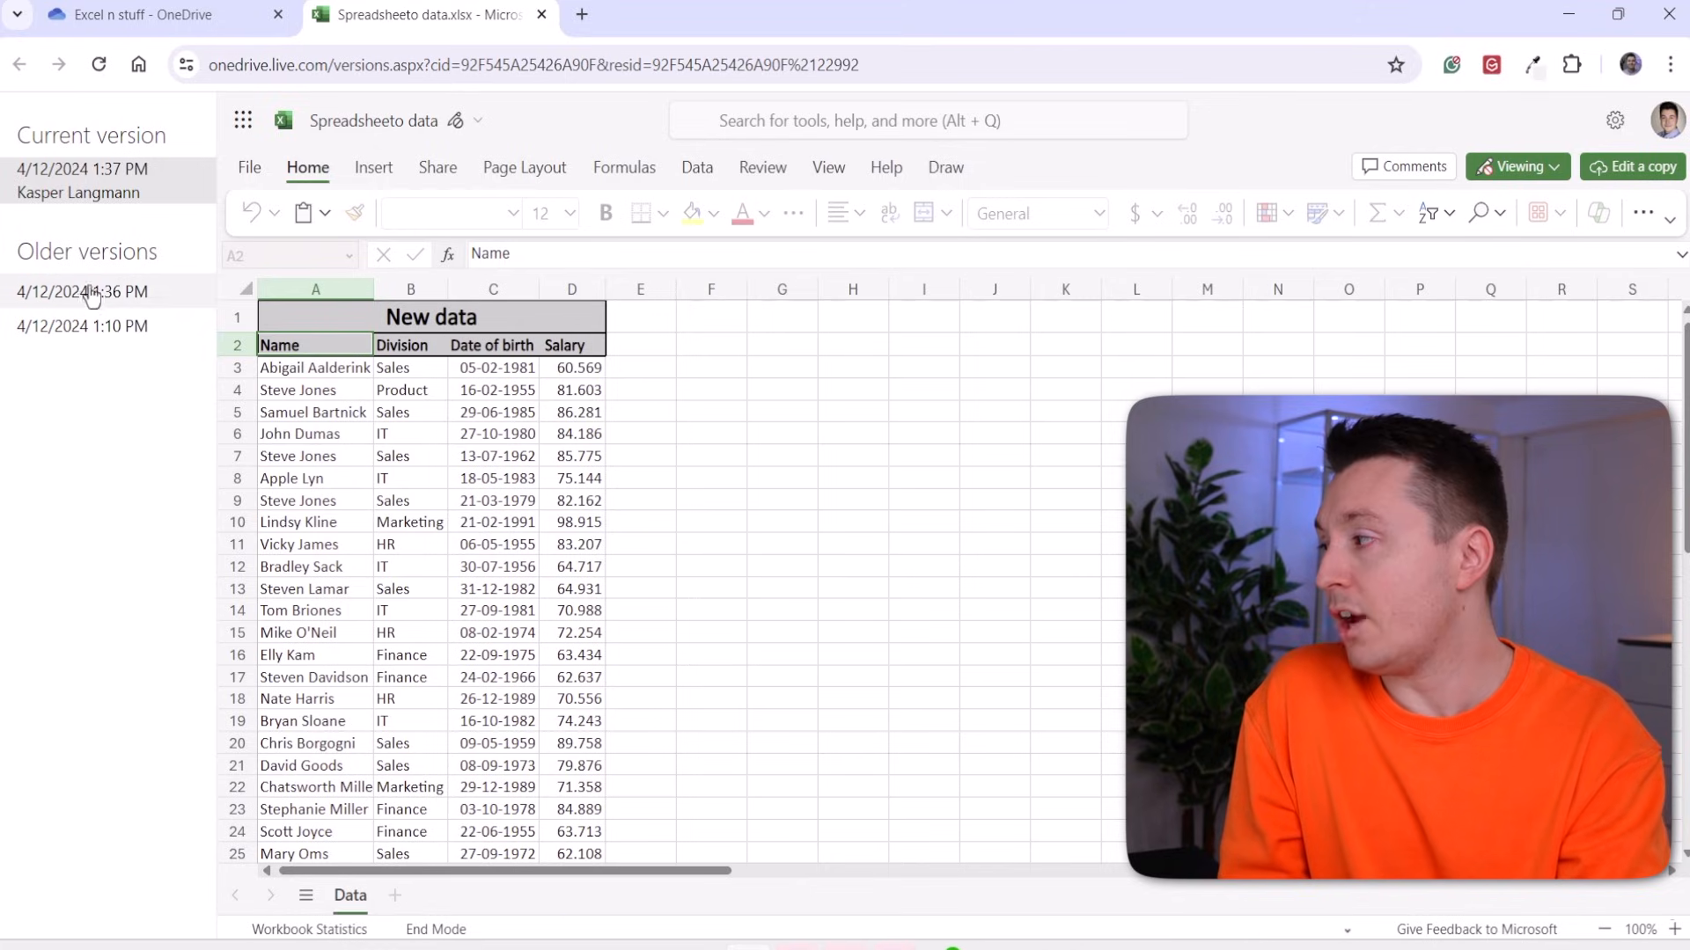
# Preview the 4/12/2024 1:36 PM older version, whose title still reads Old data
pyautogui.click(81, 292)
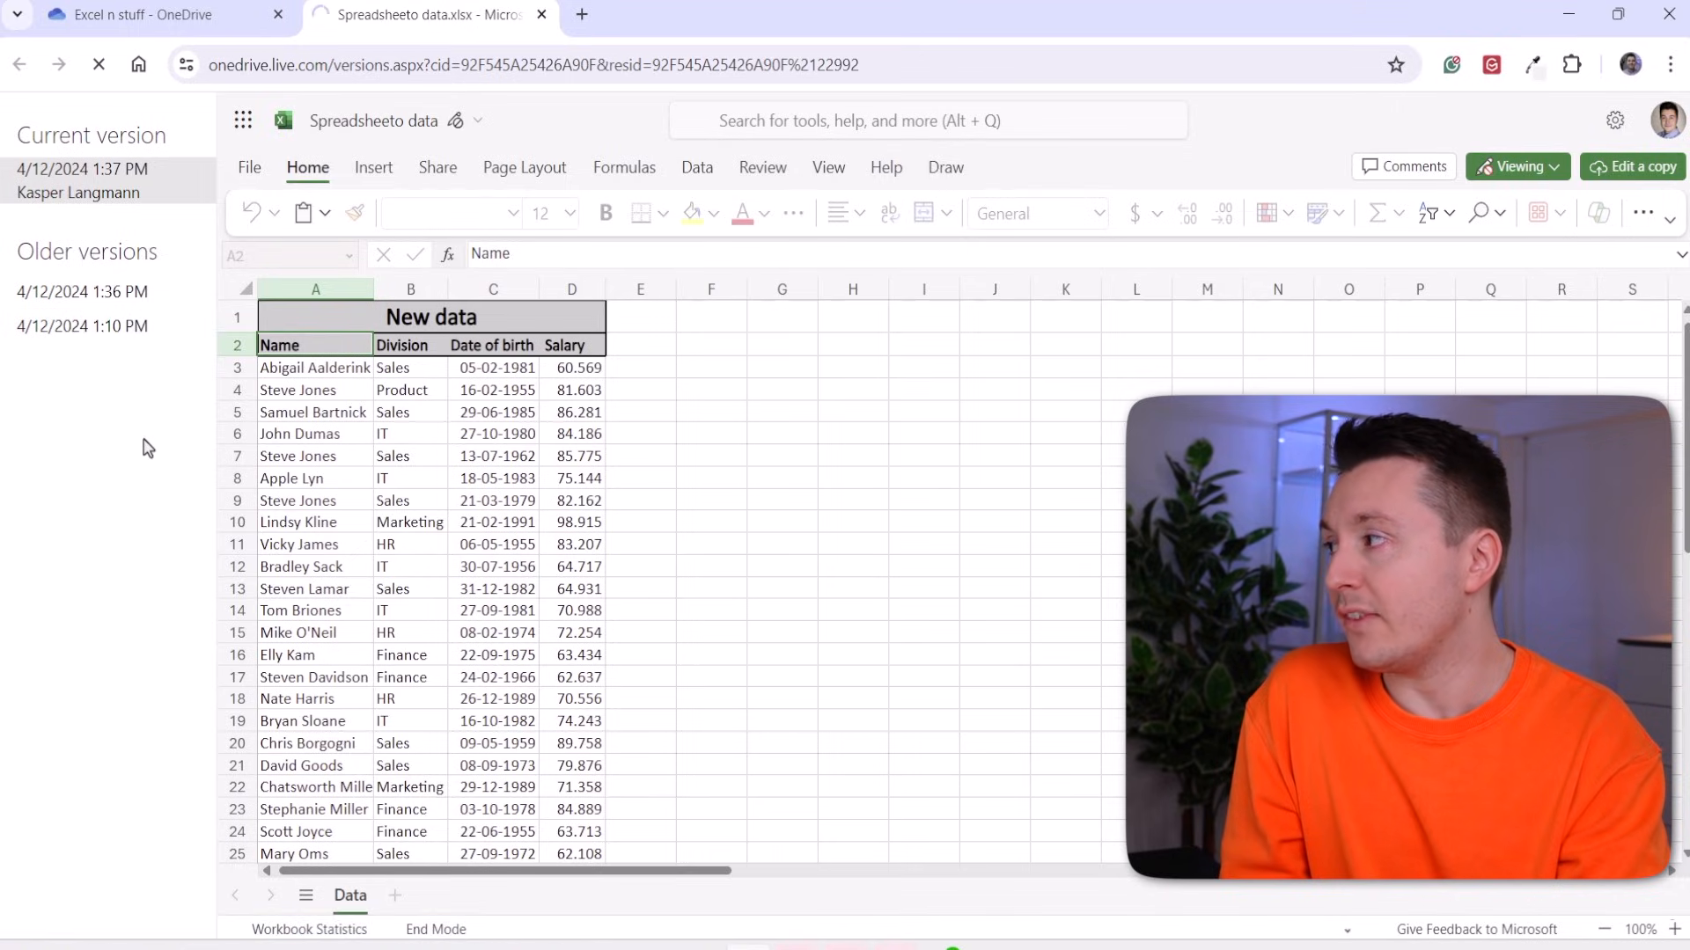
pyautogui.click(81, 325)
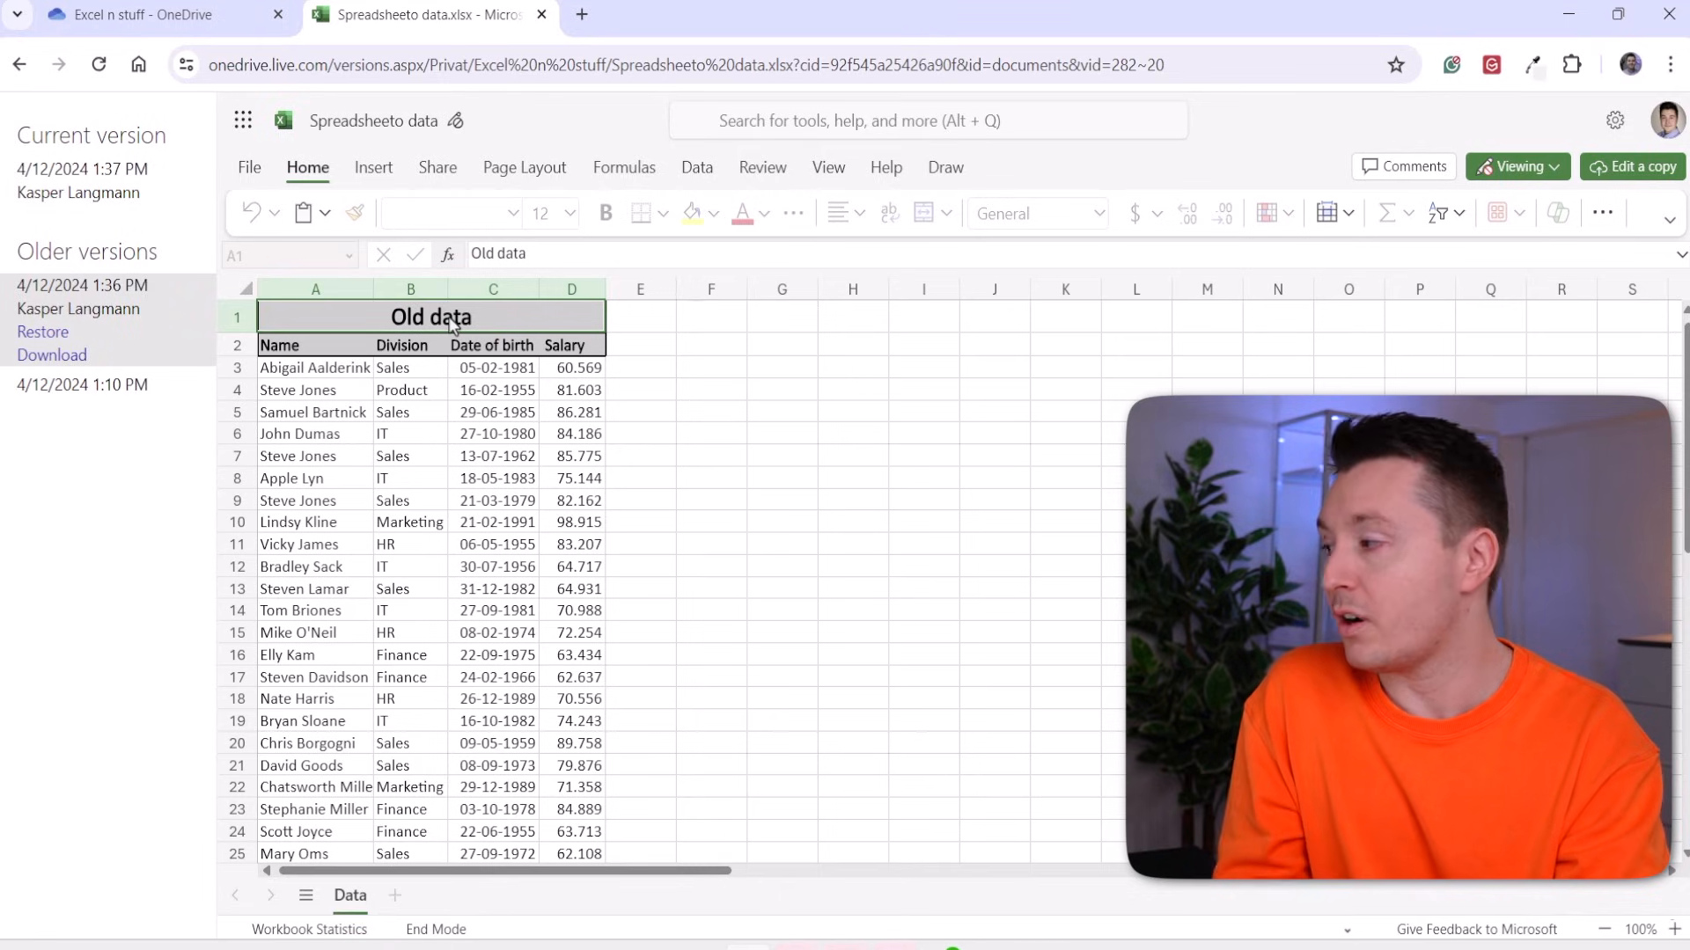
pyautogui.moveTo(1633, 165)
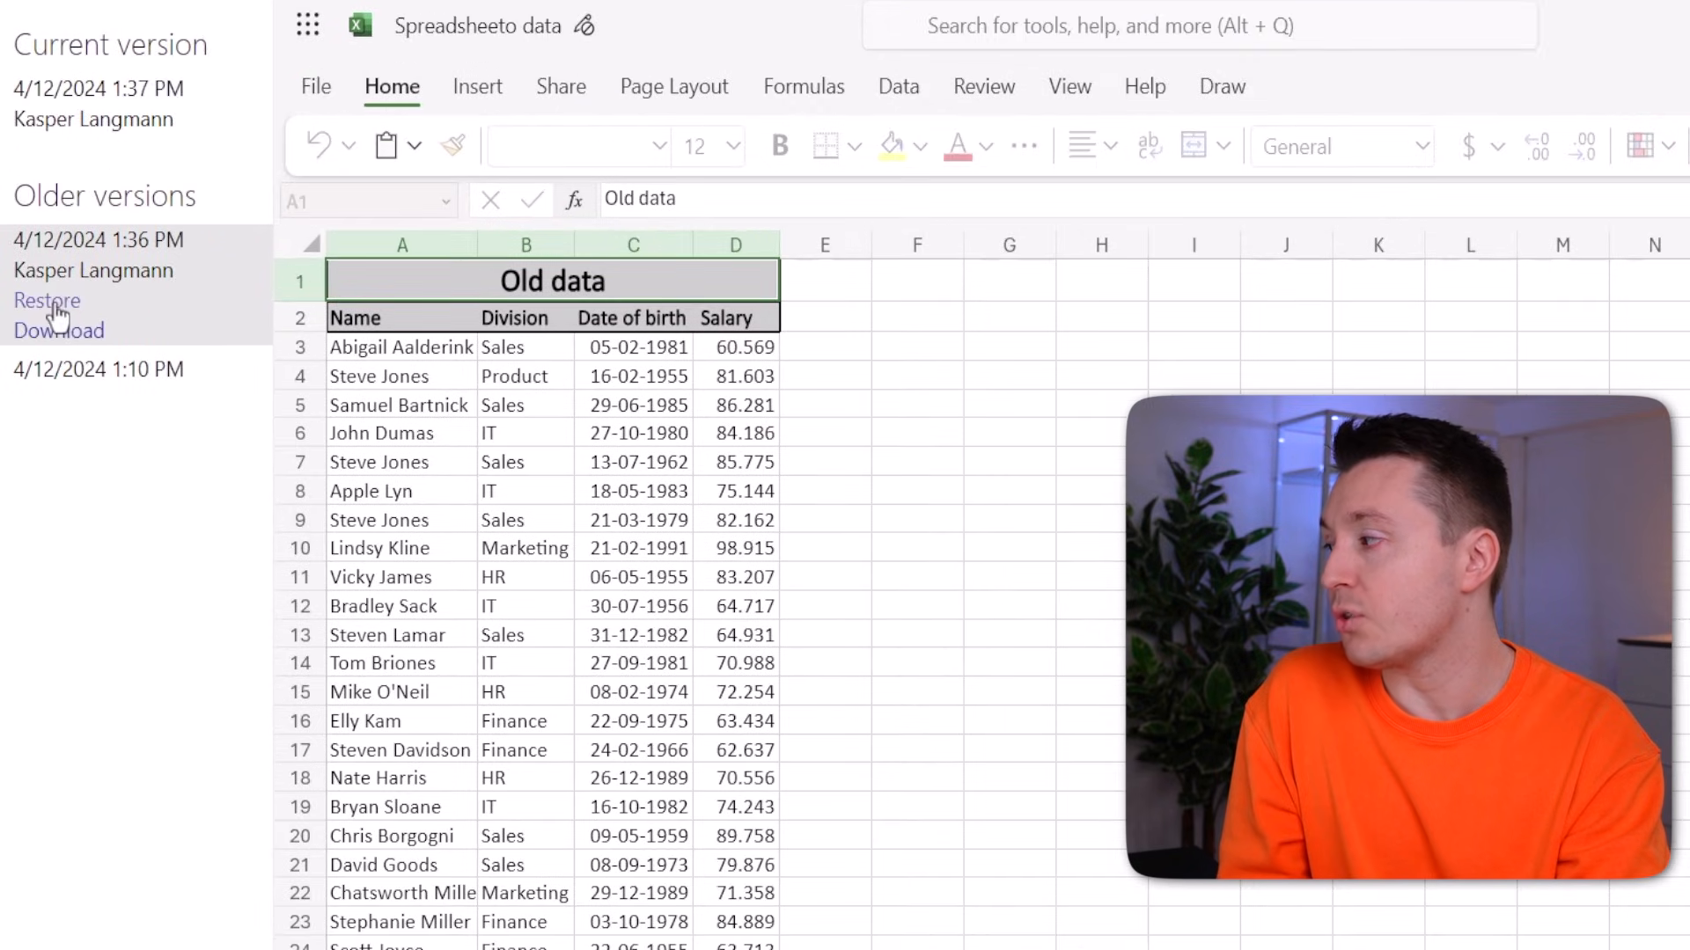
pyautogui.moveTo(79, 336)
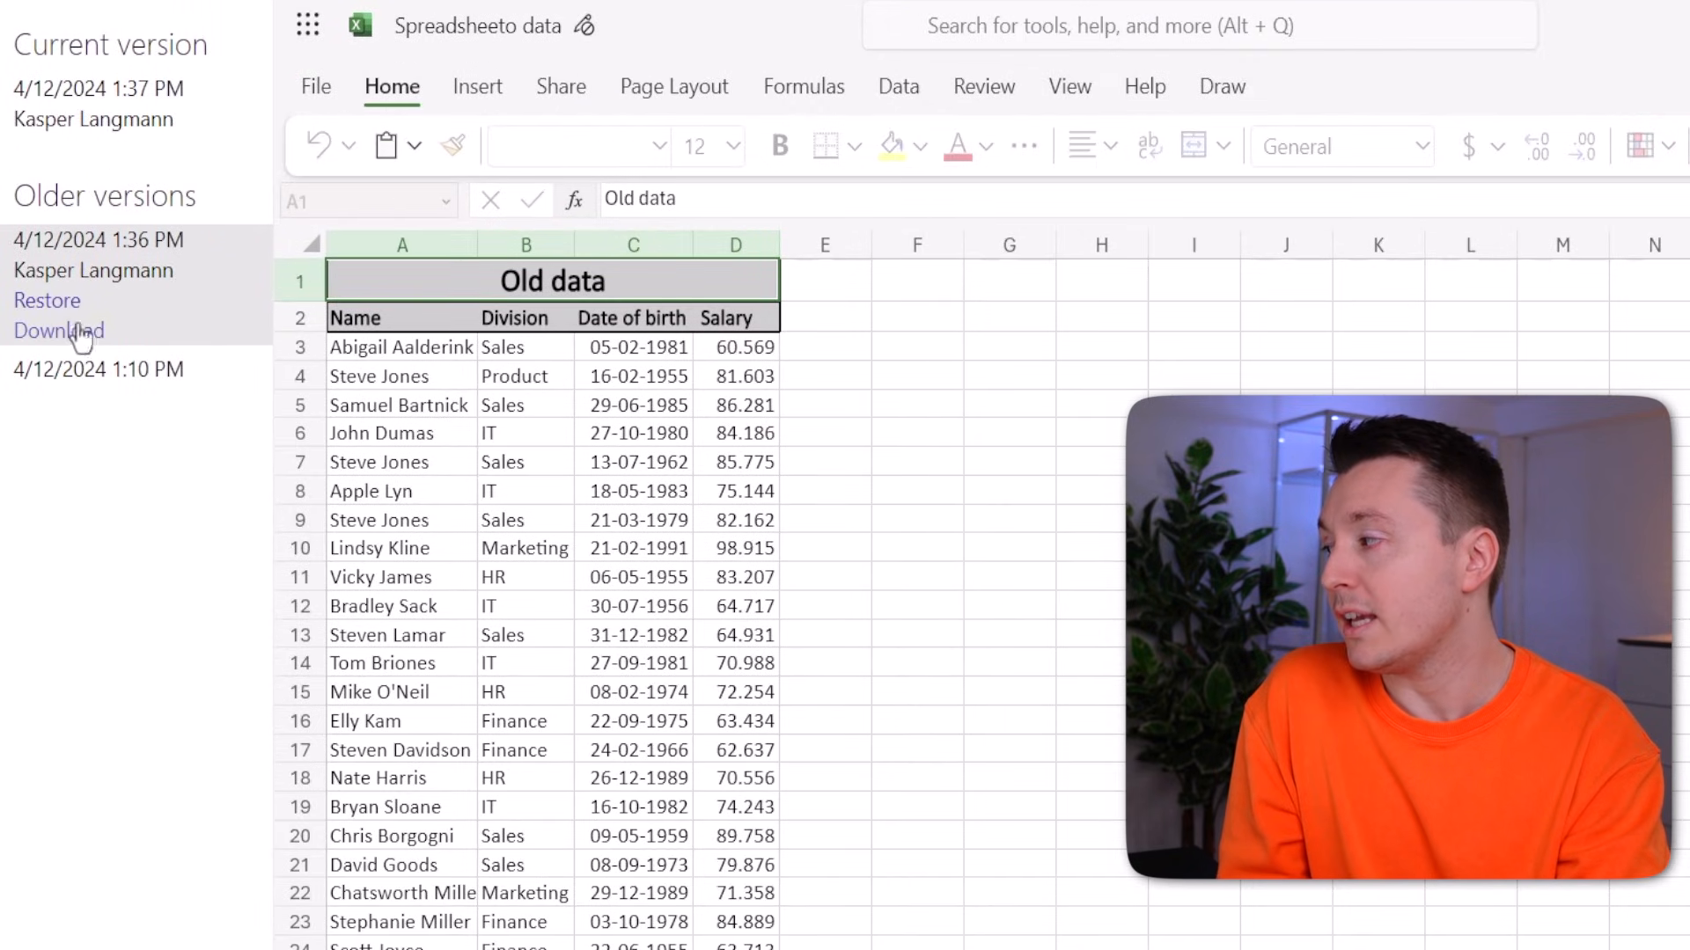
pyautogui.moveTo(52, 303)
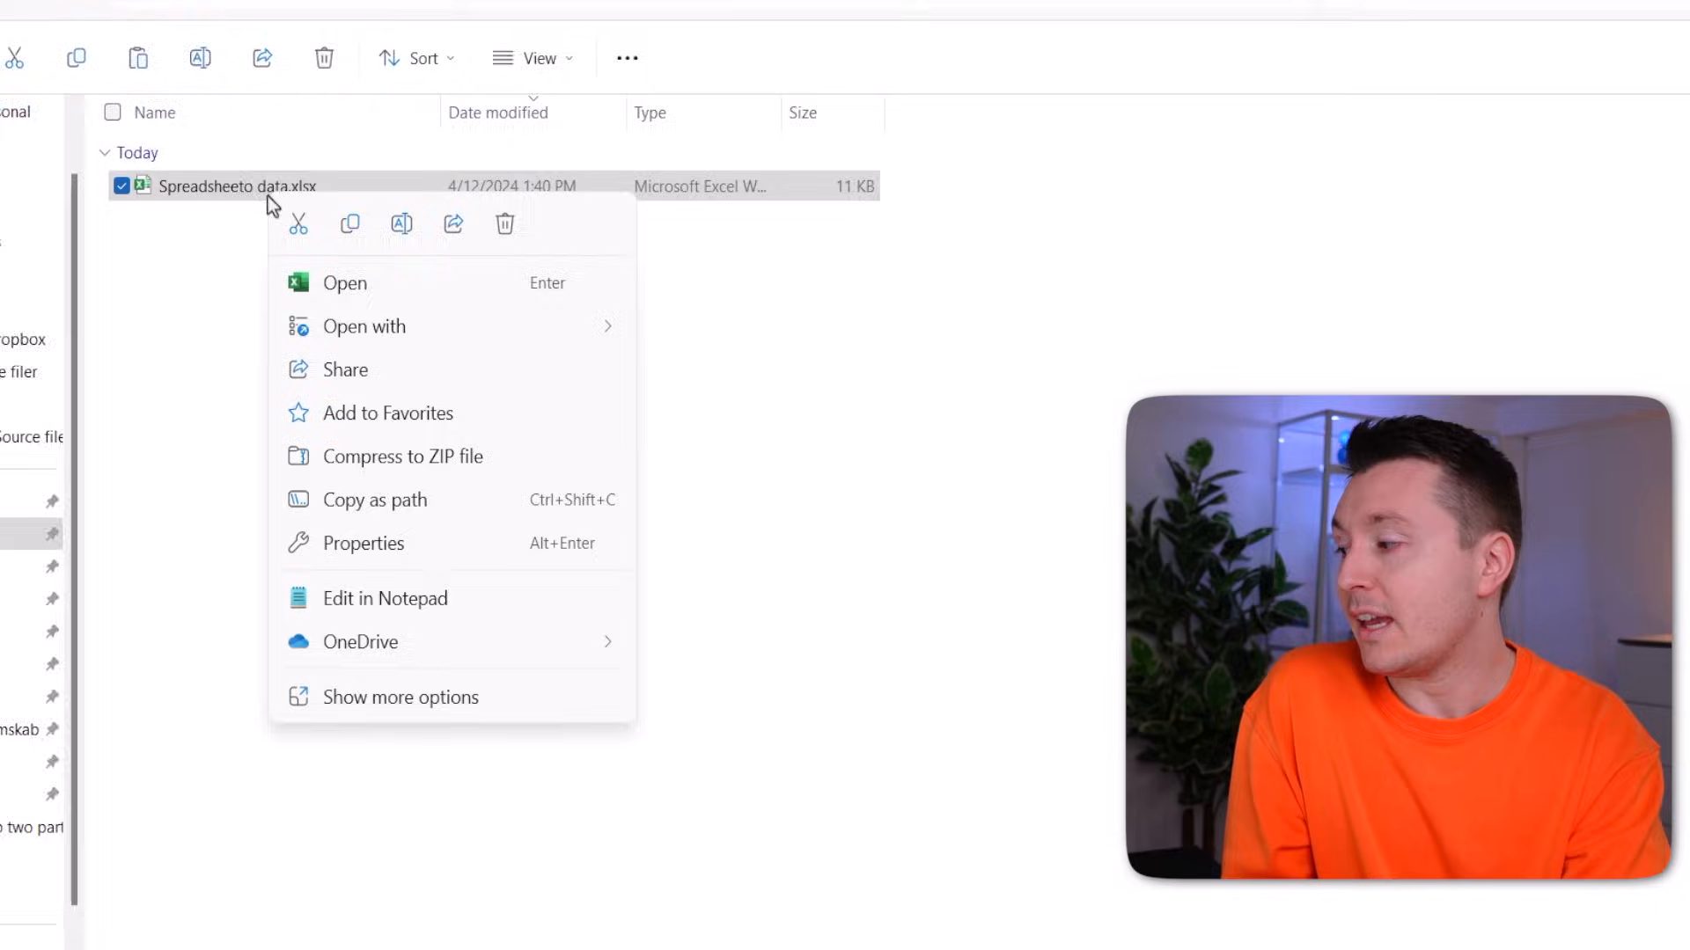
# Check the local file's Previous Versions in its Properties, finding none available
pyautogui.click(363, 542)
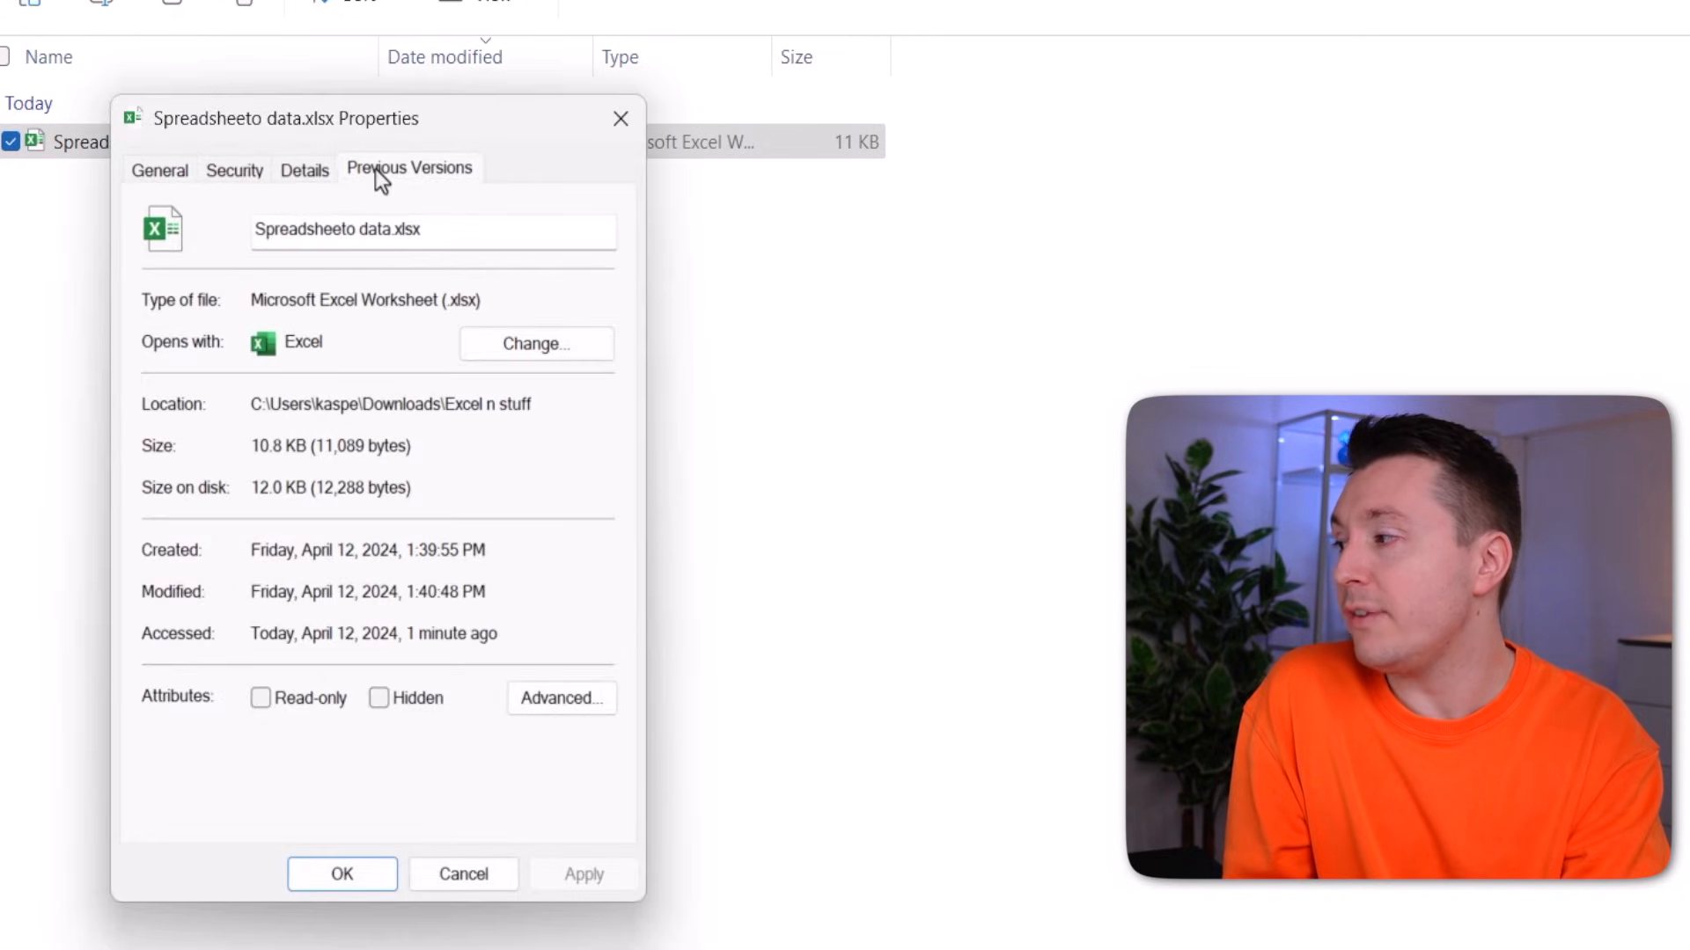
pyautogui.click(408, 169)
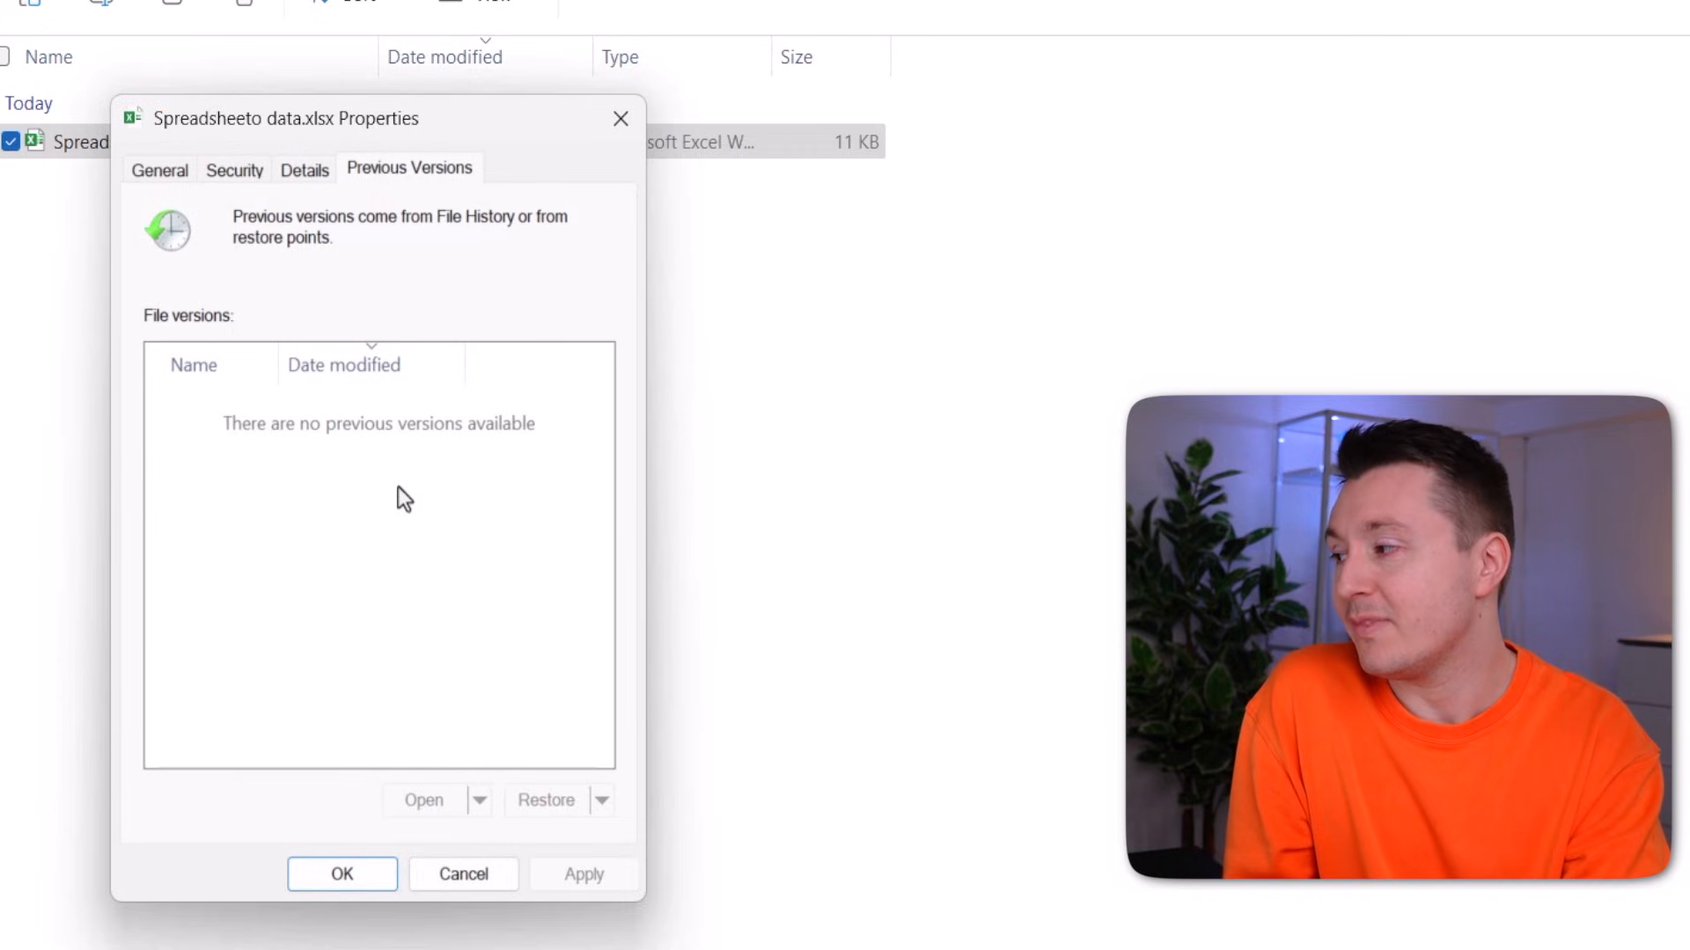
pyautogui.moveTo(313, 565)
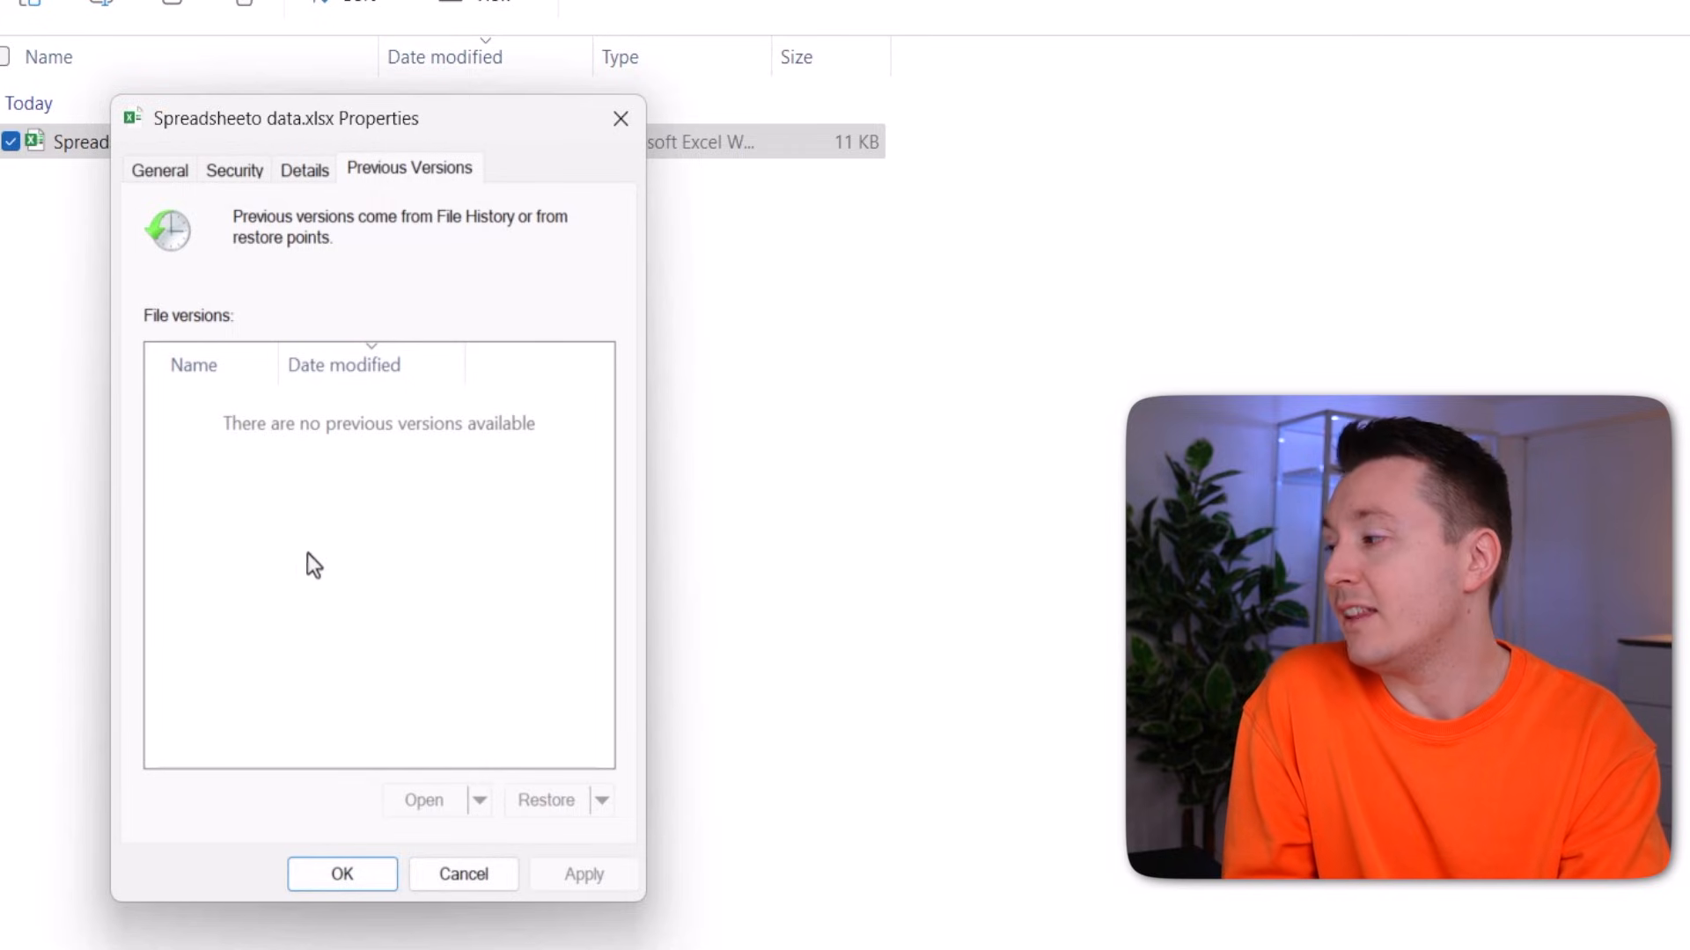
pyautogui.moveTo(345, 457)
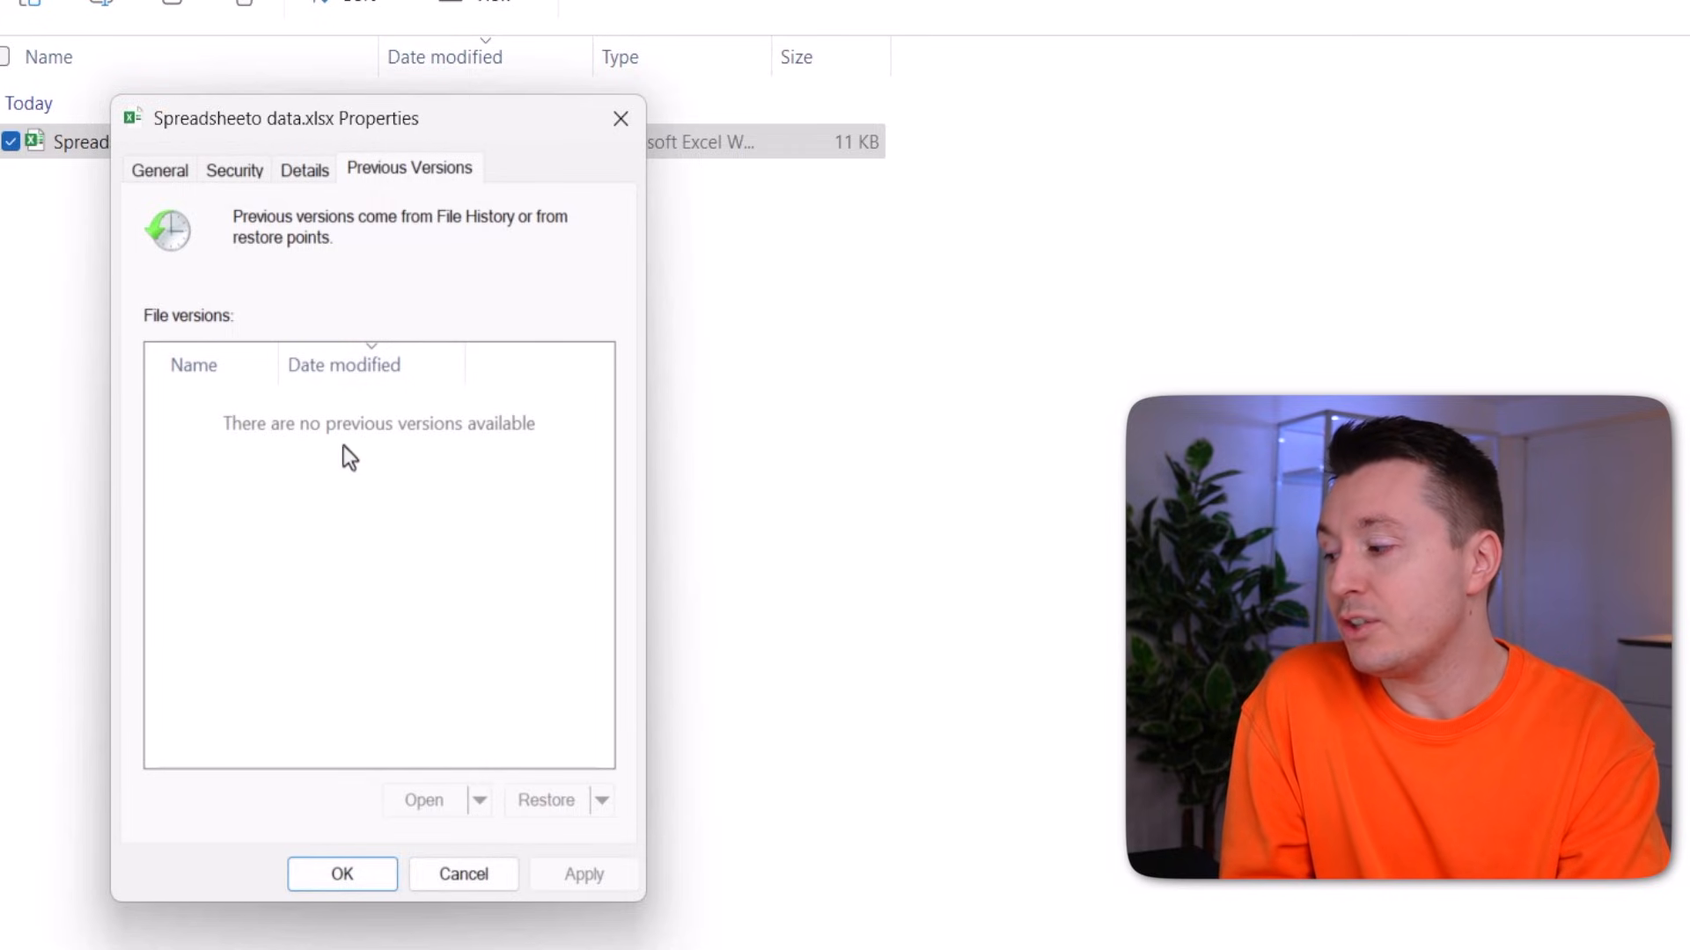
pyautogui.moveTo(570, 819)
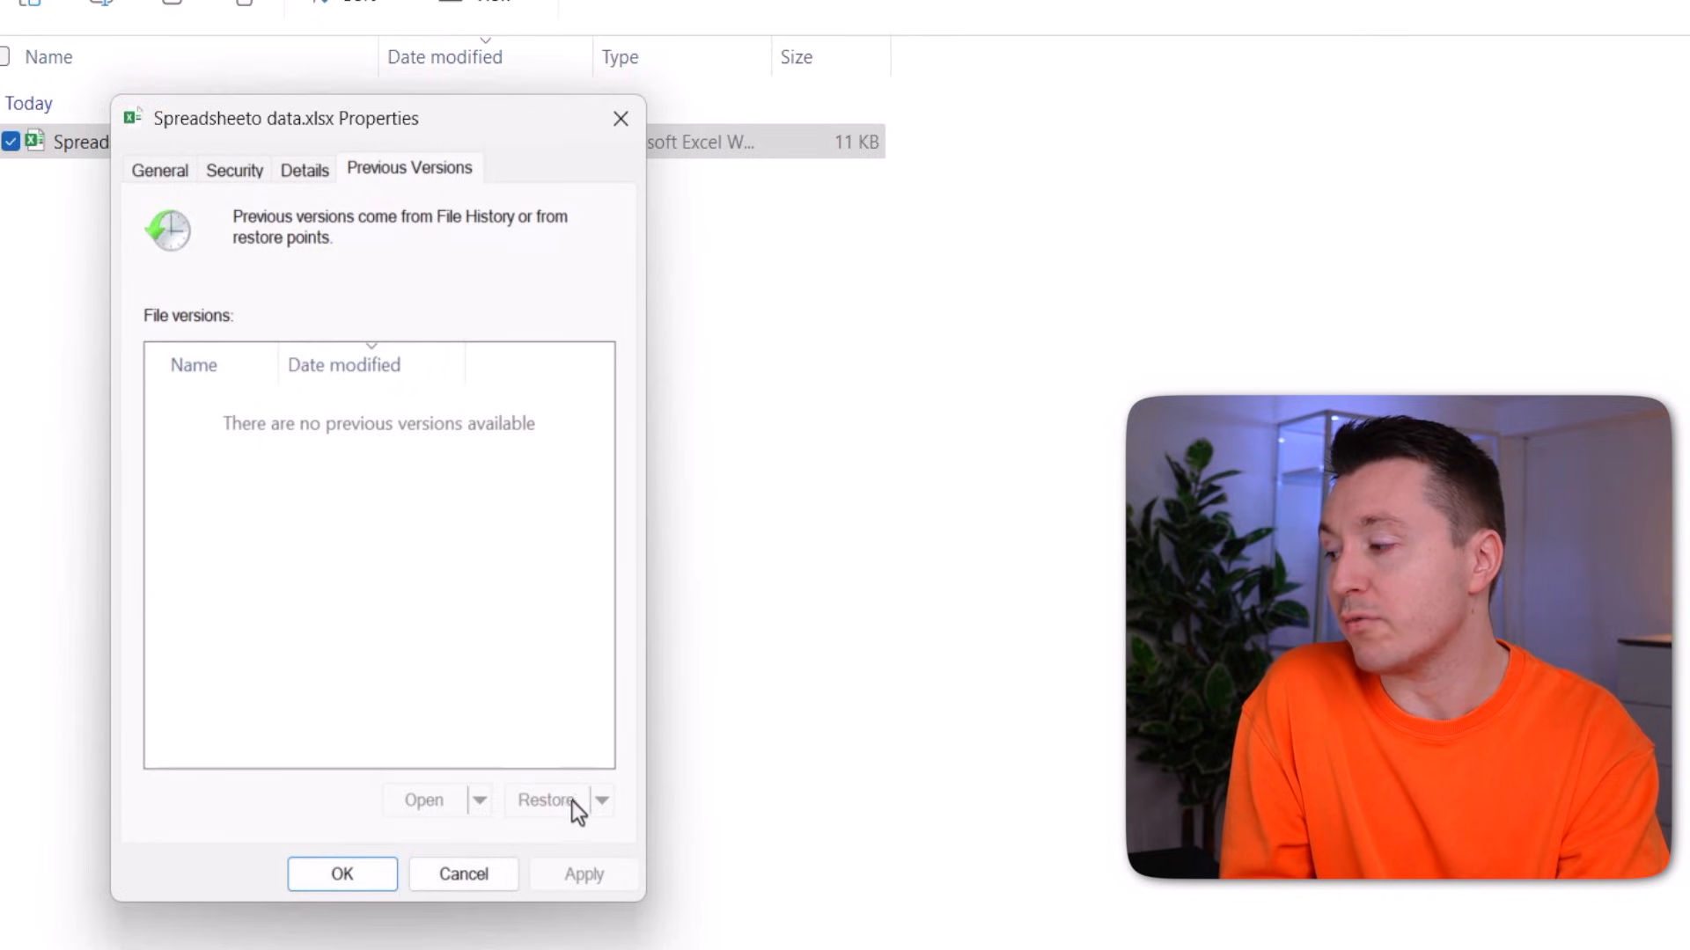
pyautogui.moveTo(356, 456)
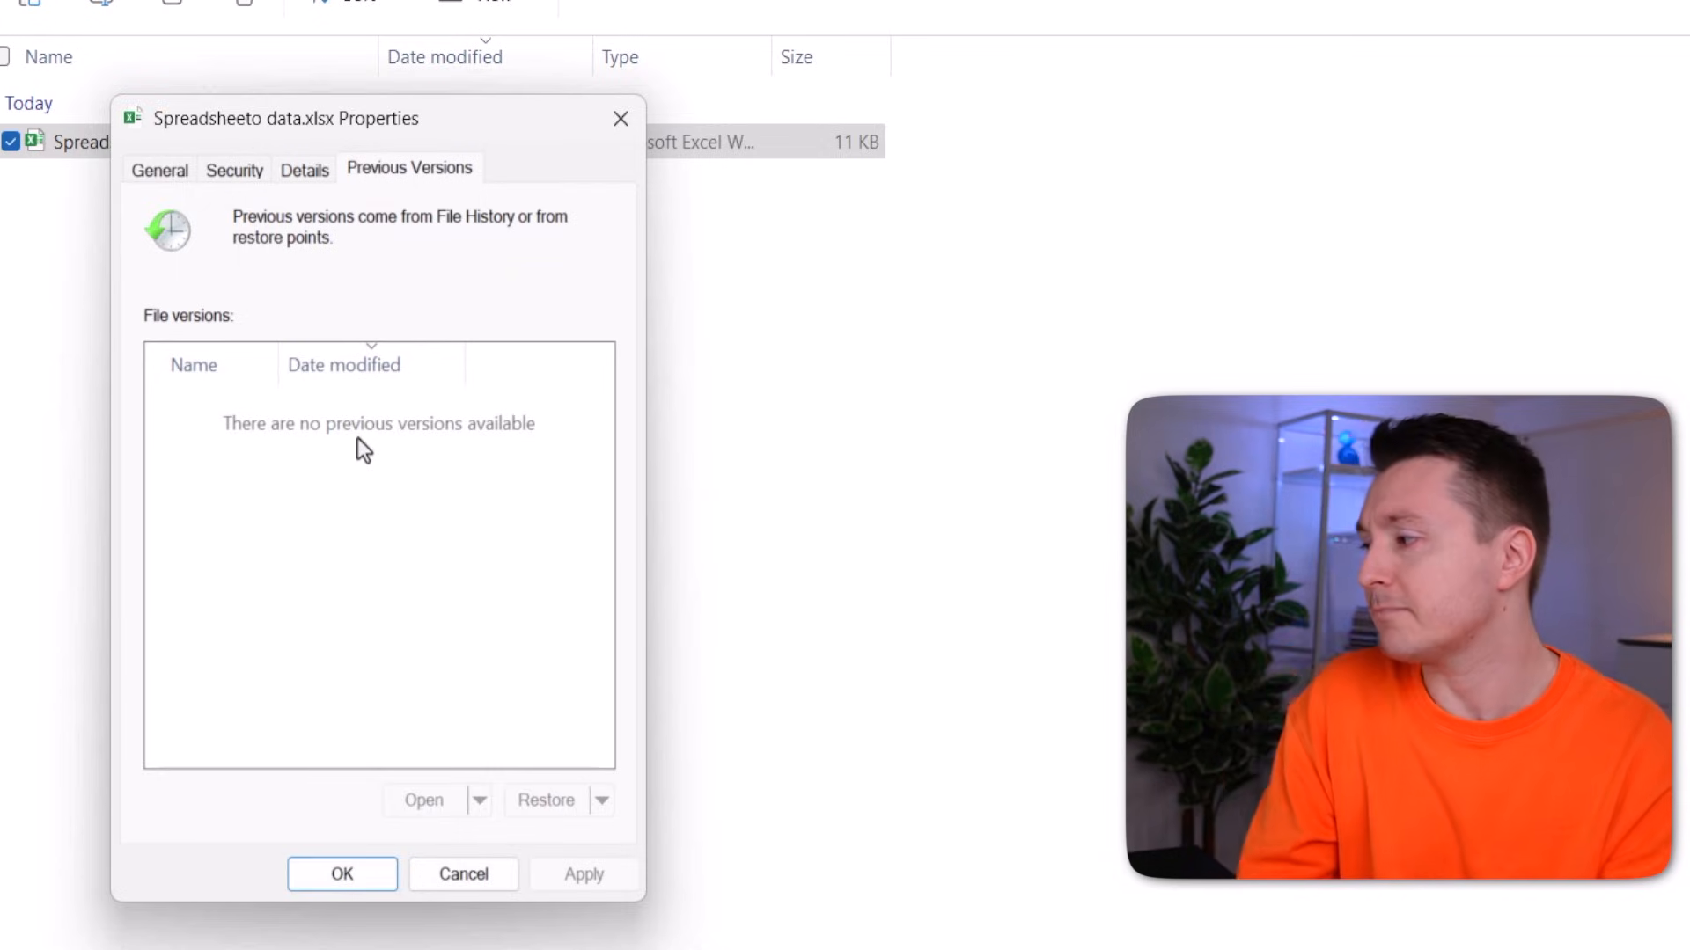
# Restore the deleted Spreadsheeto data.xlsx from the Recycle Bin to Excel n stuff
pyautogui.click(341, 873)
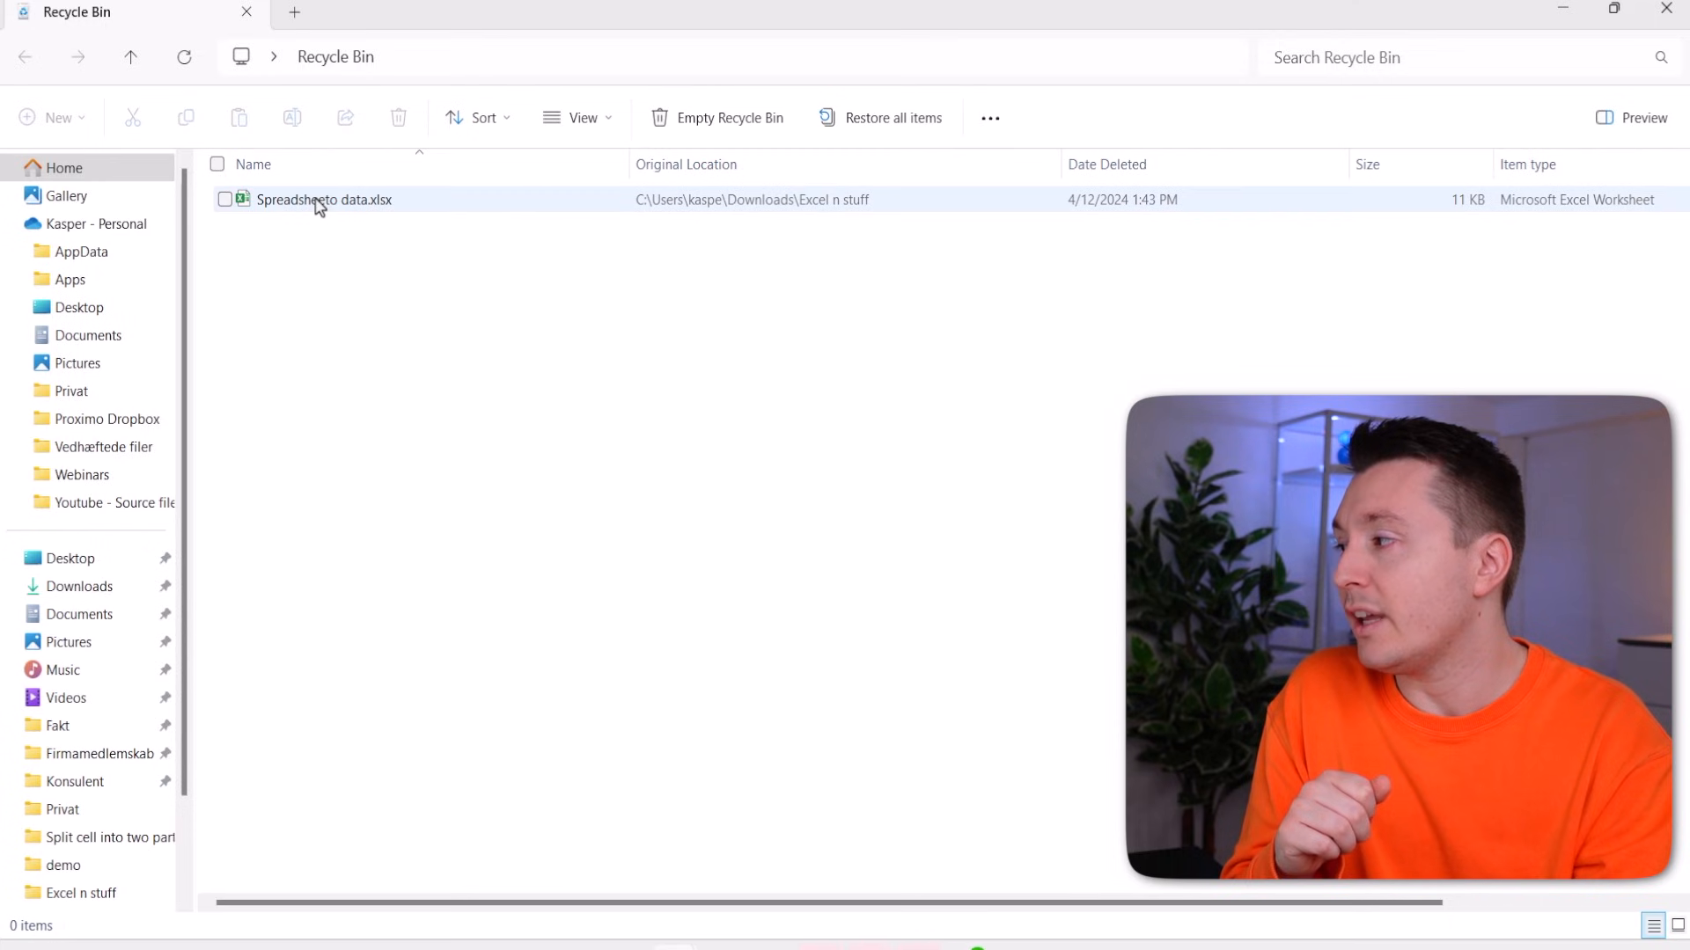
pyautogui.moveTo(320, 204)
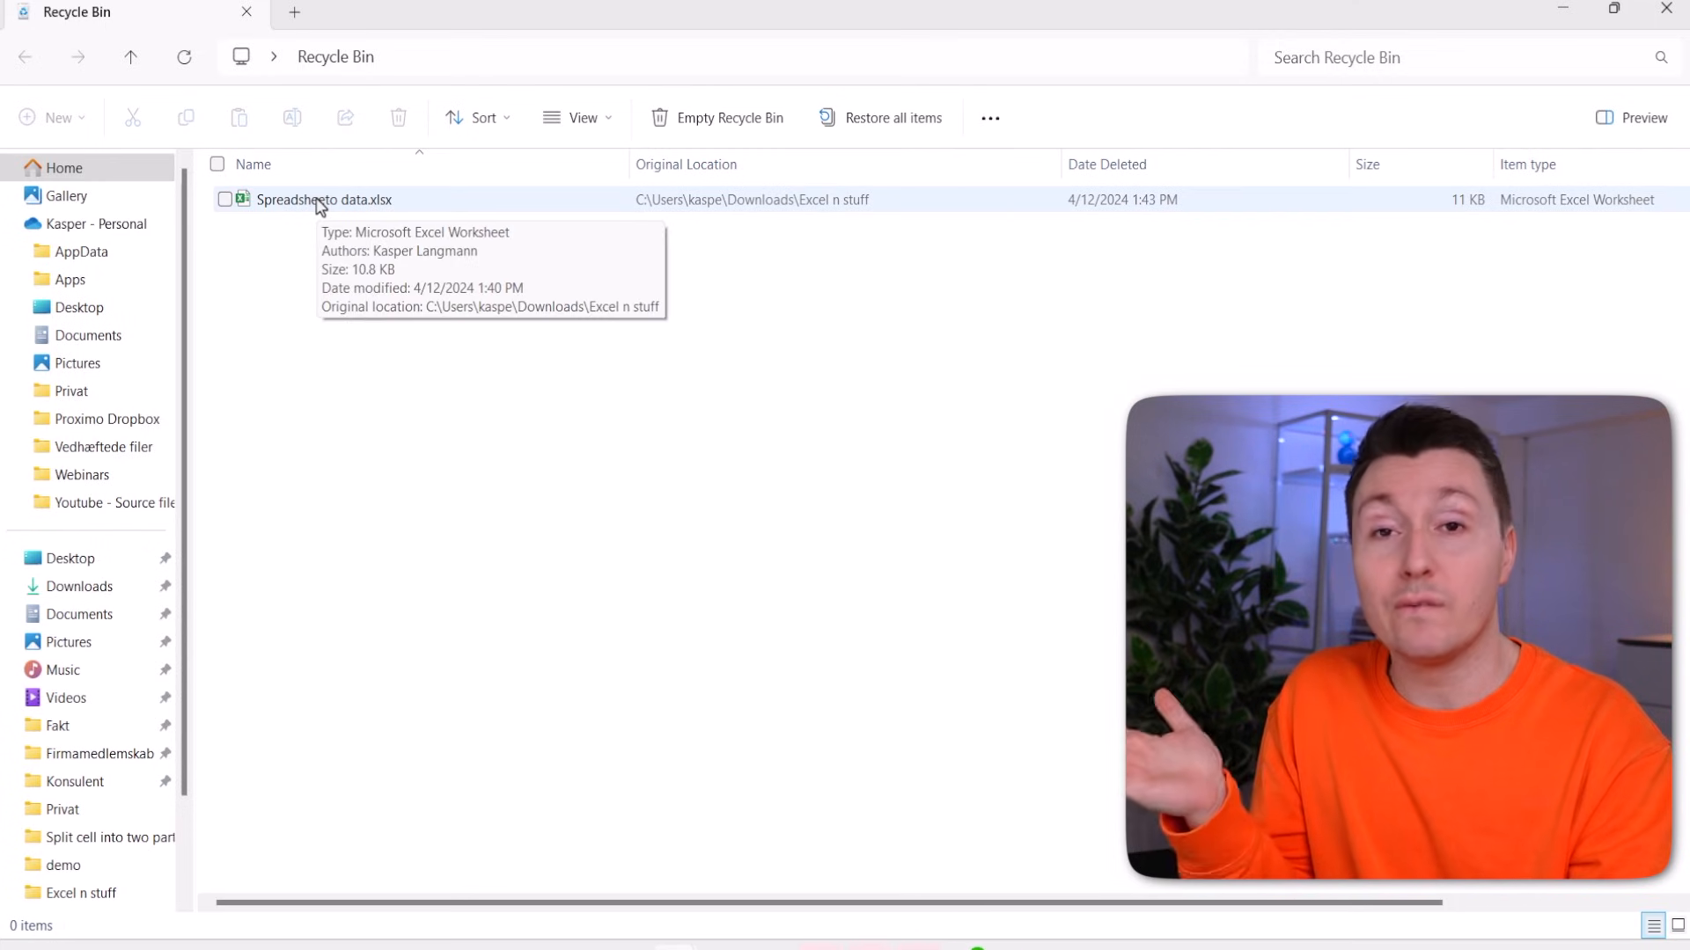
pyautogui.rightClick(324, 199)
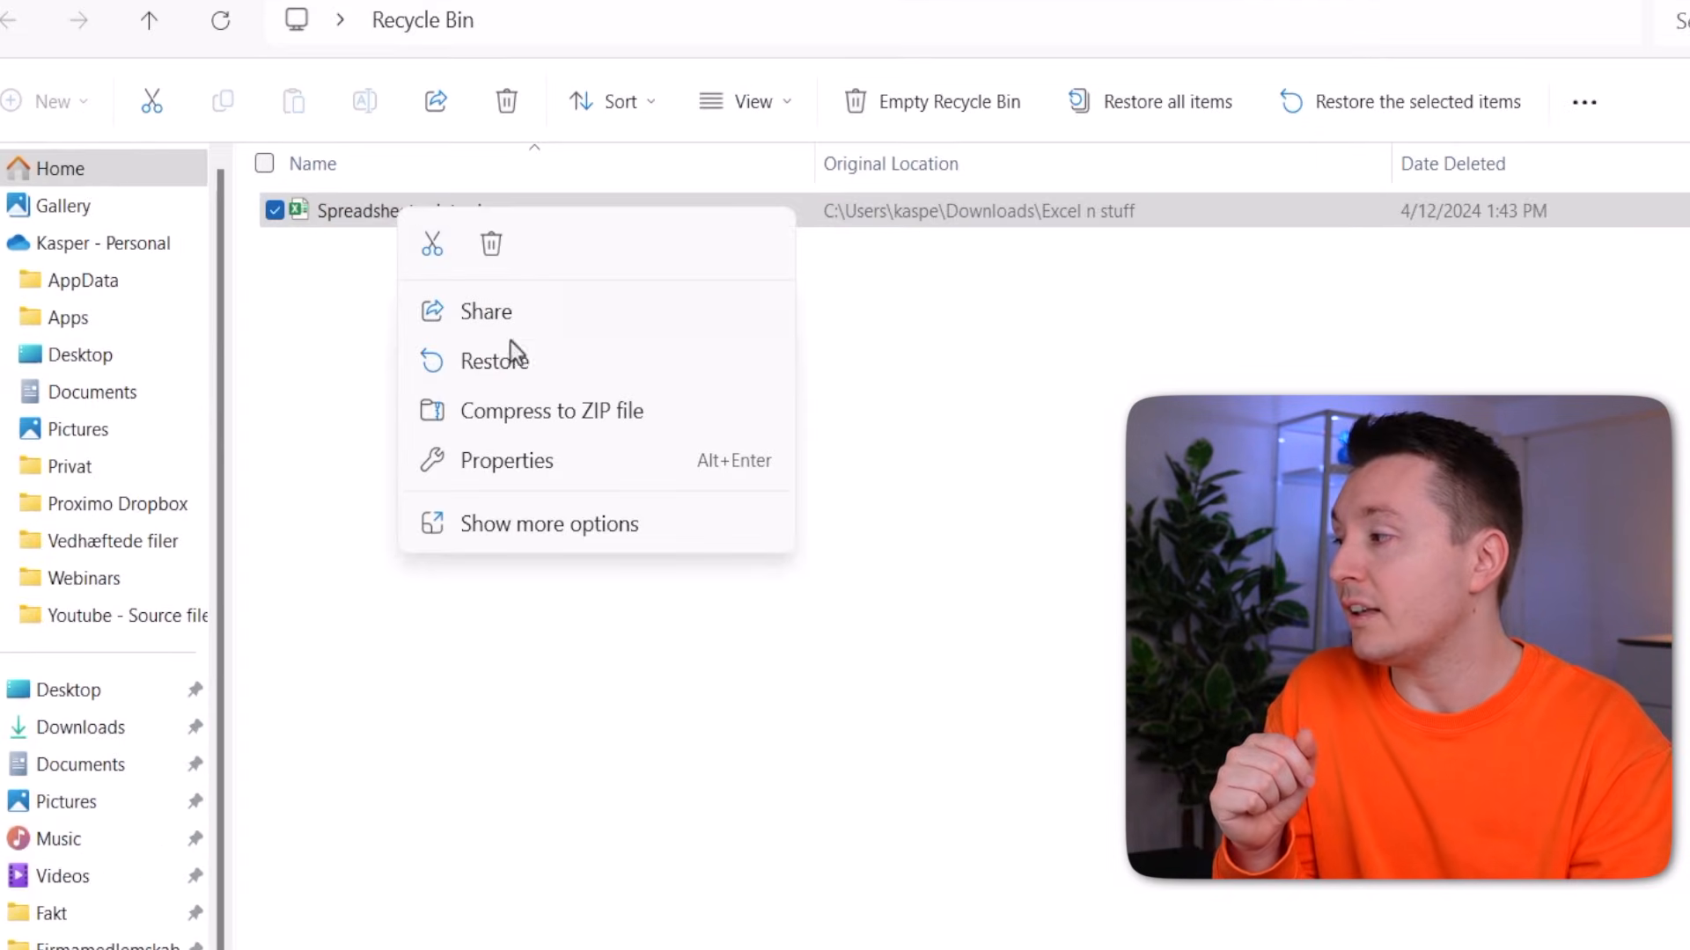
pyautogui.moveTo(527, 378)
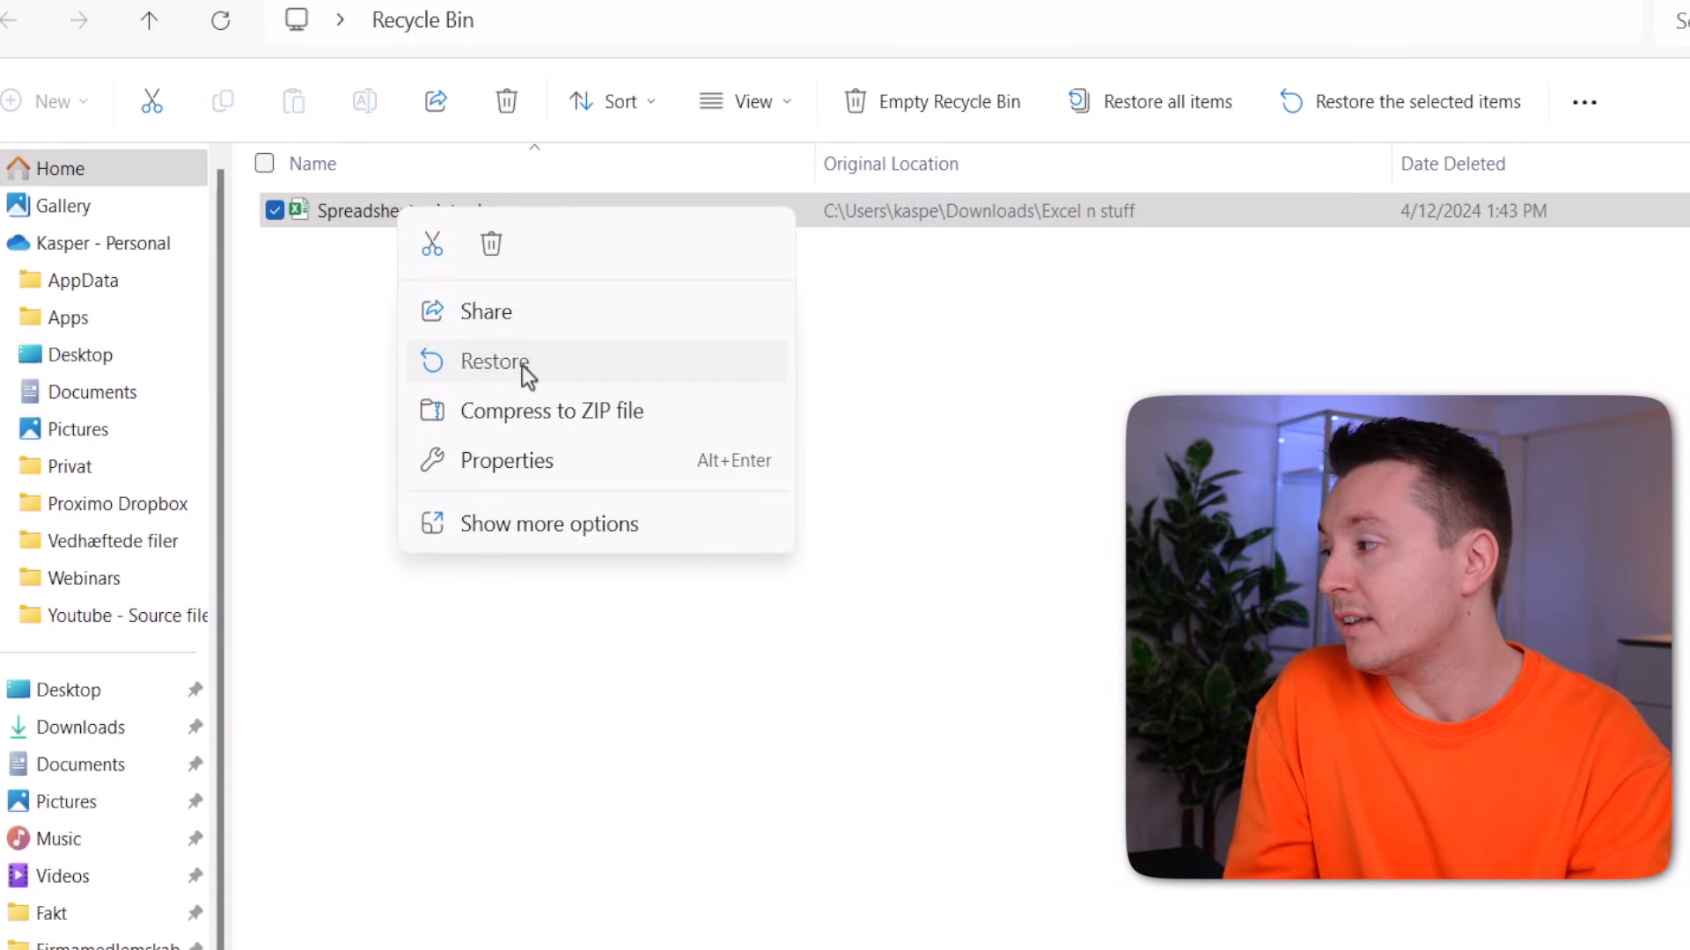
pyautogui.click(497, 363)
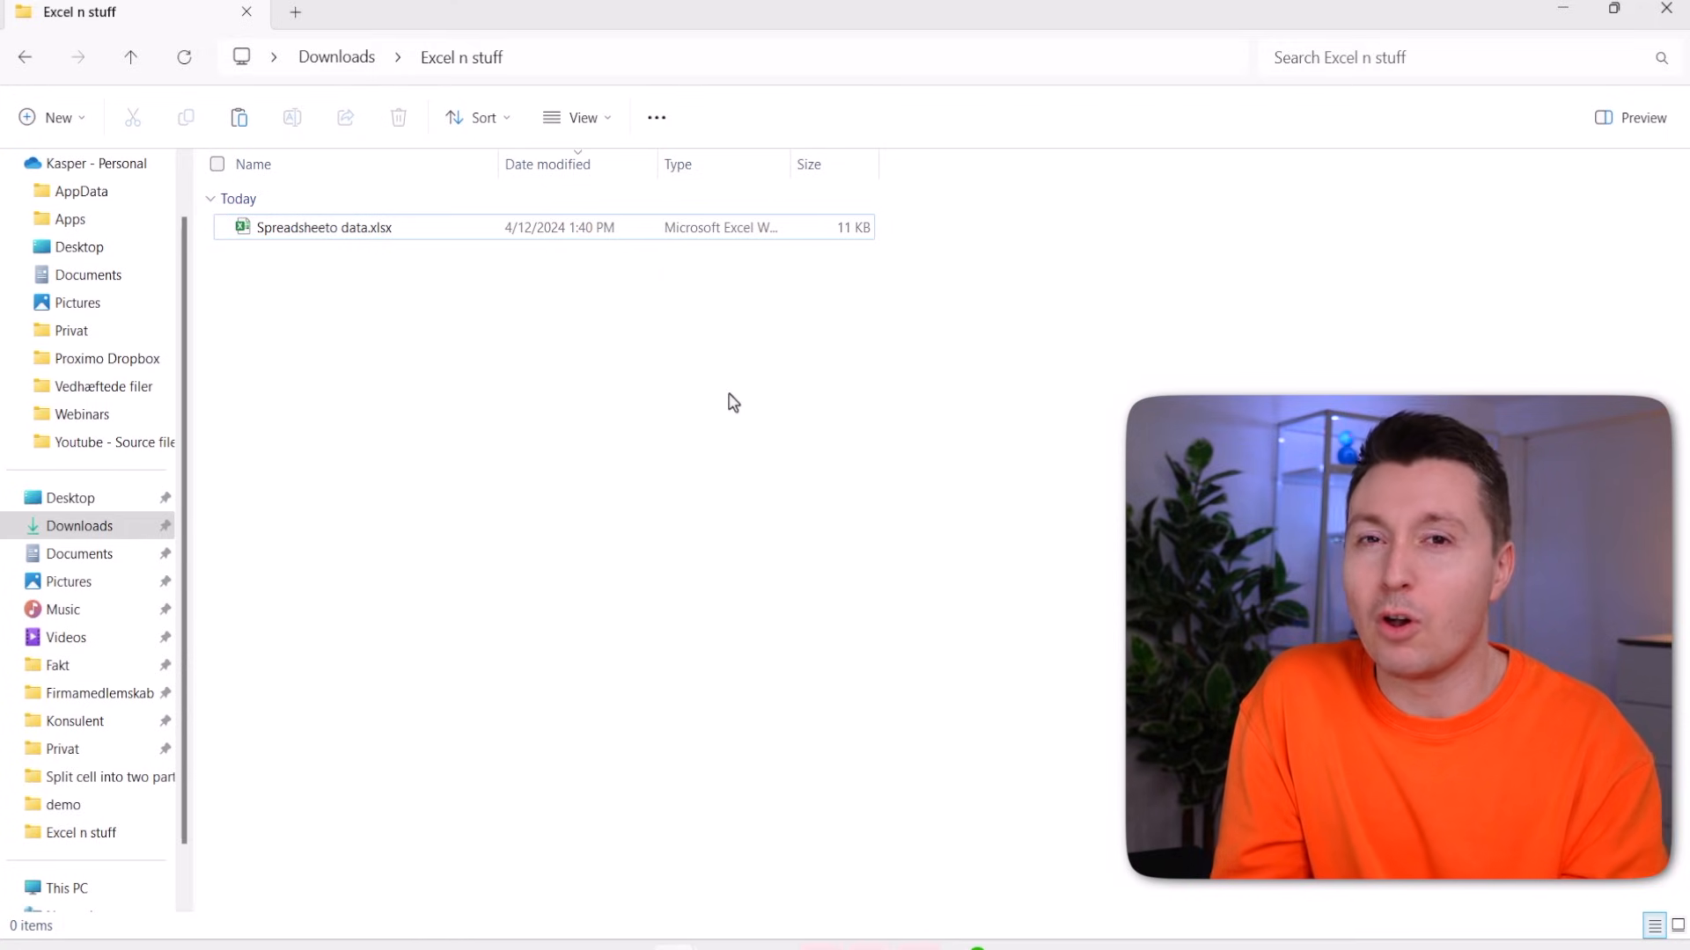
# Permanently delete Spreadsheeto data.xlsx with Shift+Delete, bypassing the Recycle Bin
pyautogui.click(324, 227)
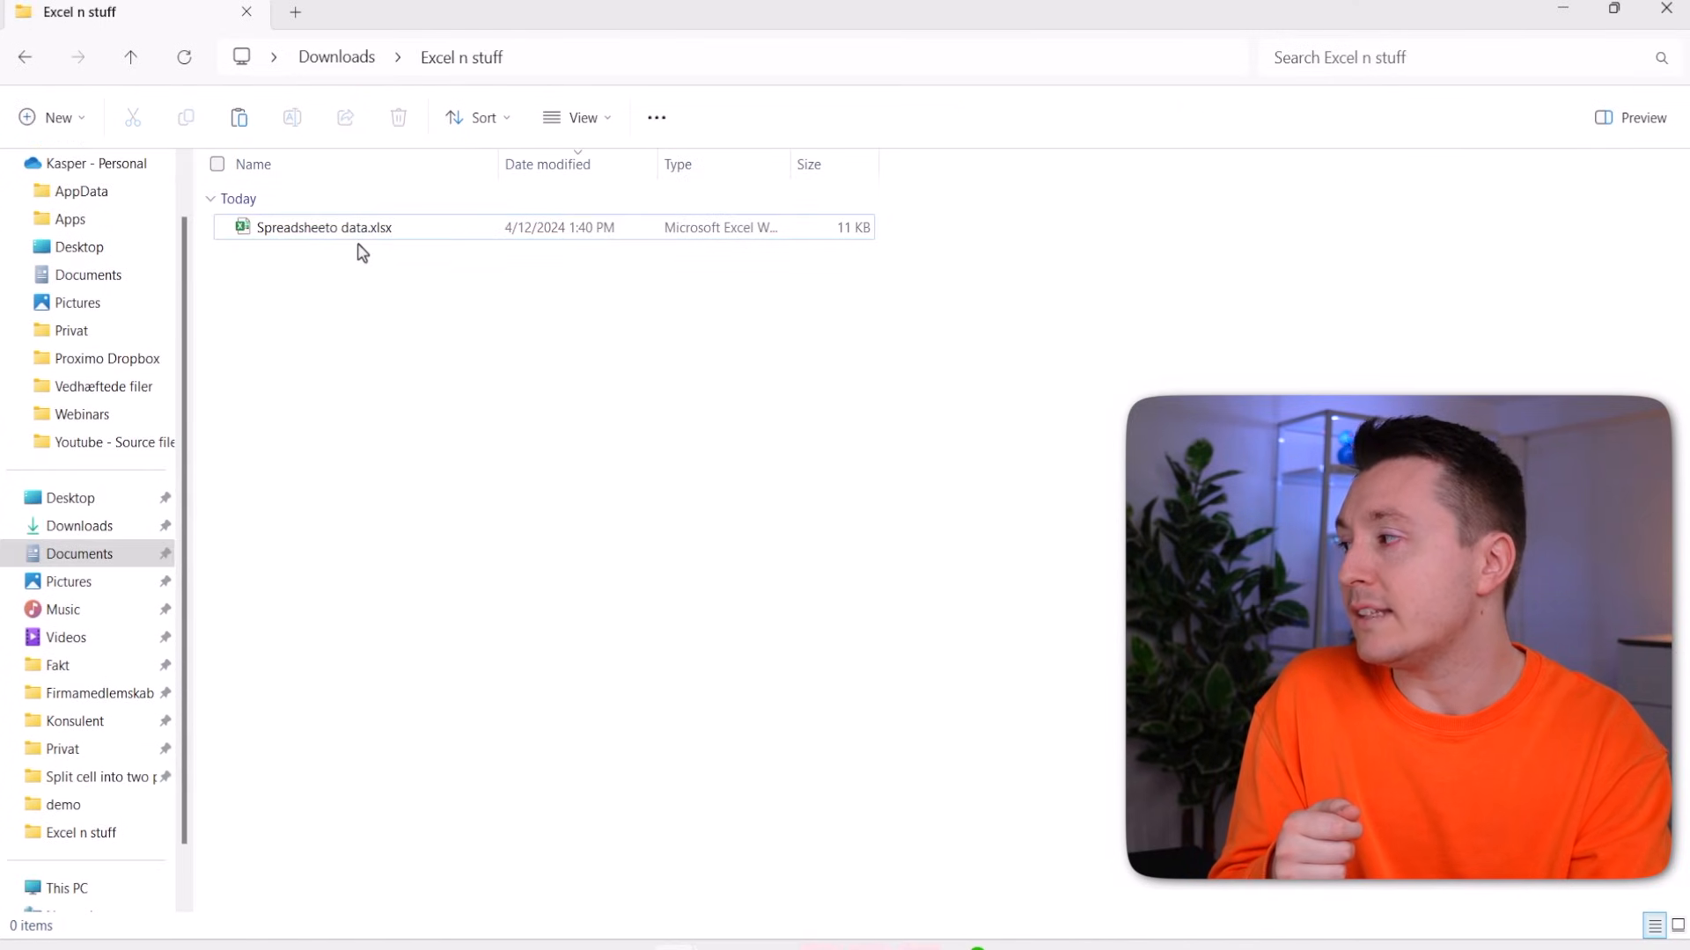
pyautogui.click(330, 227)
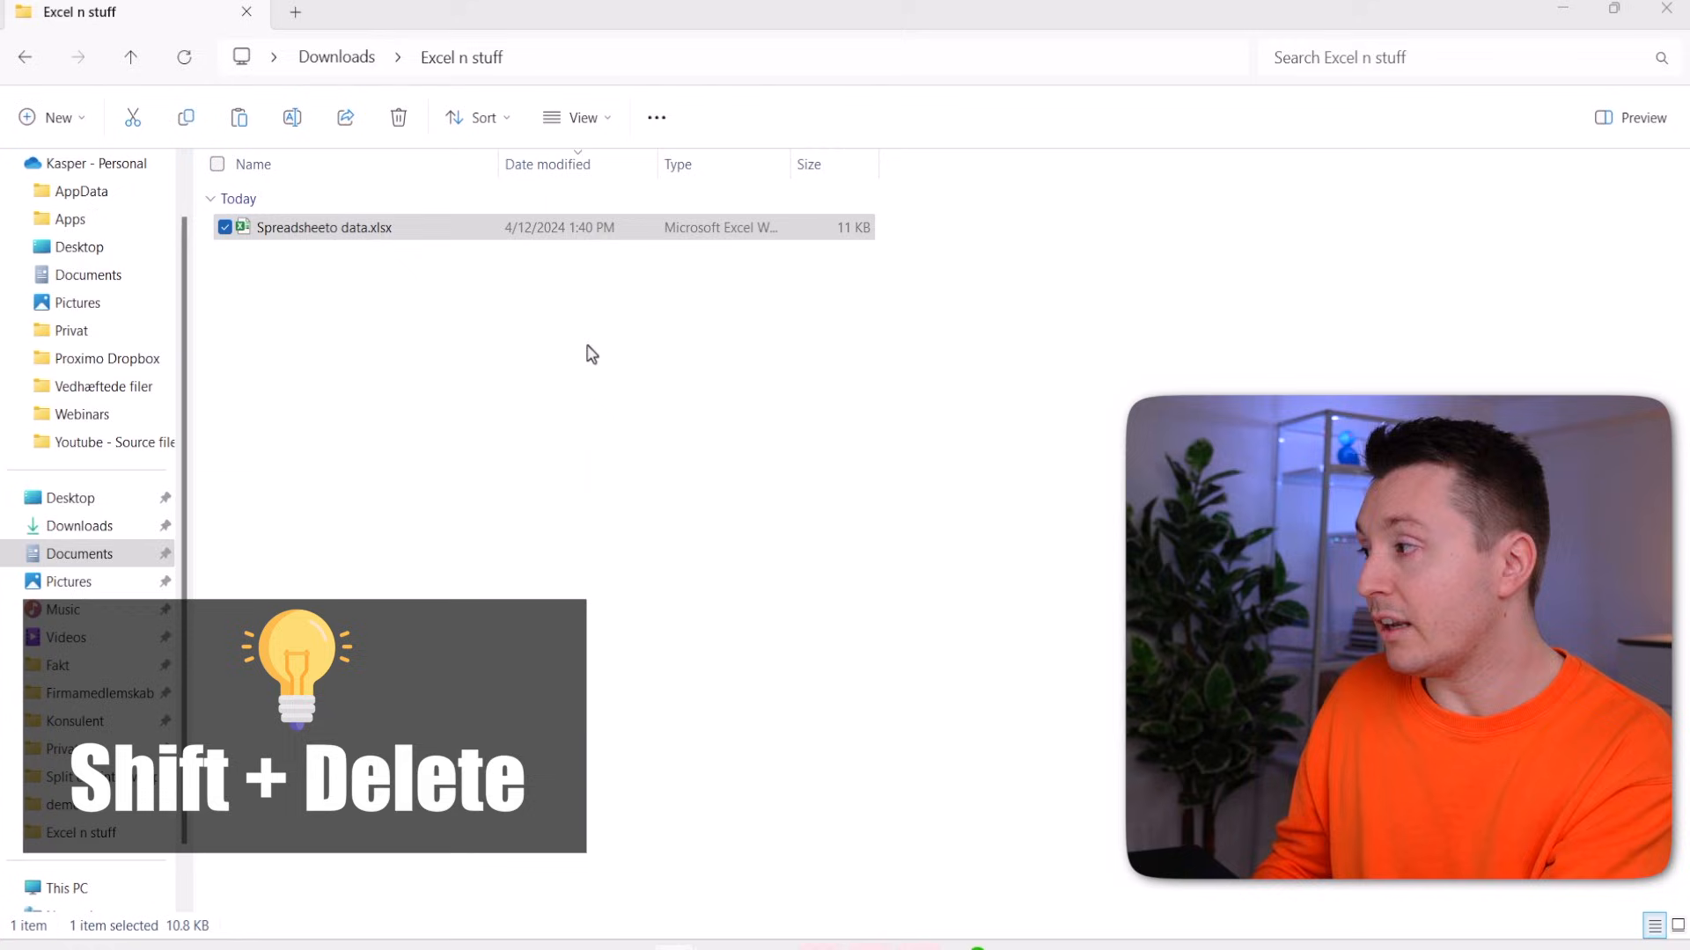
pyautogui.press('Shift+Delete')
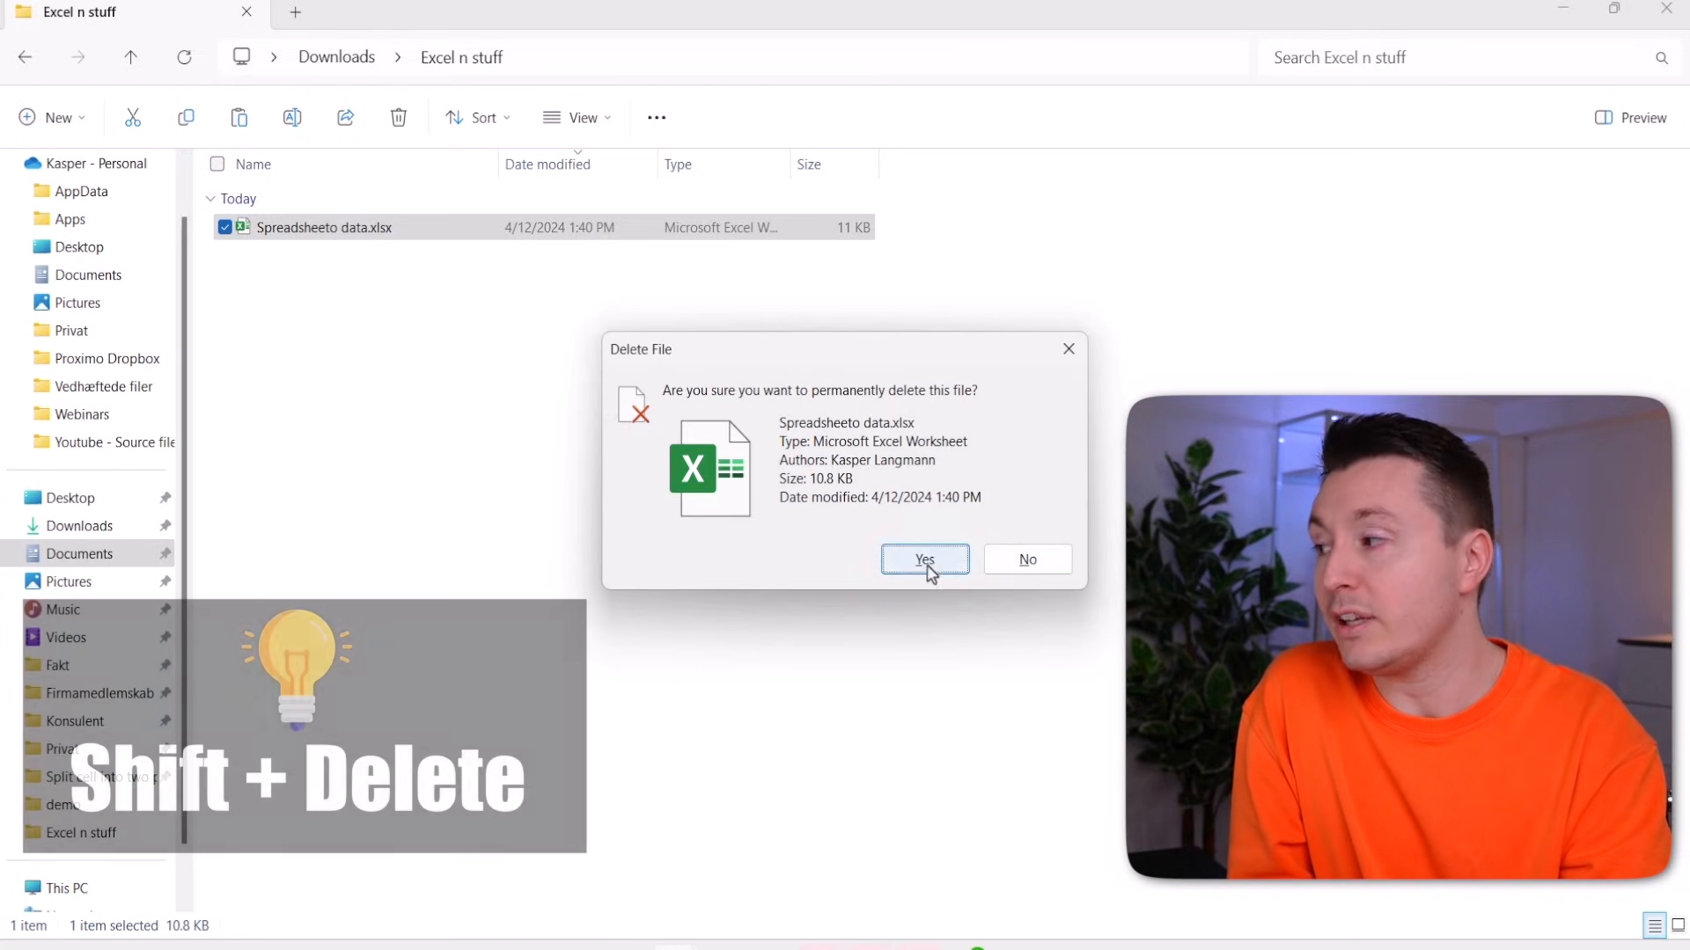
pyautogui.click(924, 560)
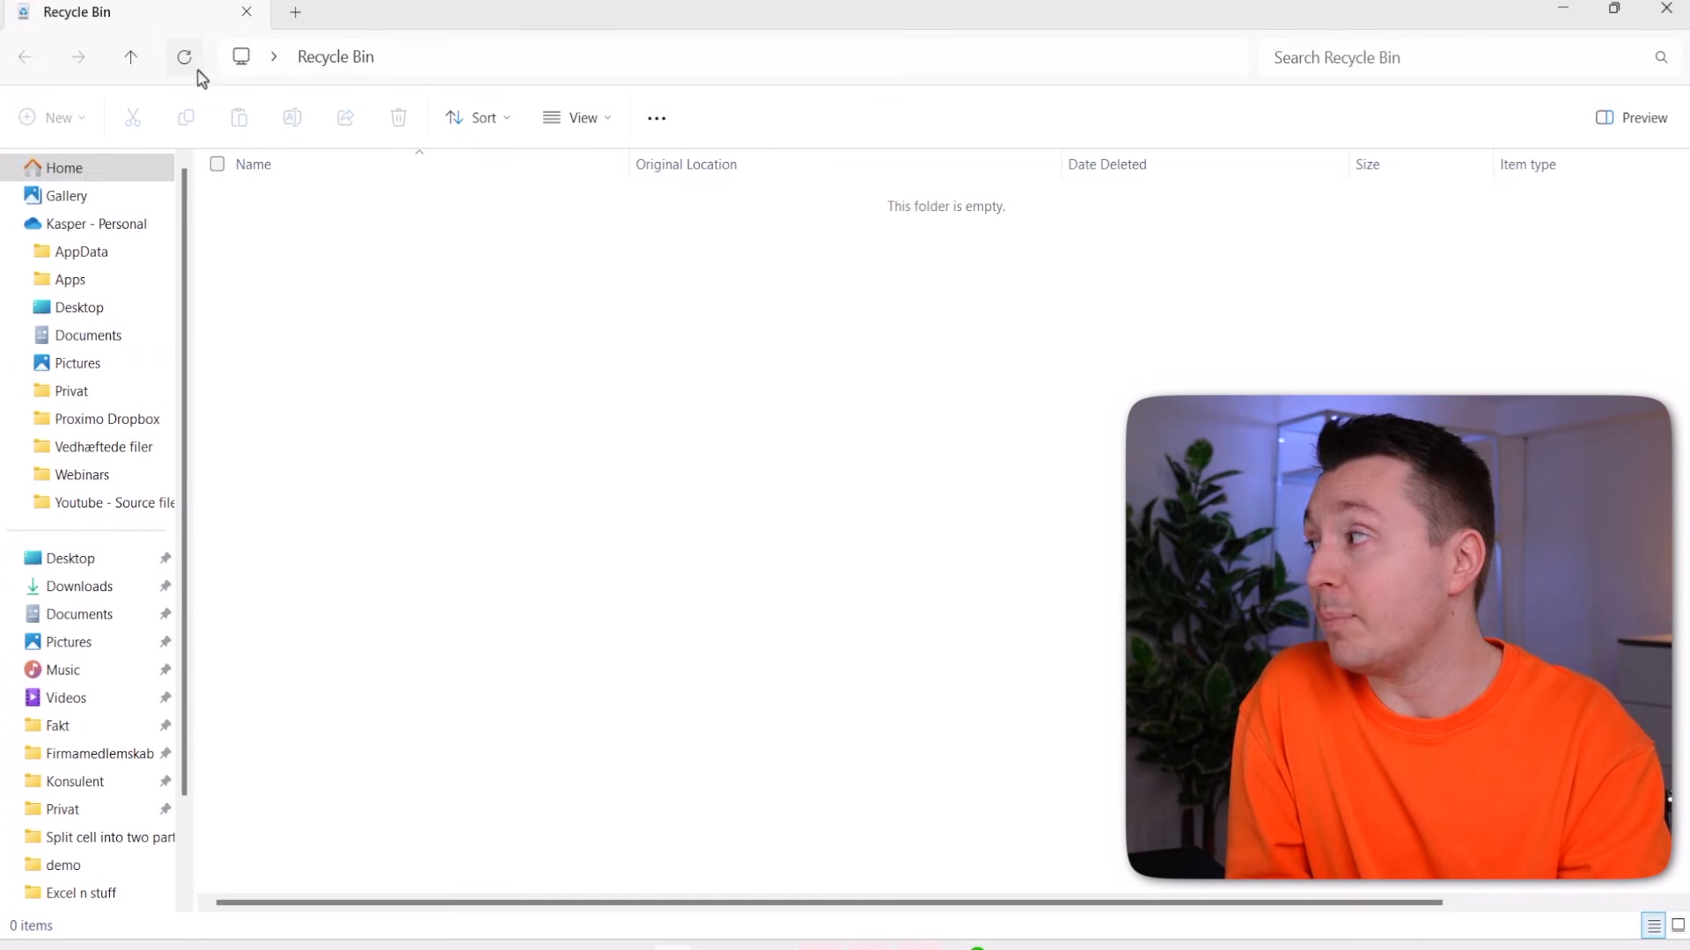
pyautogui.moveTo(581, 361)
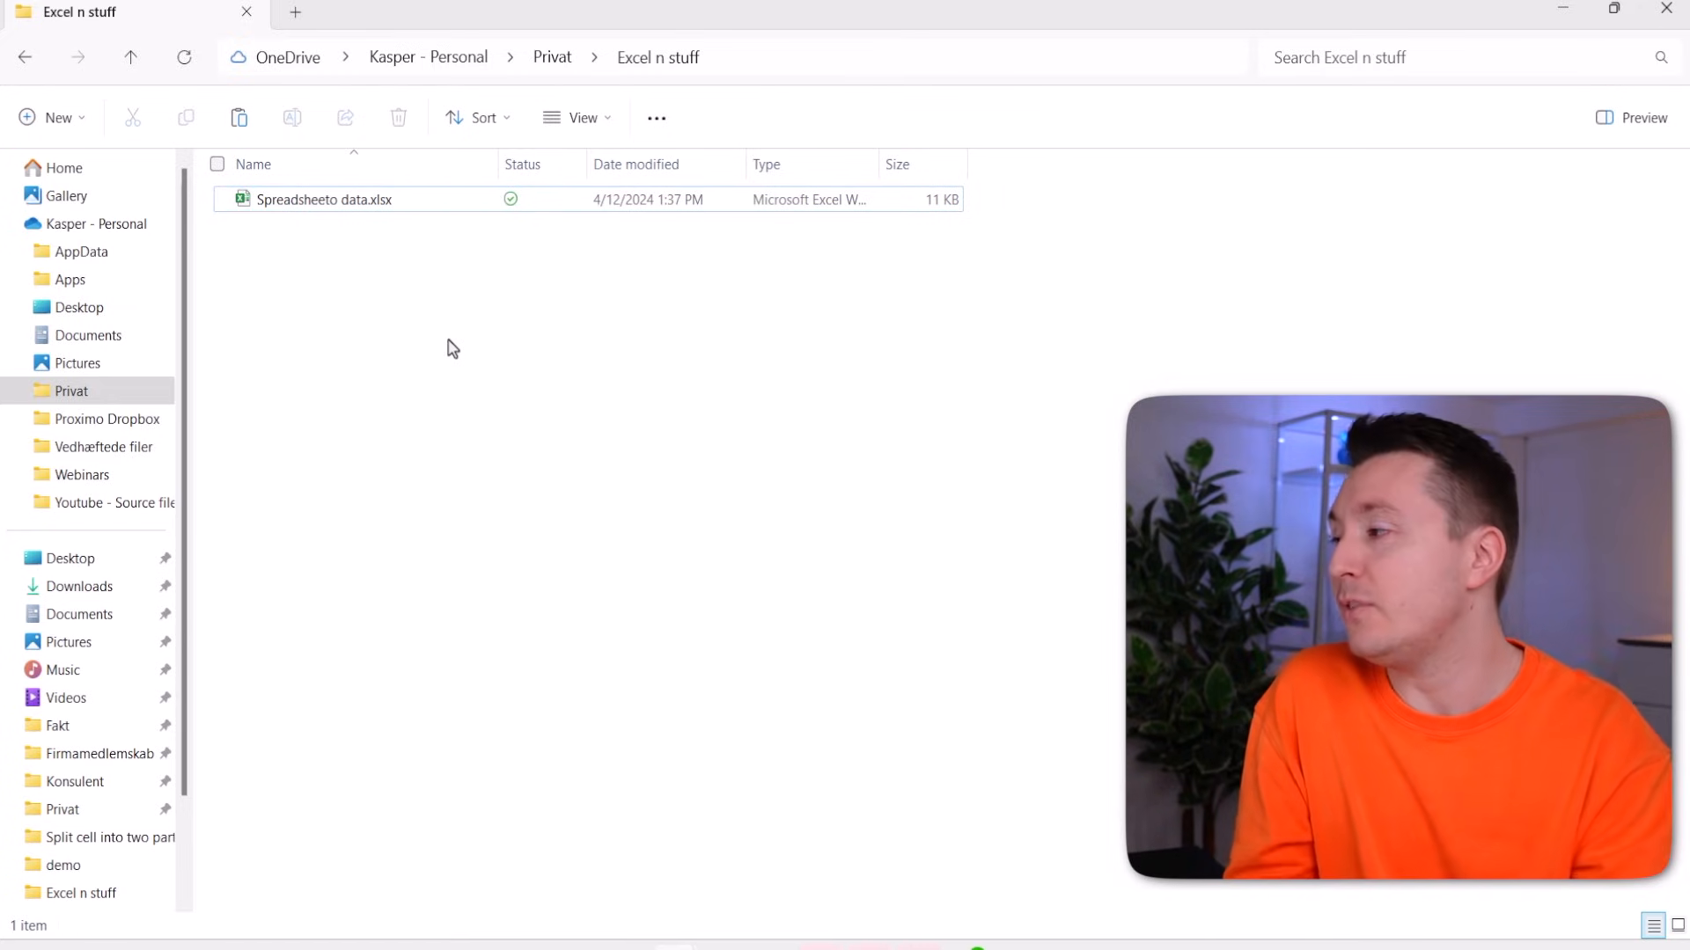
# Find the deleted spreadsheet in OneDrive's online recycle bin and show its restore actions
pyautogui.click(328, 199)
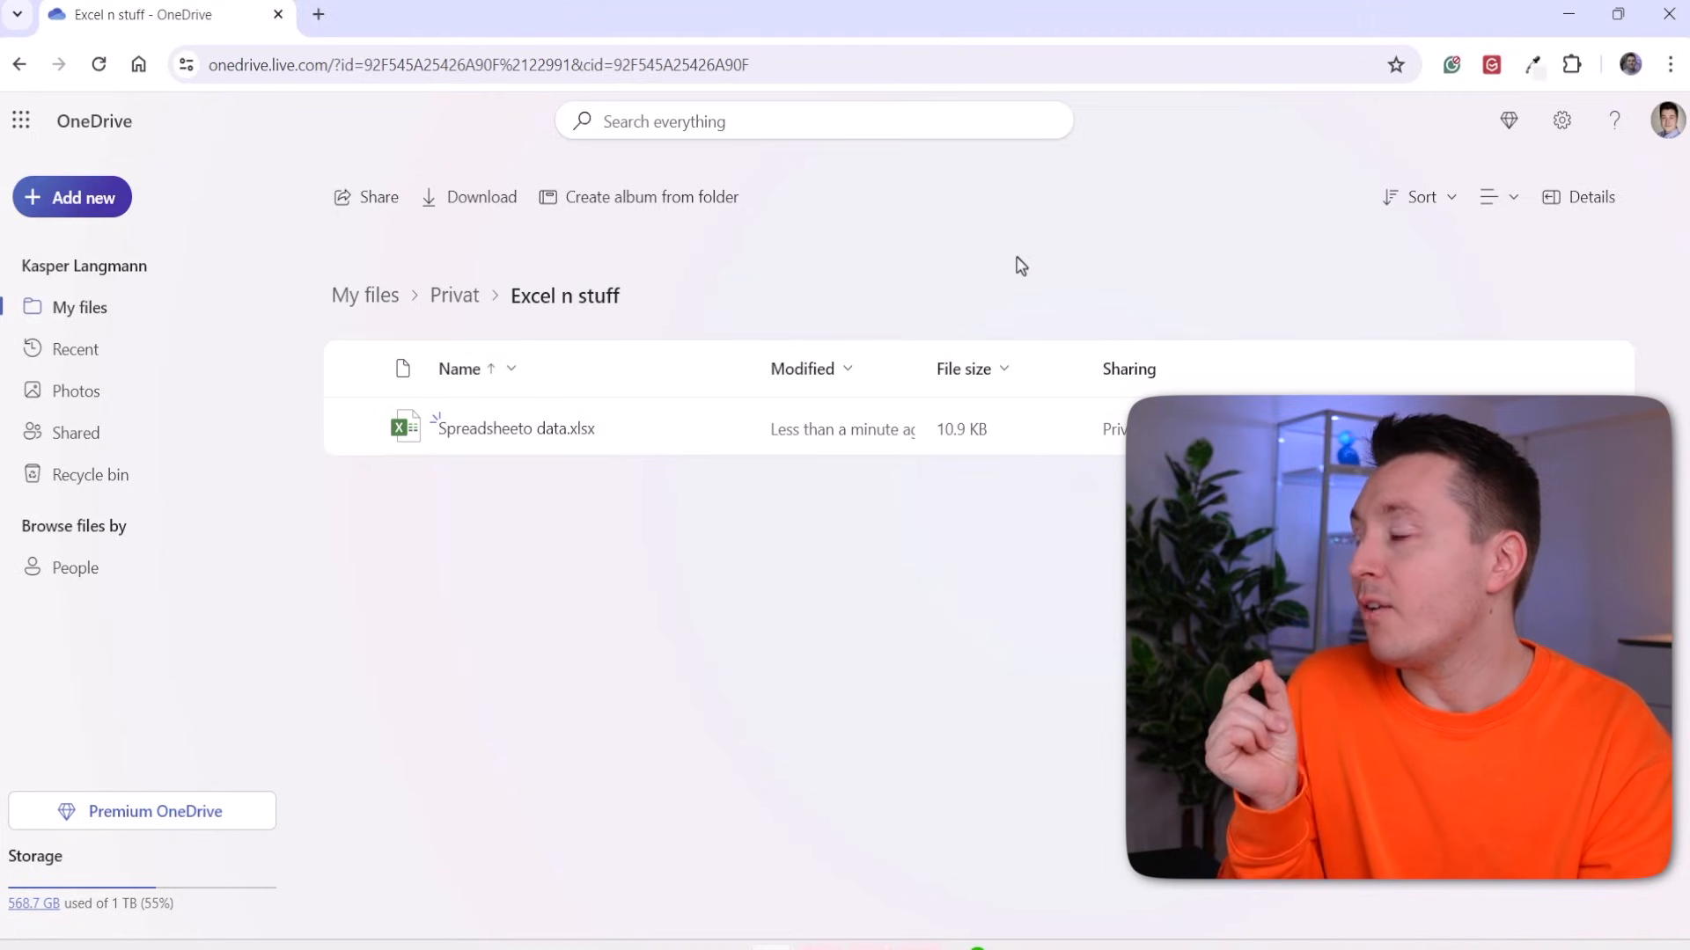
pyautogui.moveTo(77, 482)
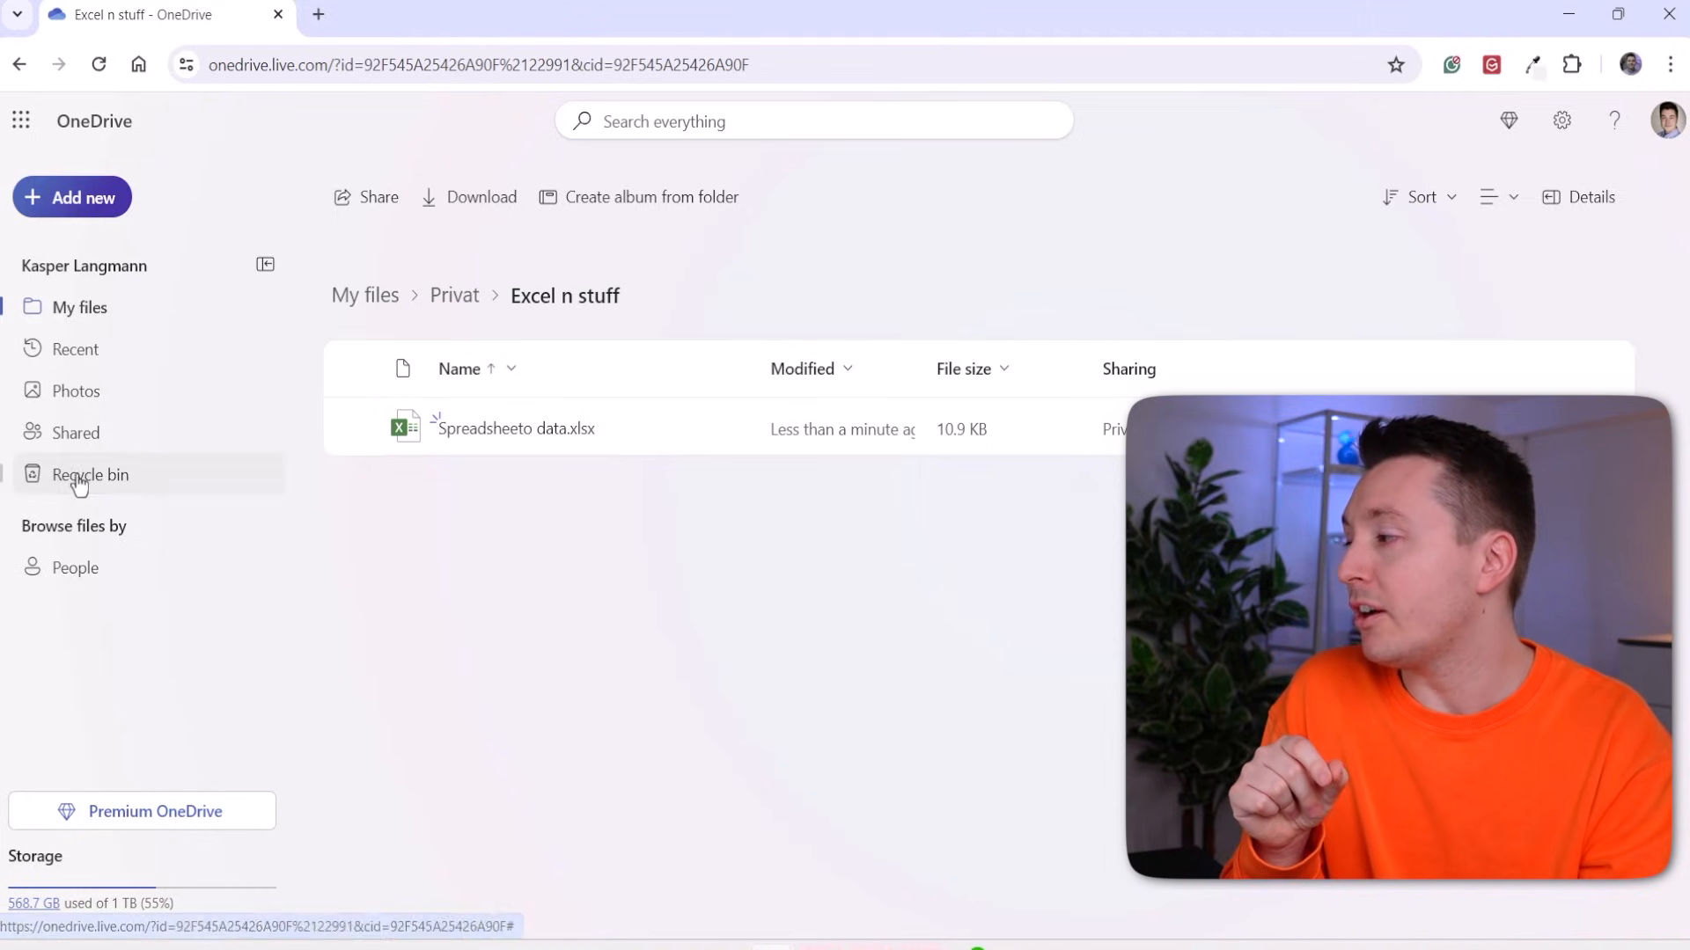
pyautogui.click(92, 475)
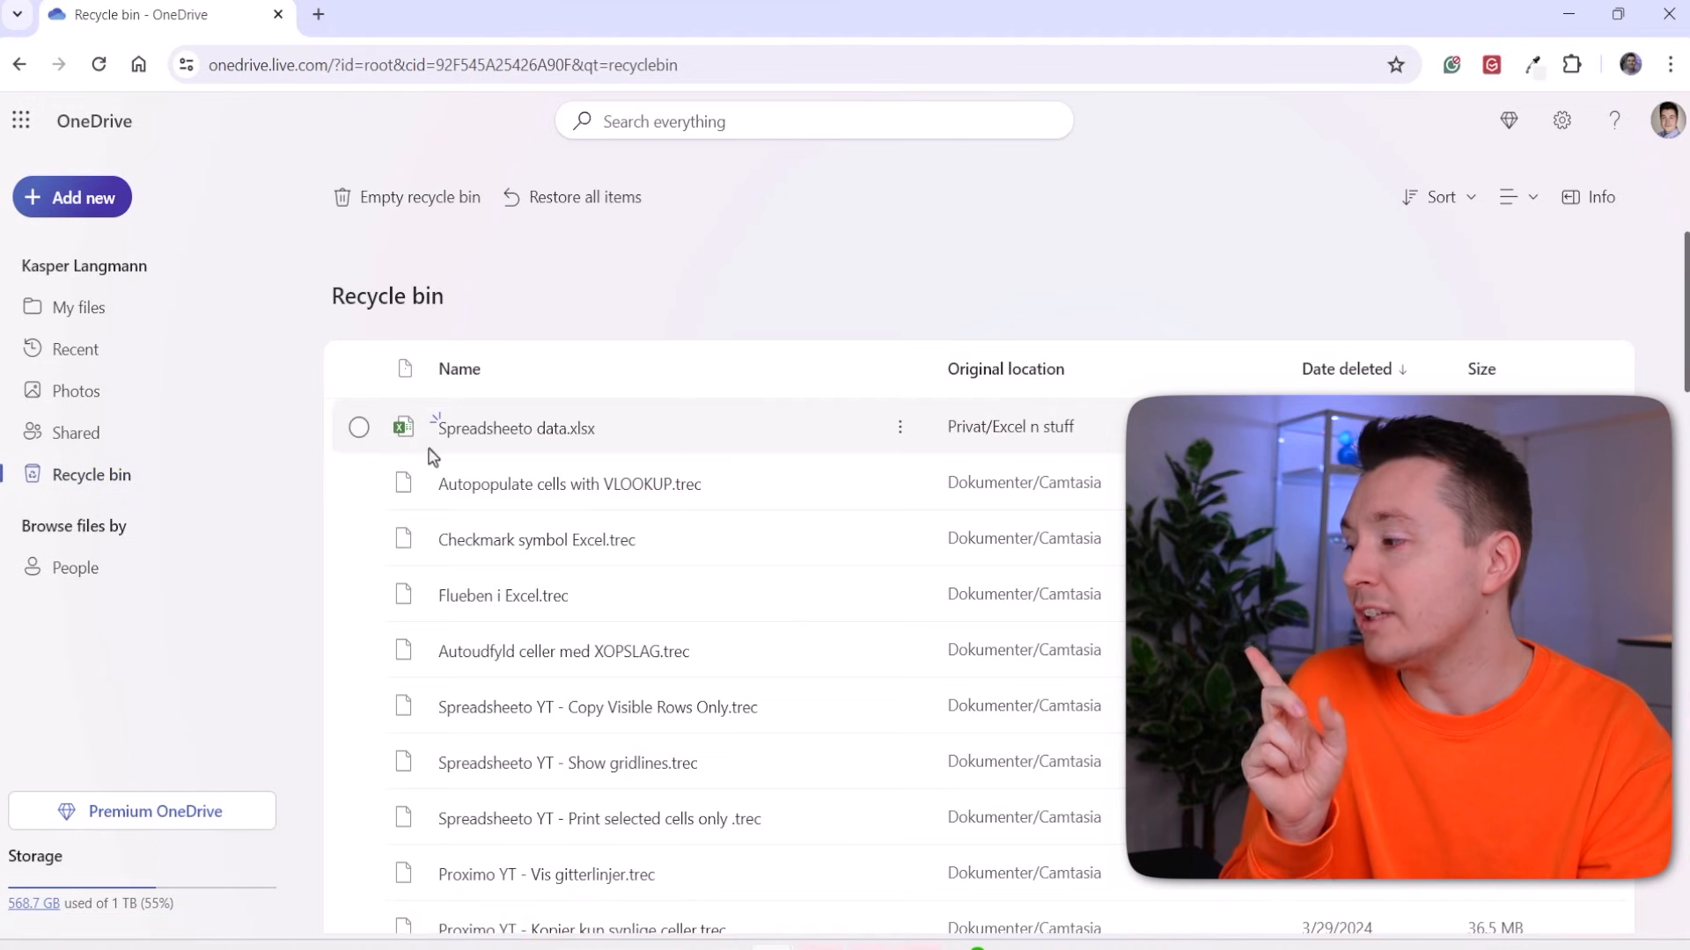
pyautogui.click(899, 426)
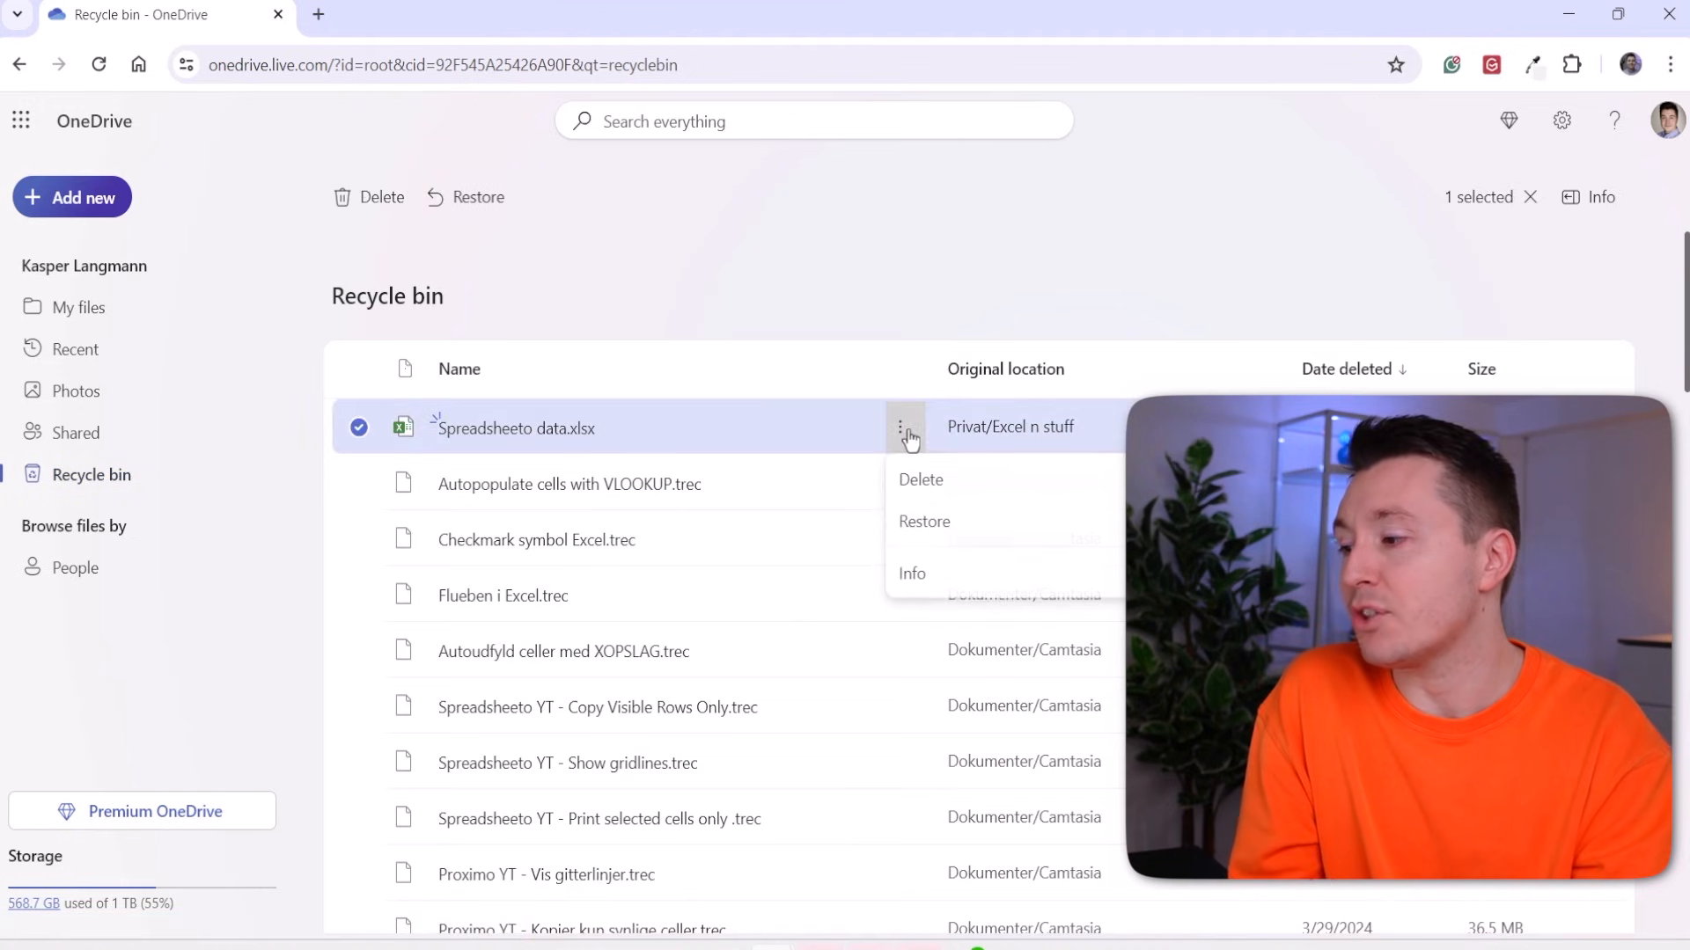
pyautogui.moveTo(959, 524)
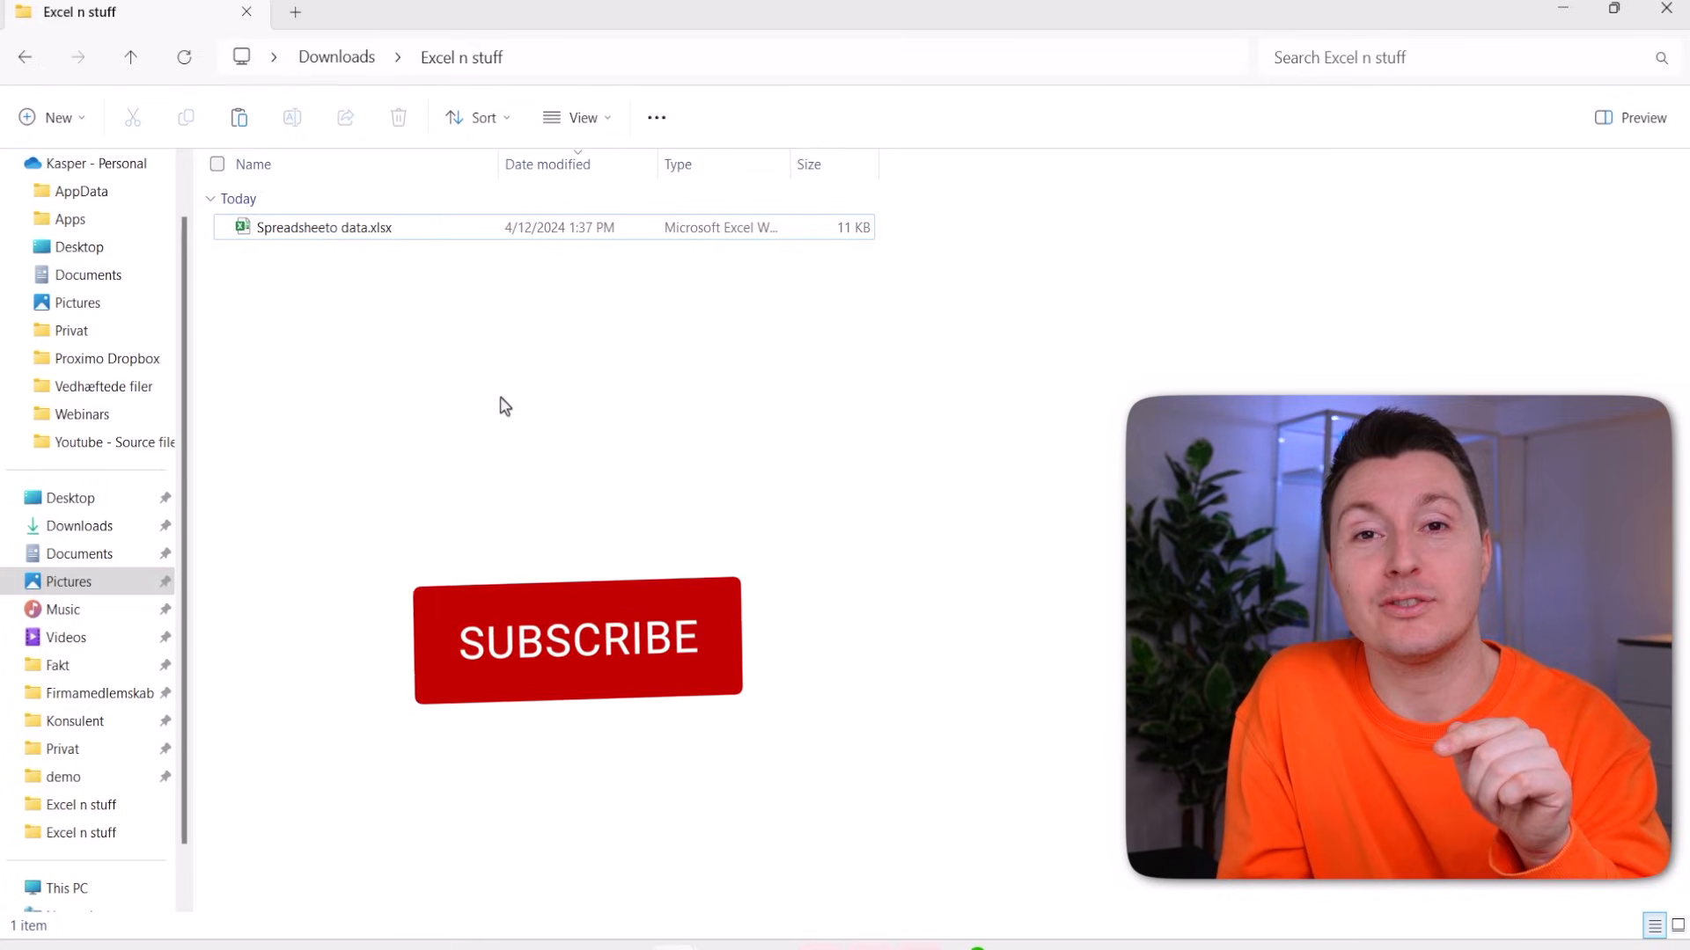
# Open Spreadsheeto data.xlsx from the Excel n stuff folder in Excel
pyautogui.click(577, 638)
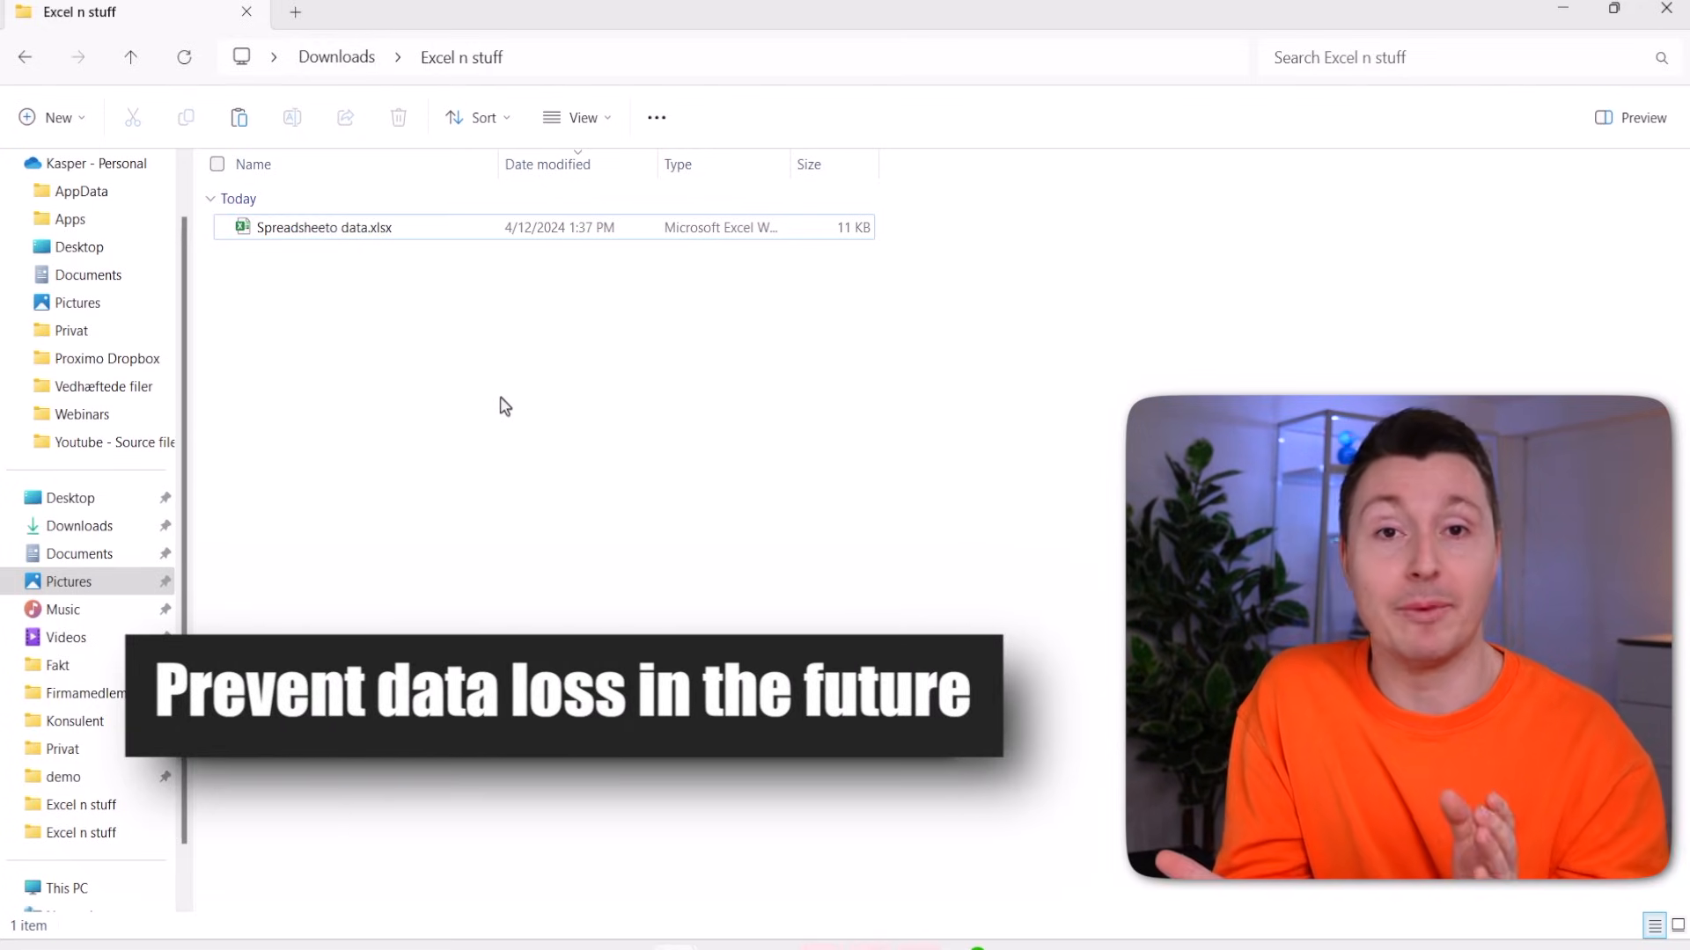
pyautogui.moveTo(521, 391)
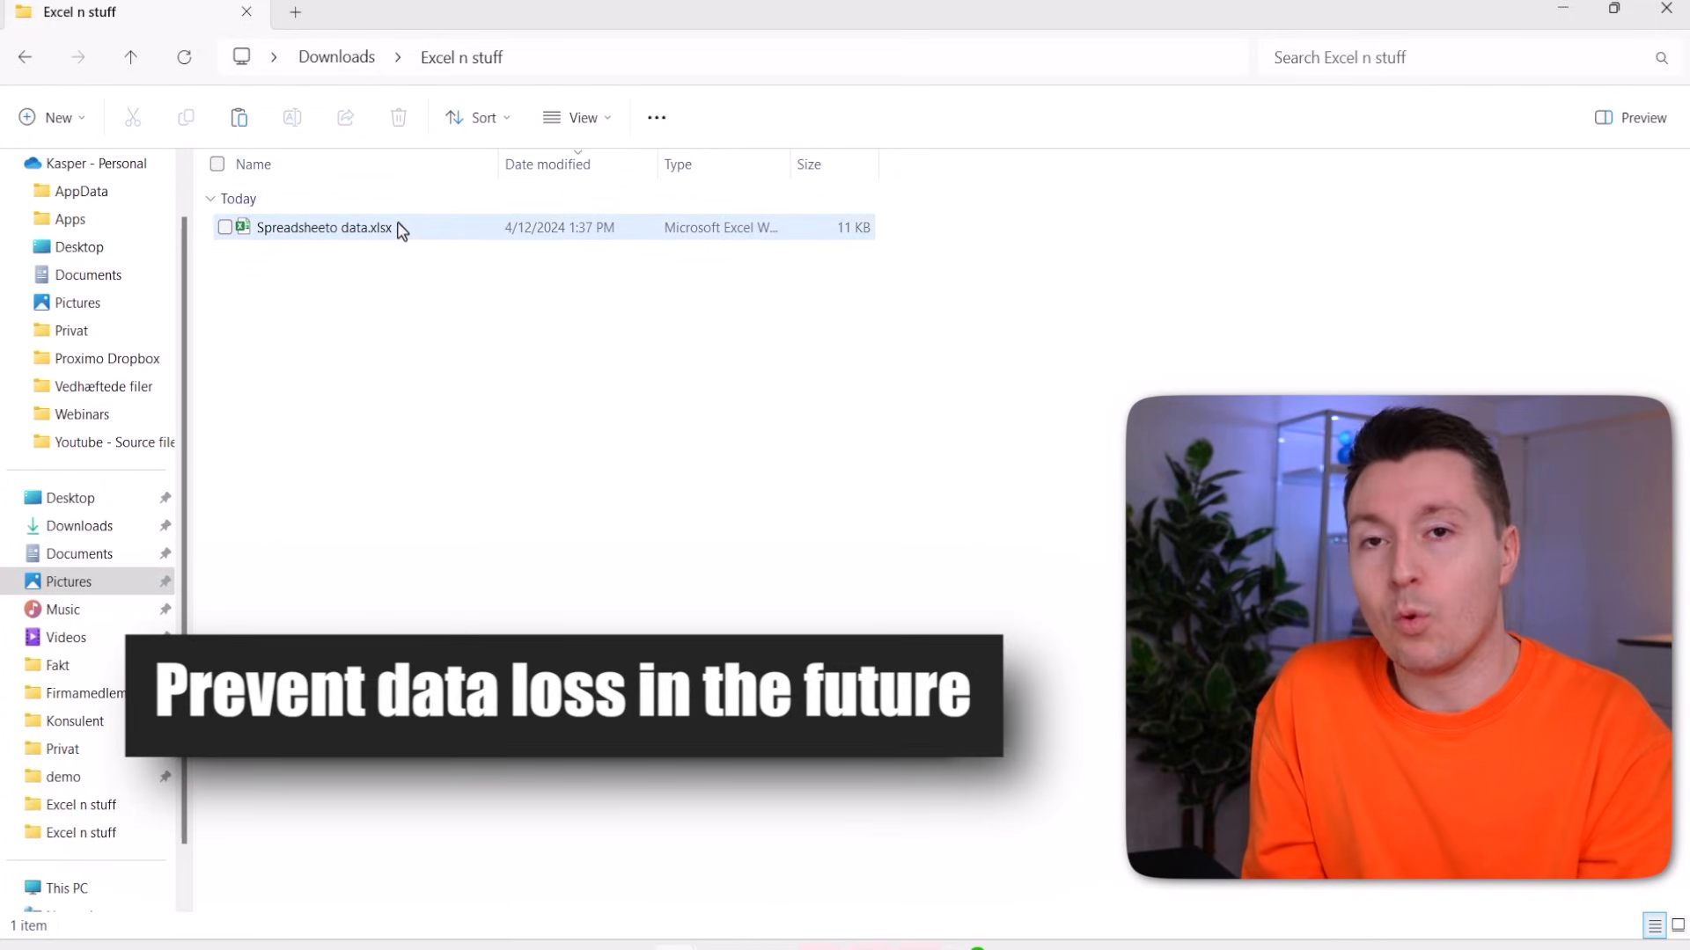
pyautogui.doubleClick(326, 227)
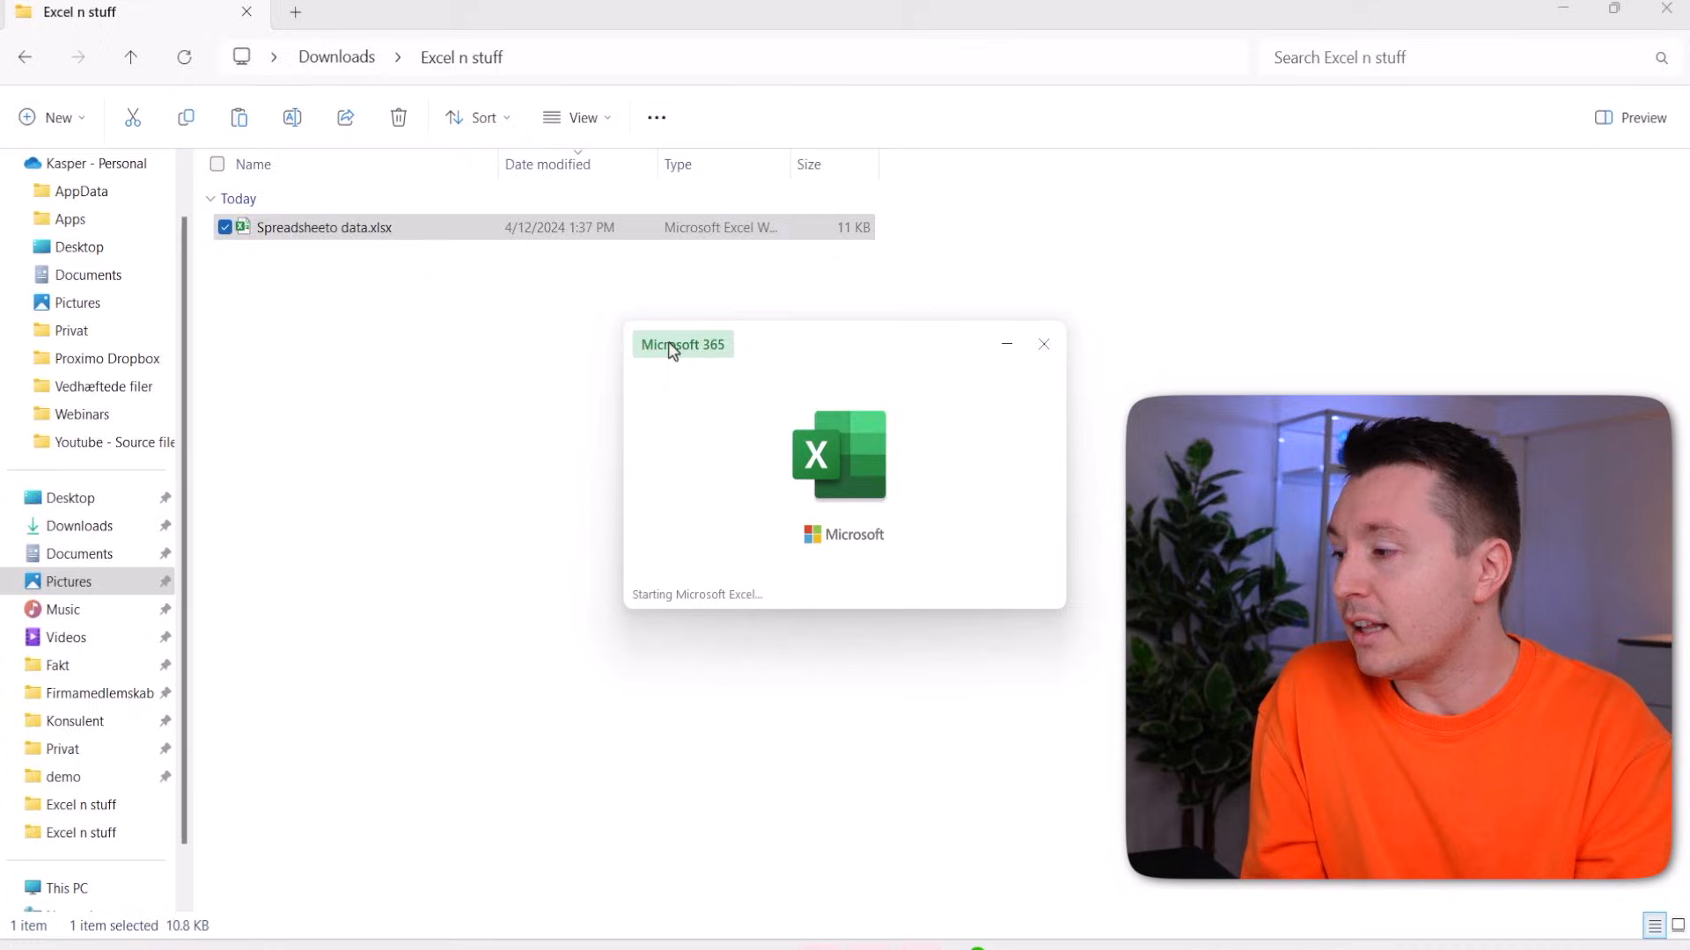
# Set 'Save AutoRecover information every' to 2 minutes in Excel Options and confirm
pyautogui.doubleClick(323, 227)
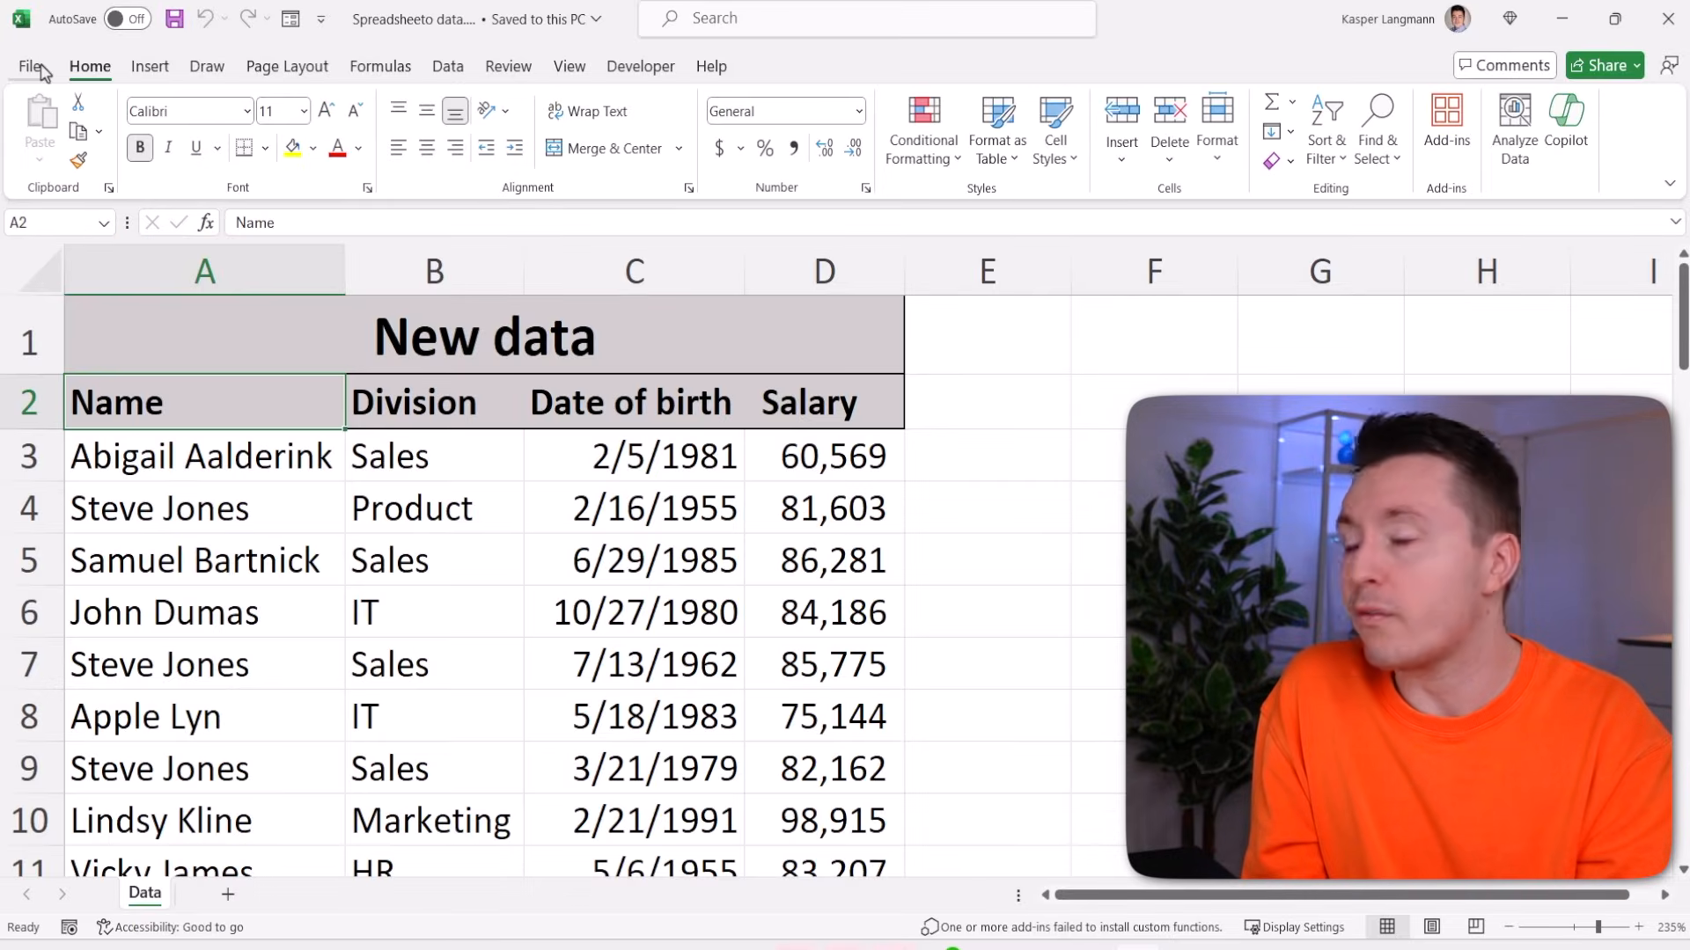
pyautogui.click(28, 67)
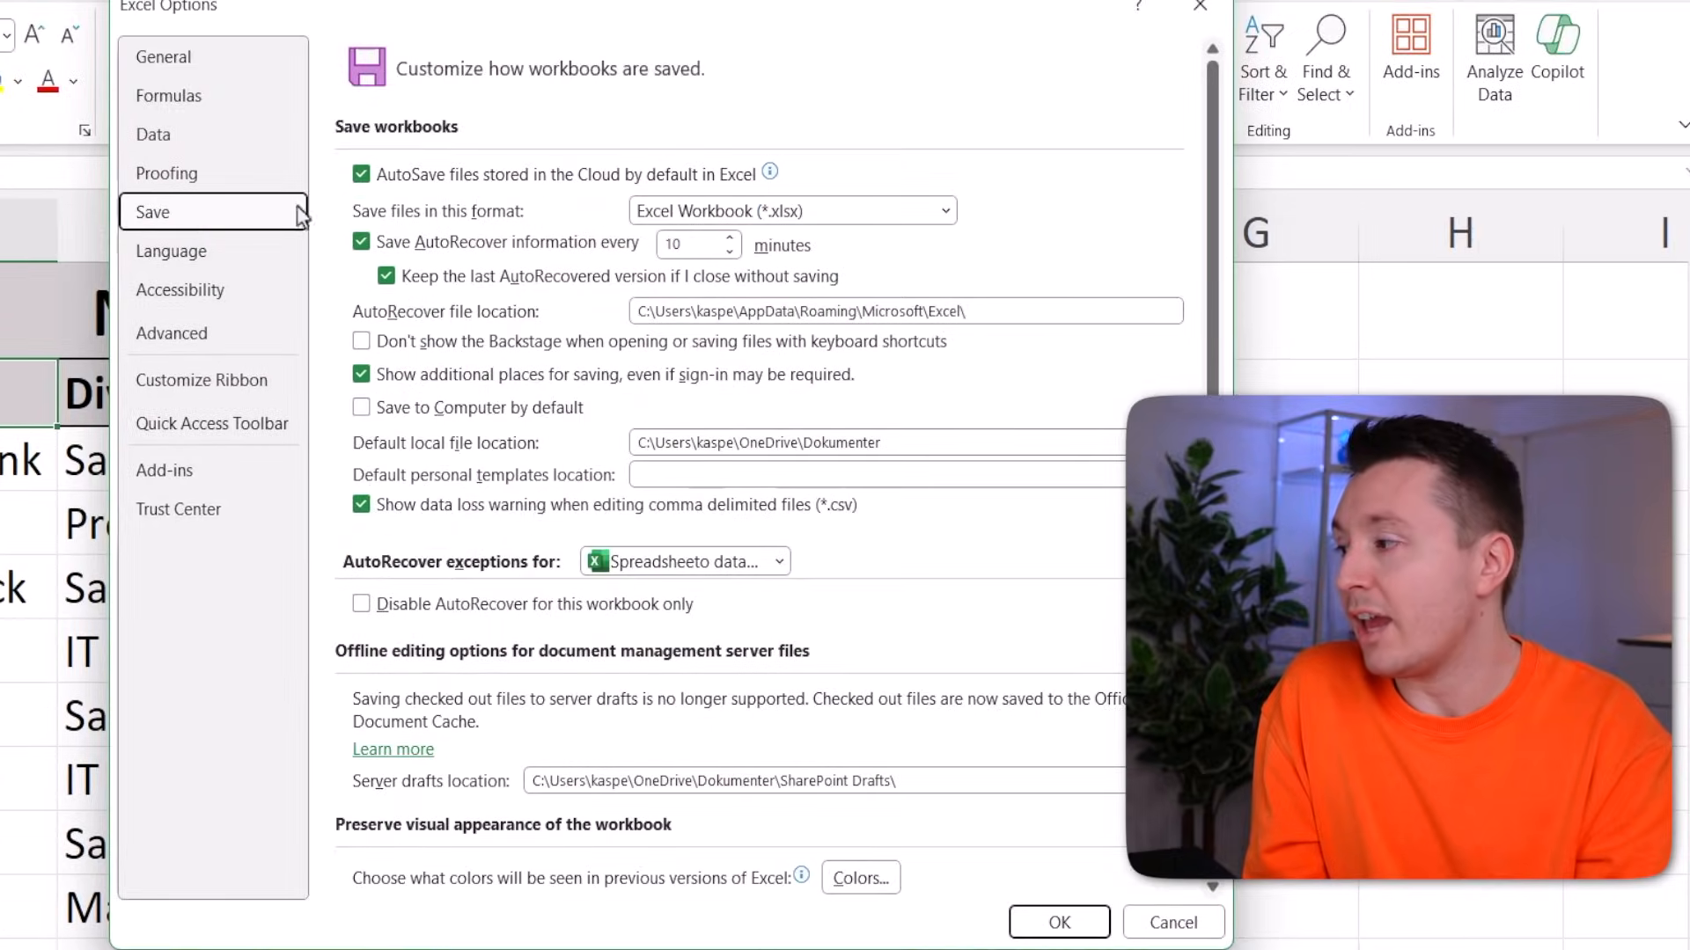
pyautogui.moveTo(562, 280)
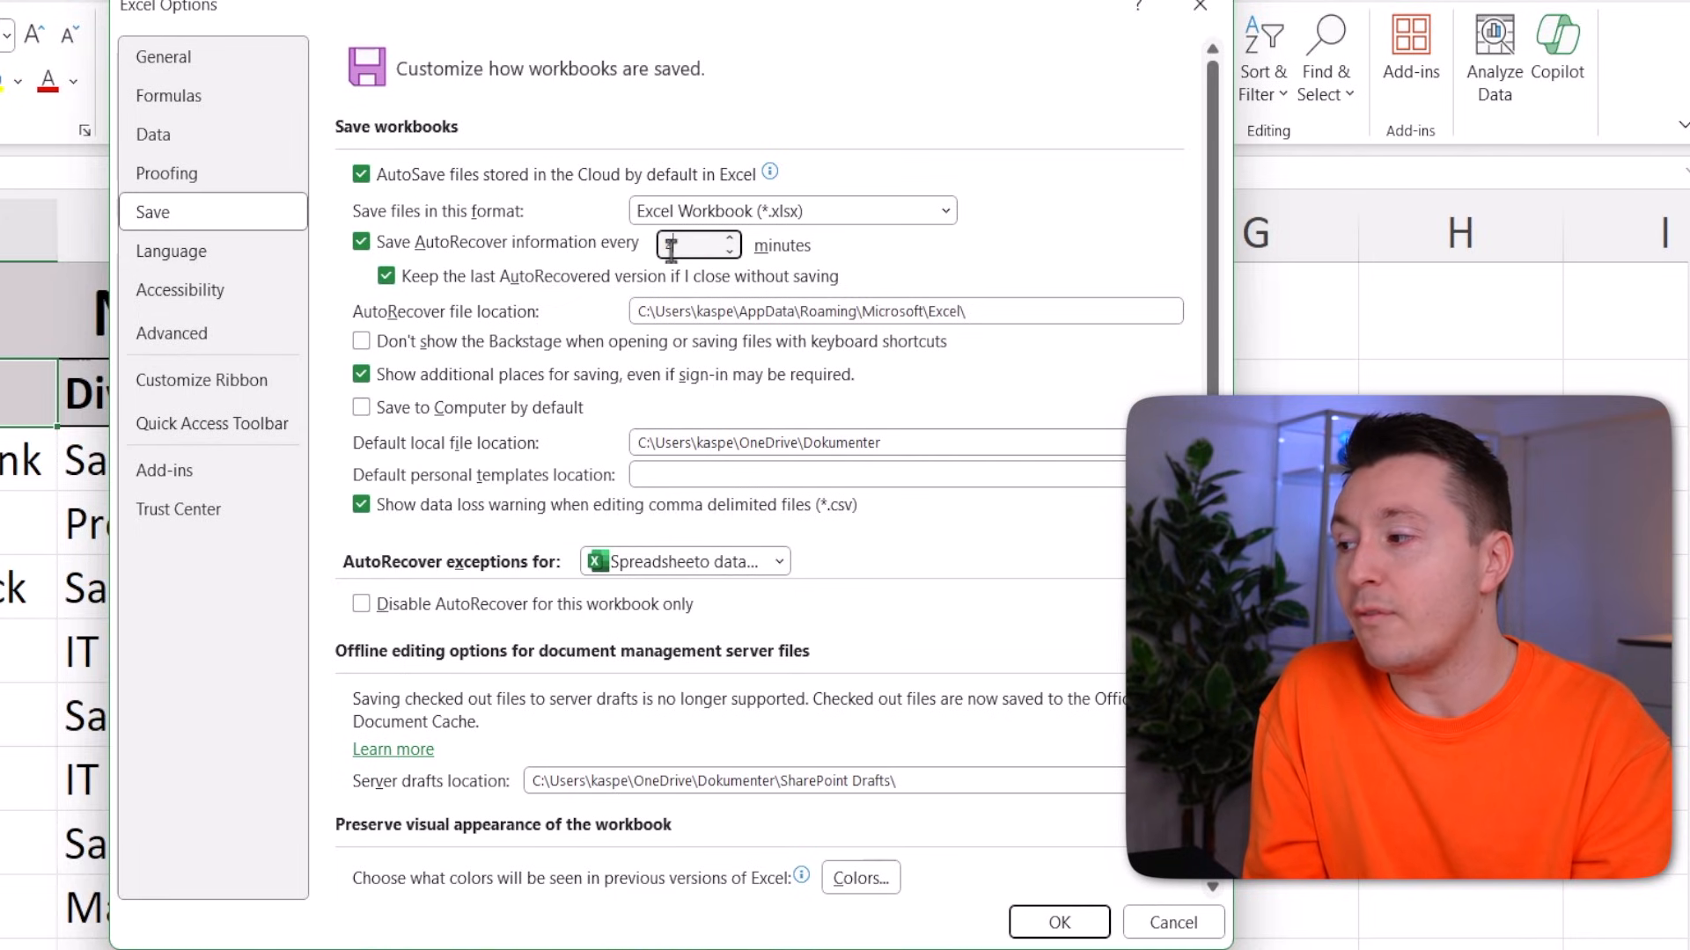
pyautogui.write('2')
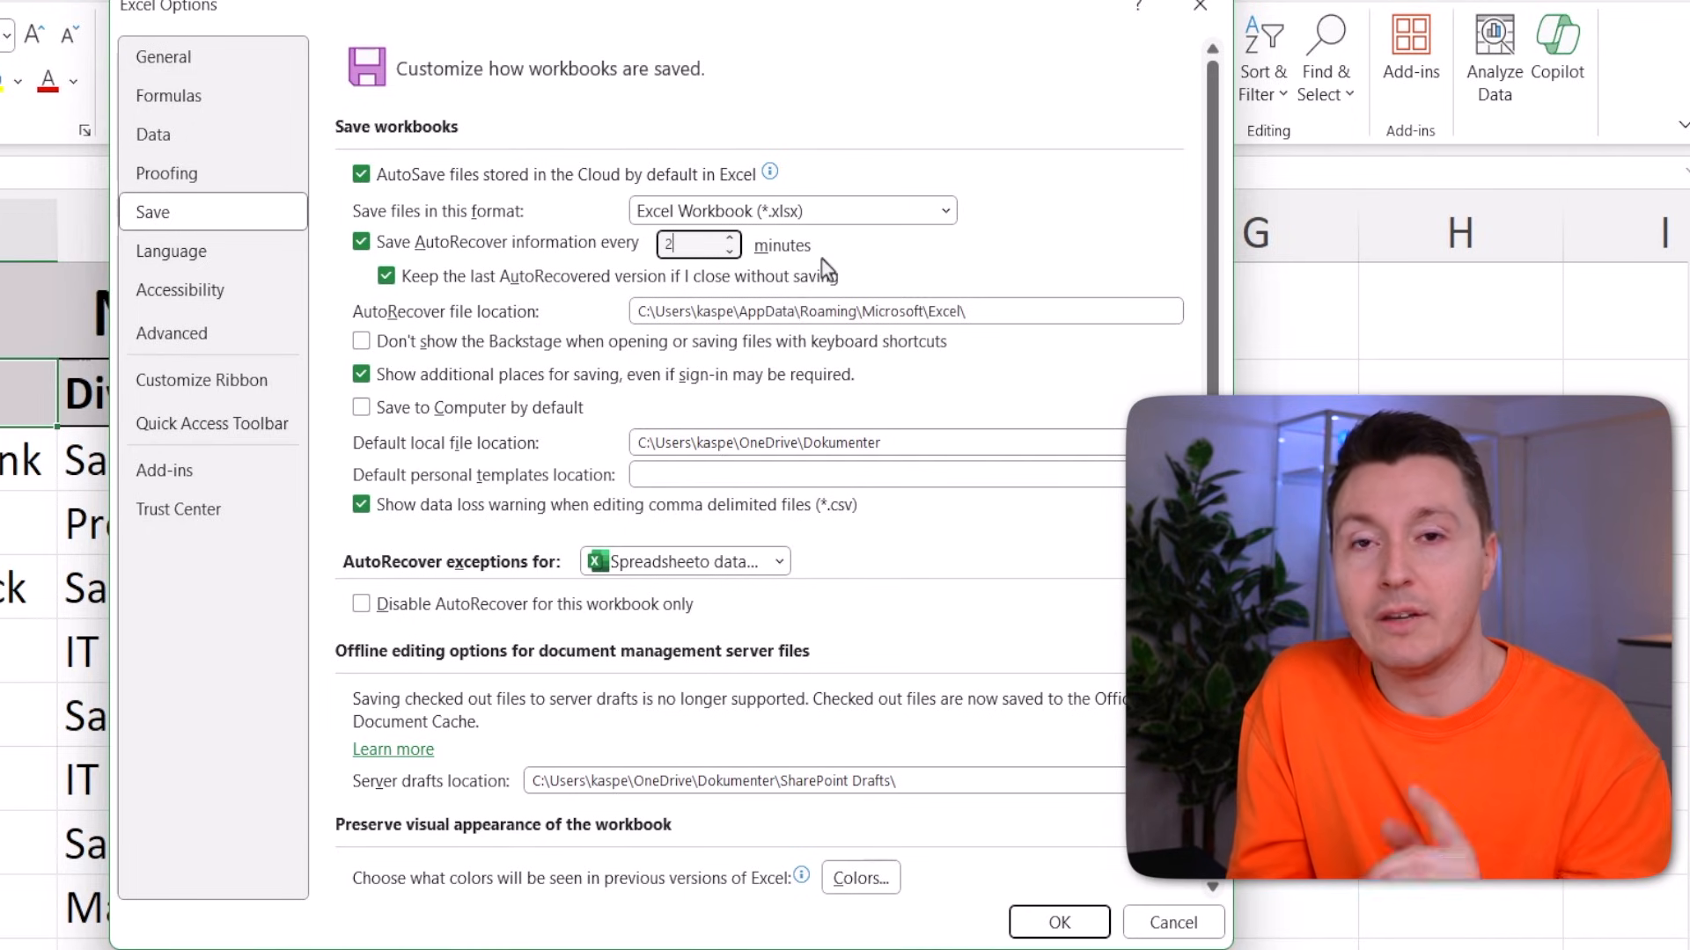
pyautogui.click(1063, 922)
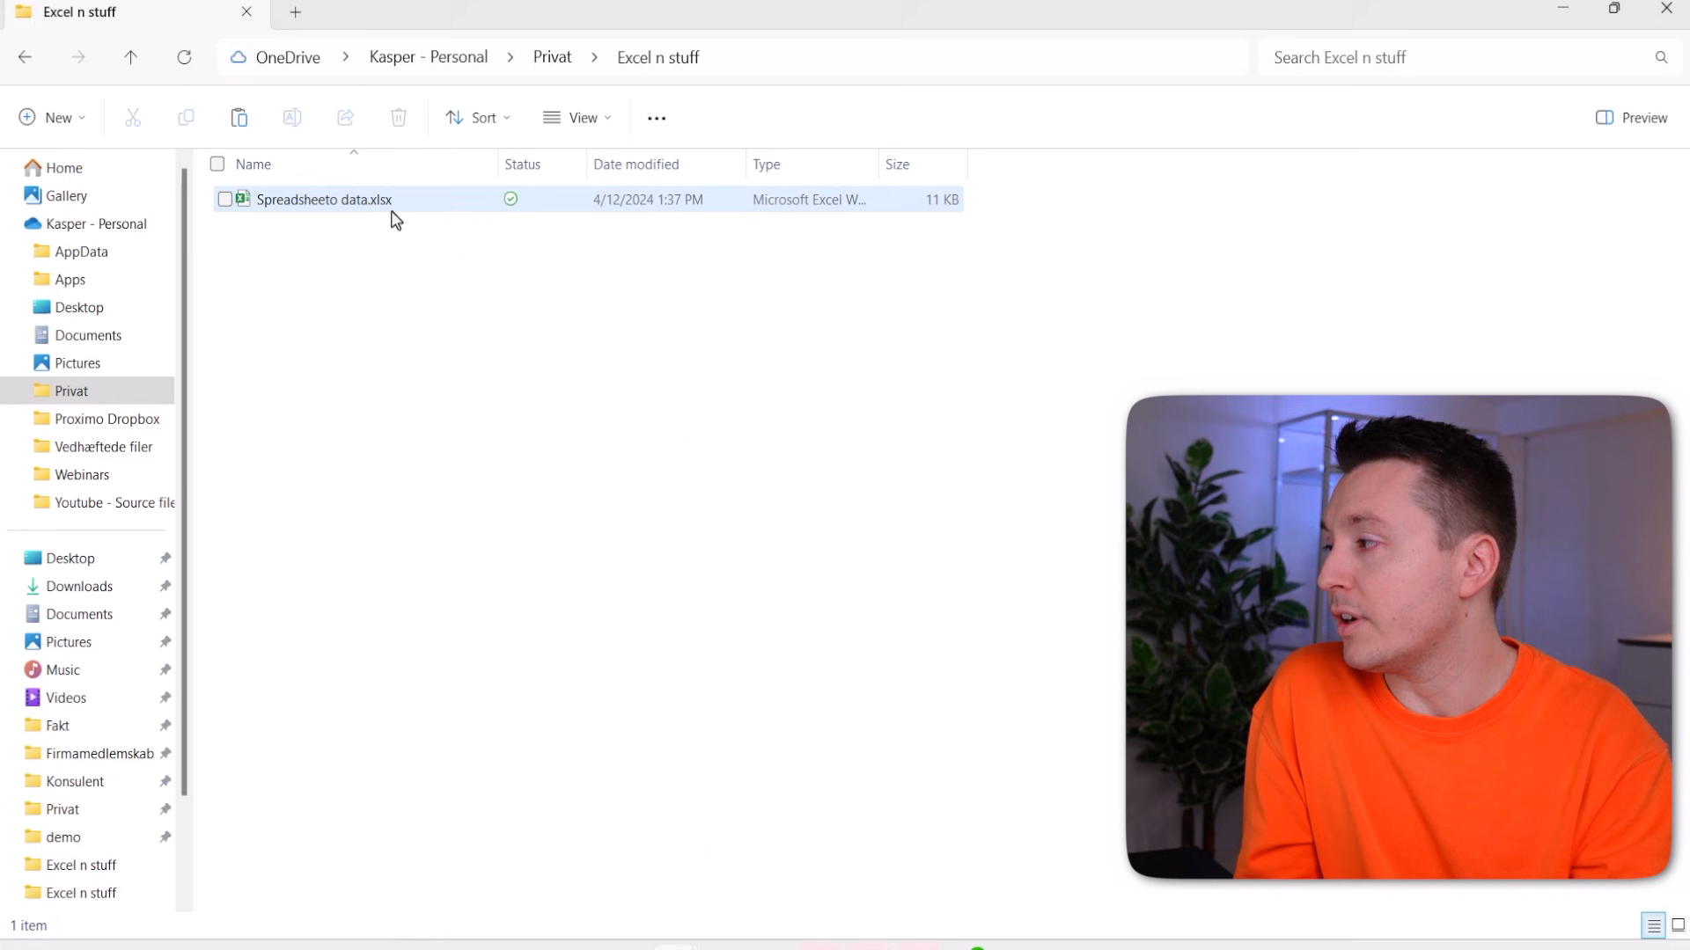
# Open the OneDrive copy of Spreadsheeto data and switch AutoSave on
pyautogui.doubleClick(326, 199)
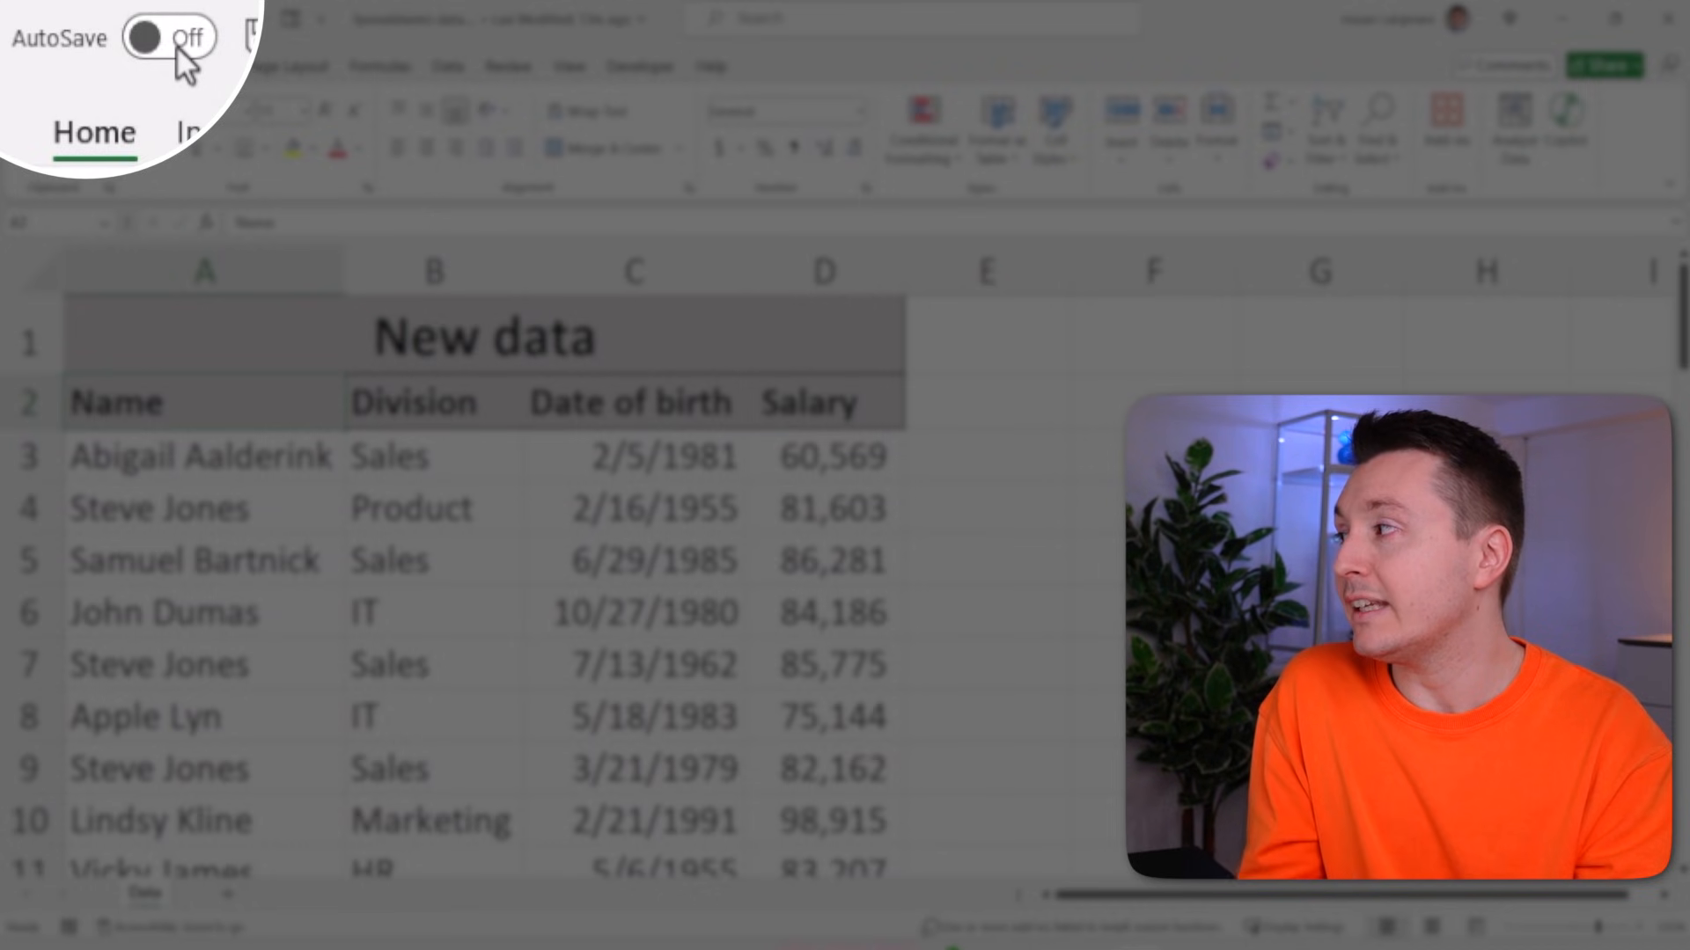
pyautogui.click(167, 39)
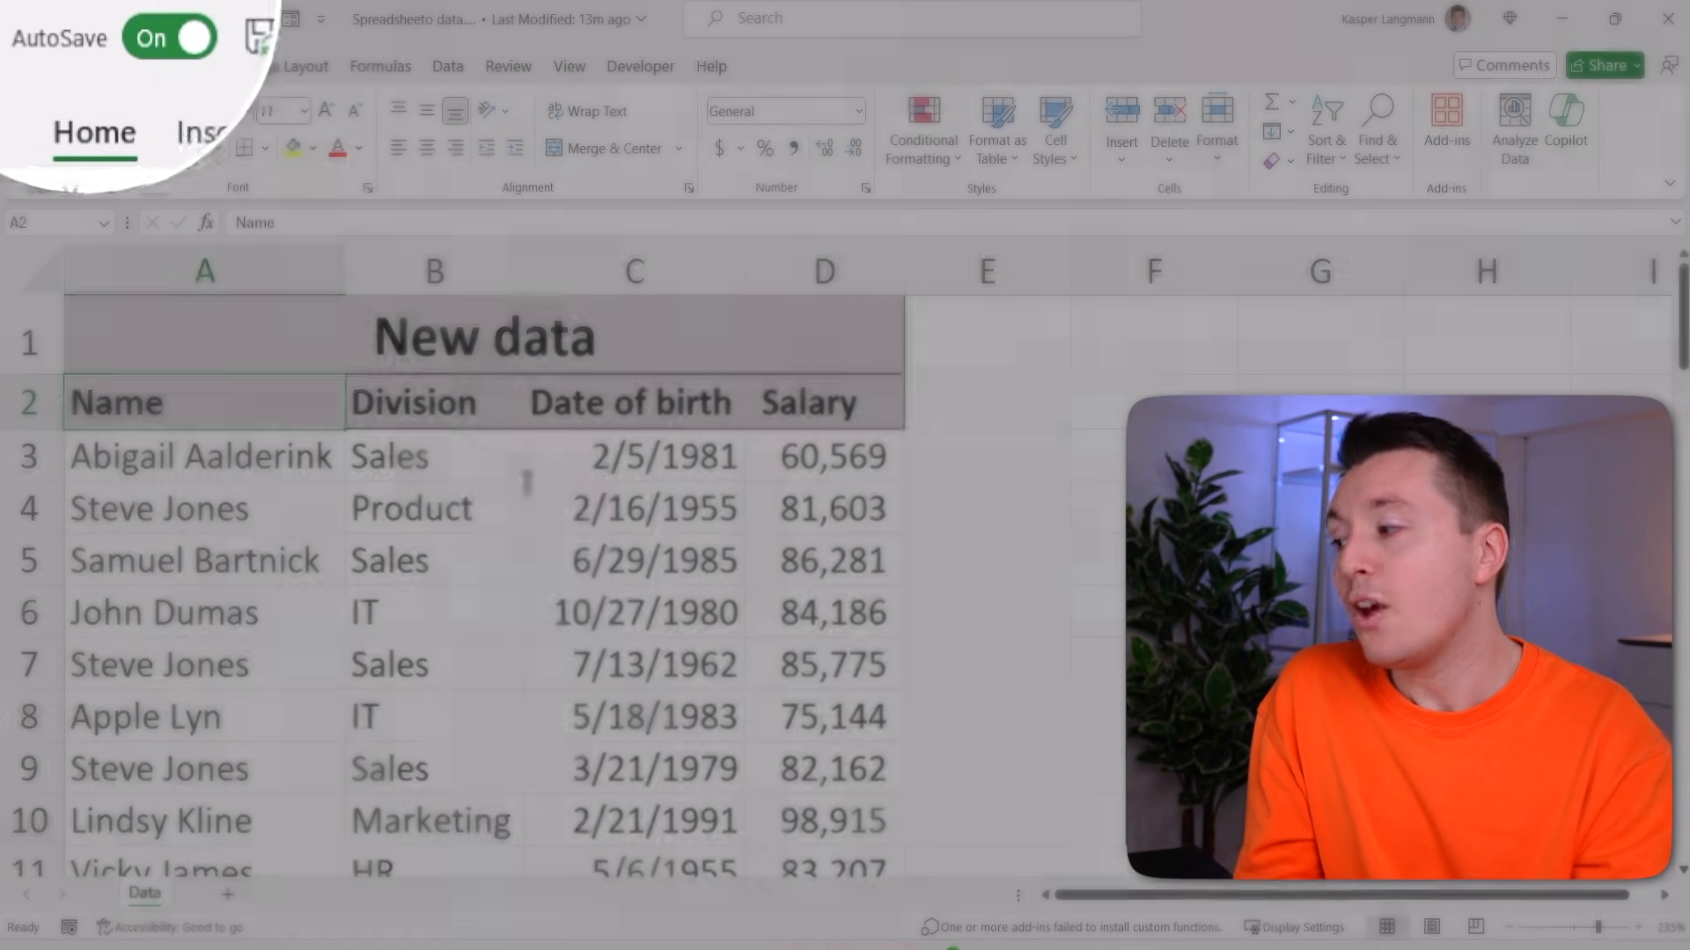
pyautogui.click(634, 456)
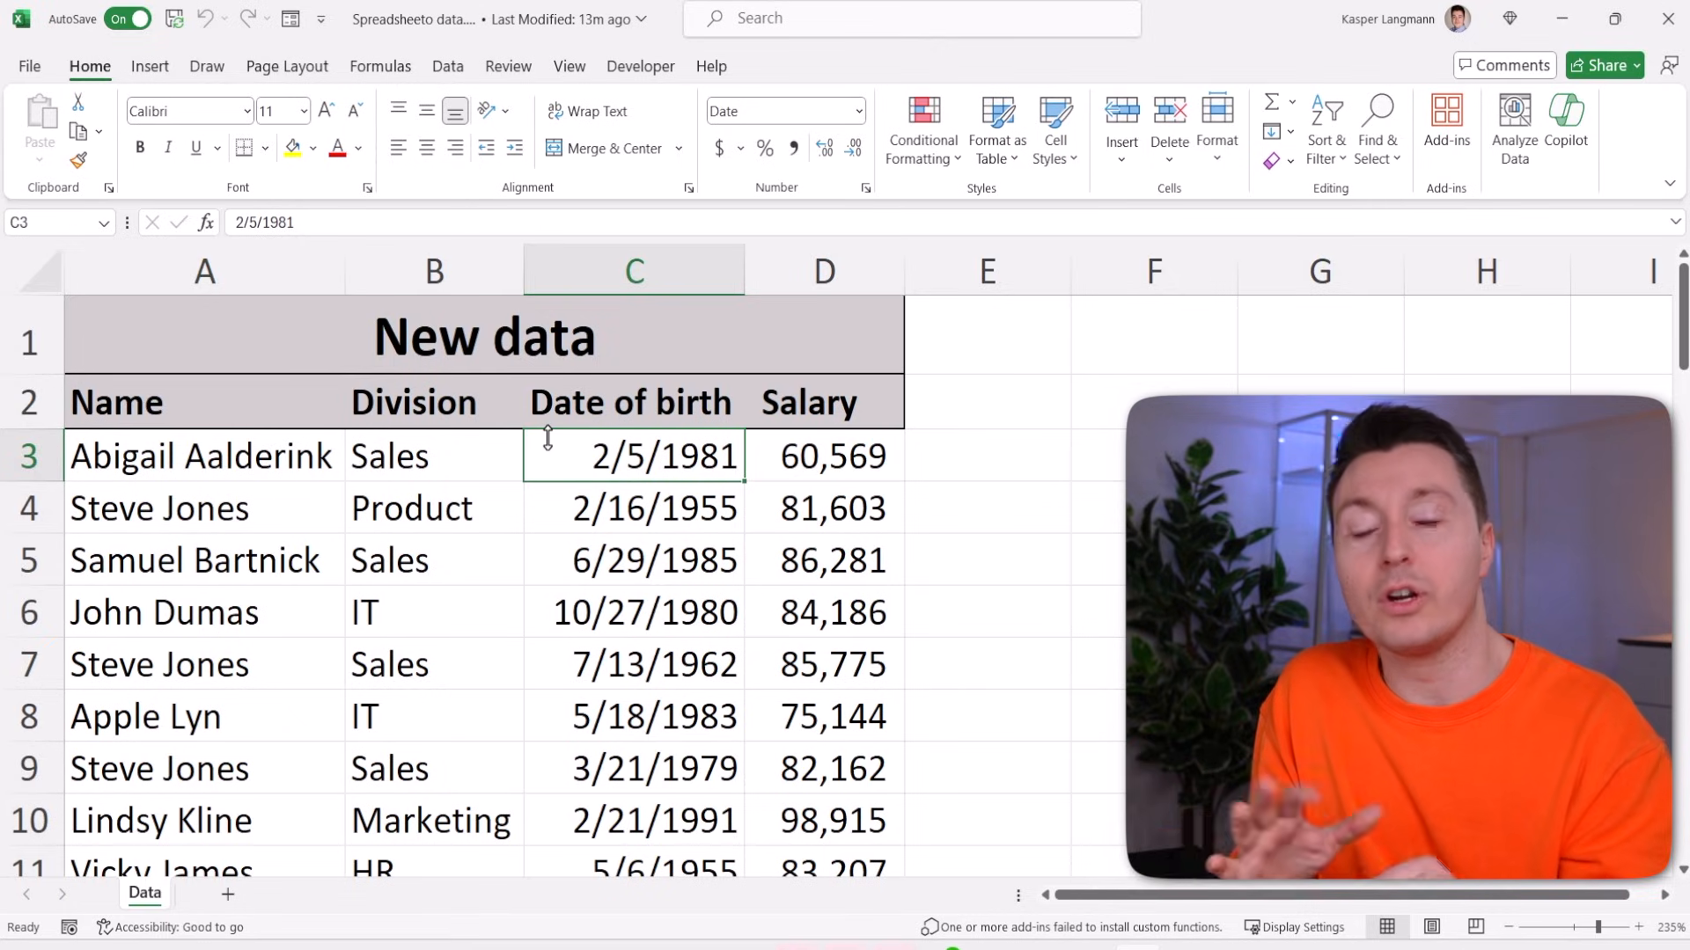